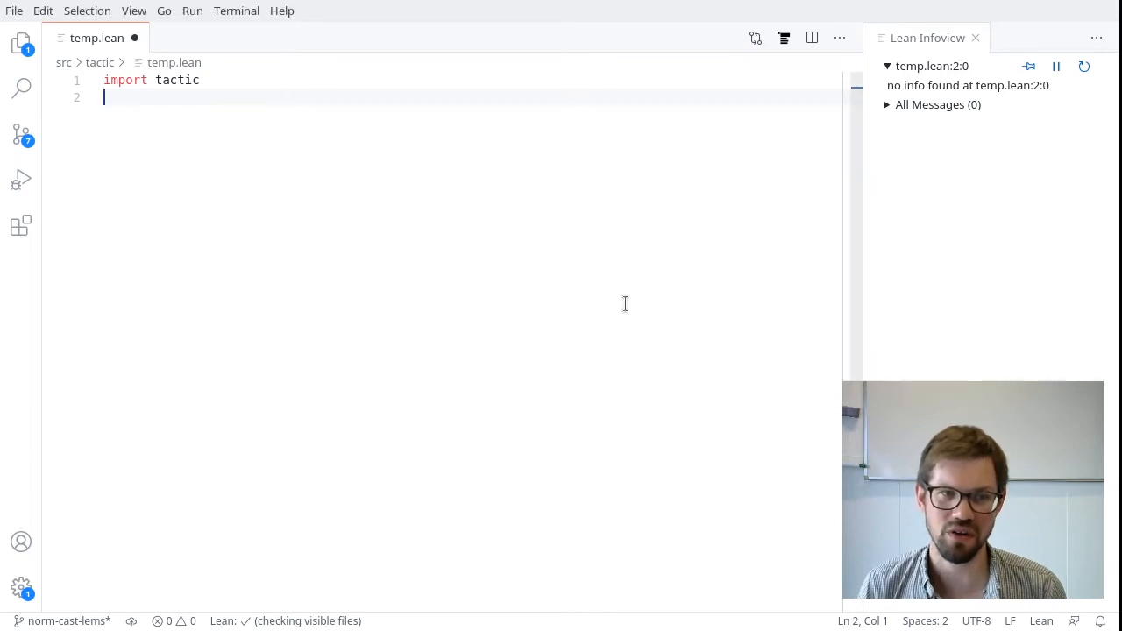
# Start a #check in temp.lean to jump to the expr inductive definition
pyautogui.write('#chec')
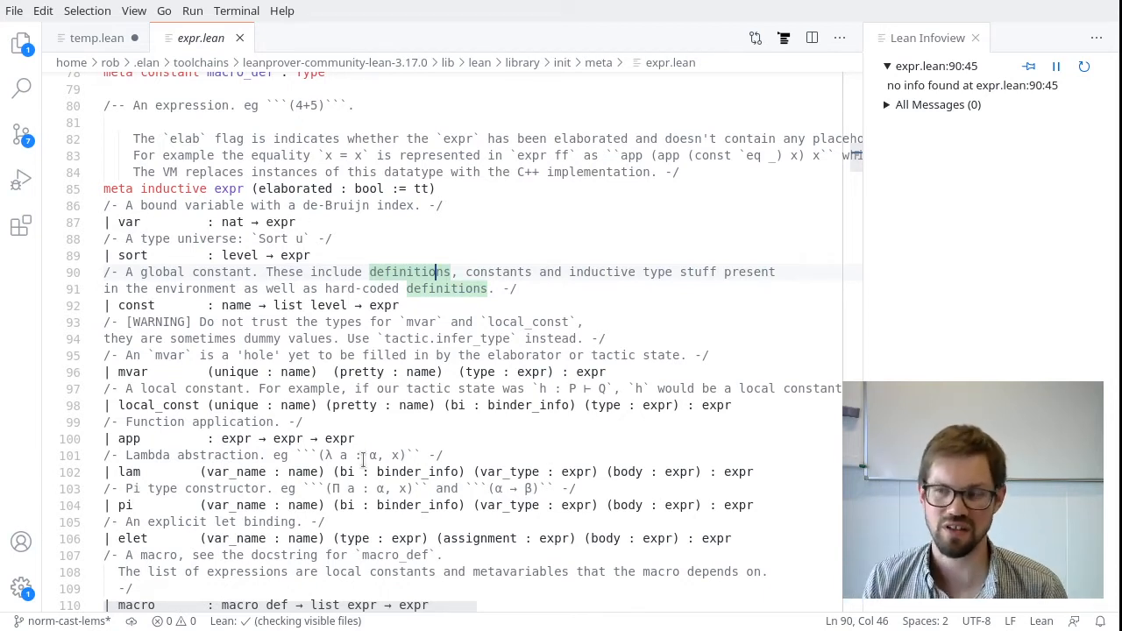
pyautogui.scroll(-3)
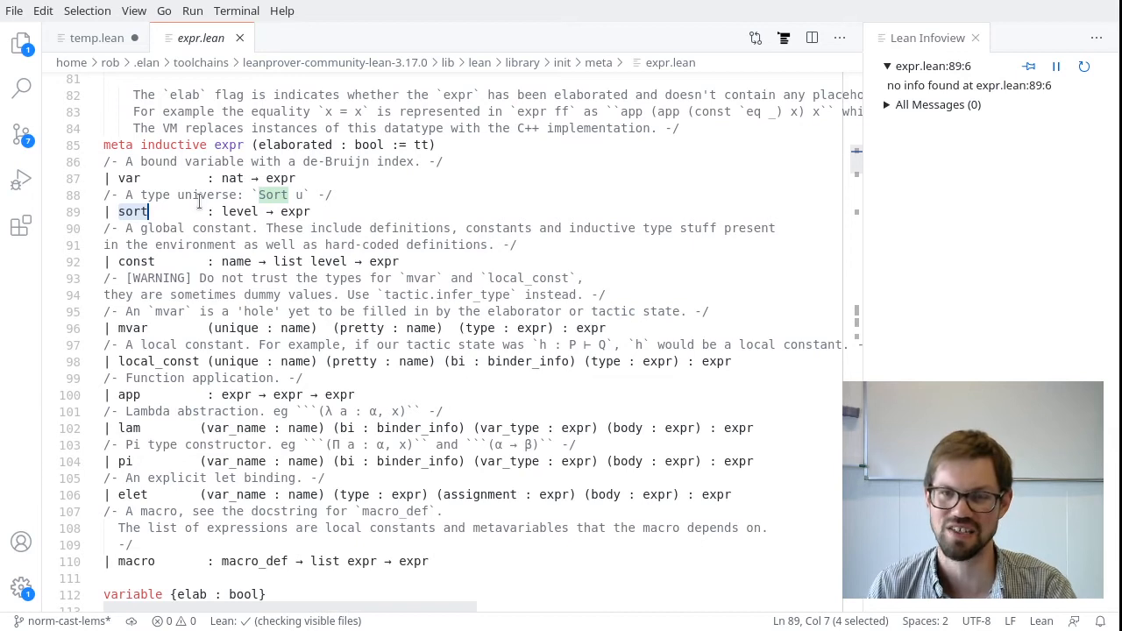
pyautogui.moveTo(223, 212)
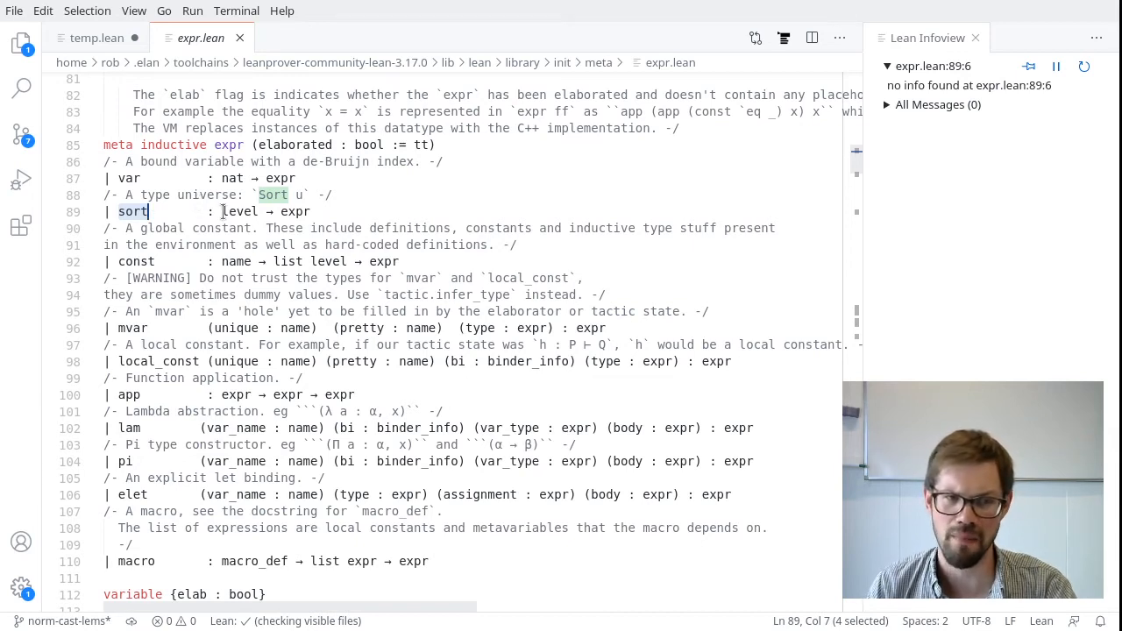
pyautogui.moveTo(240, 212)
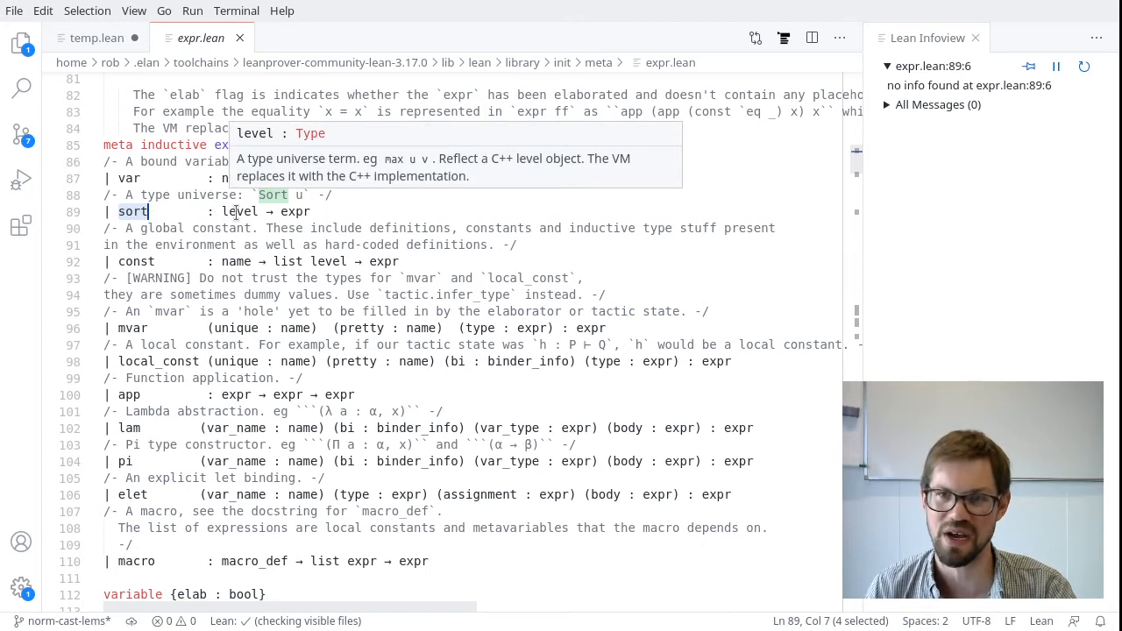
pyautogui.moveTo(896, 215)
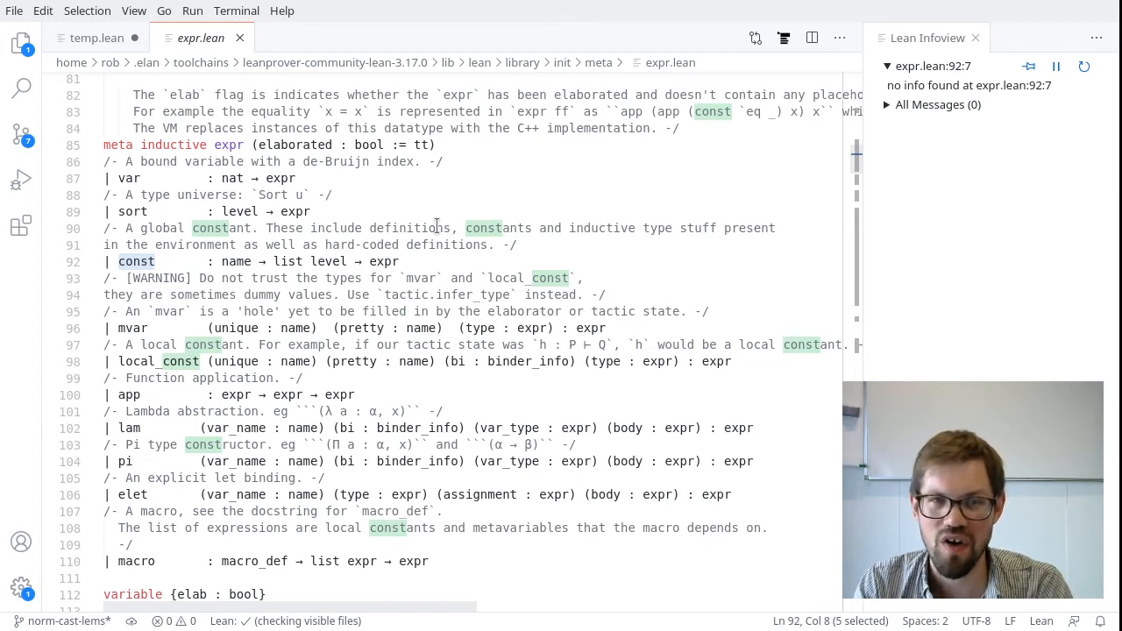
pyautogui.moveTo(170, 262)
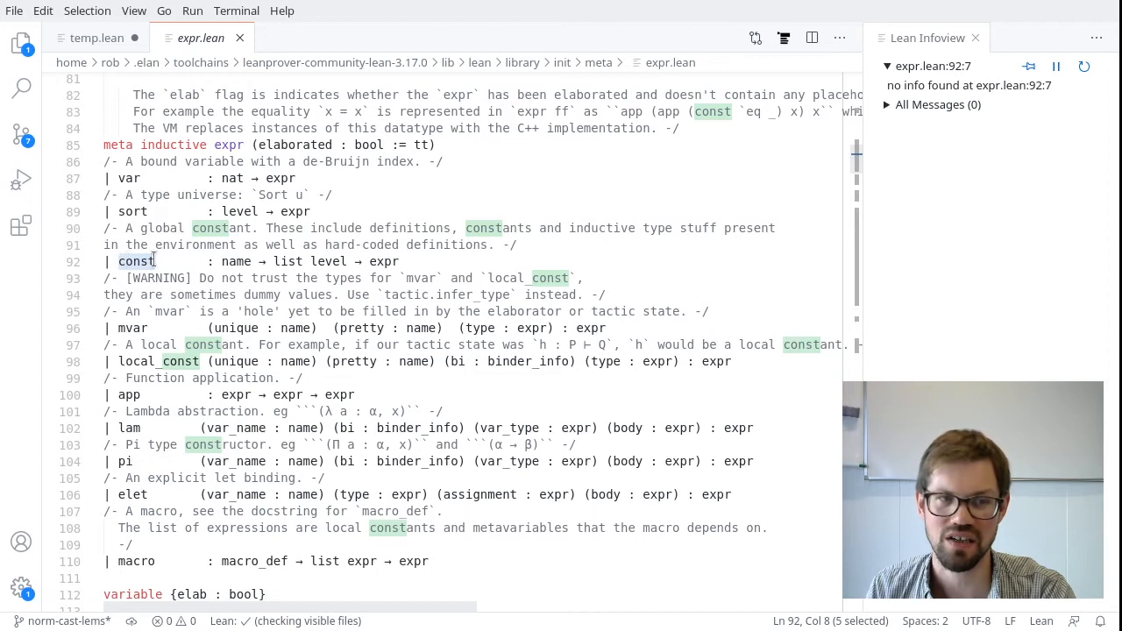
pyautogui.moveTo(235, 261)
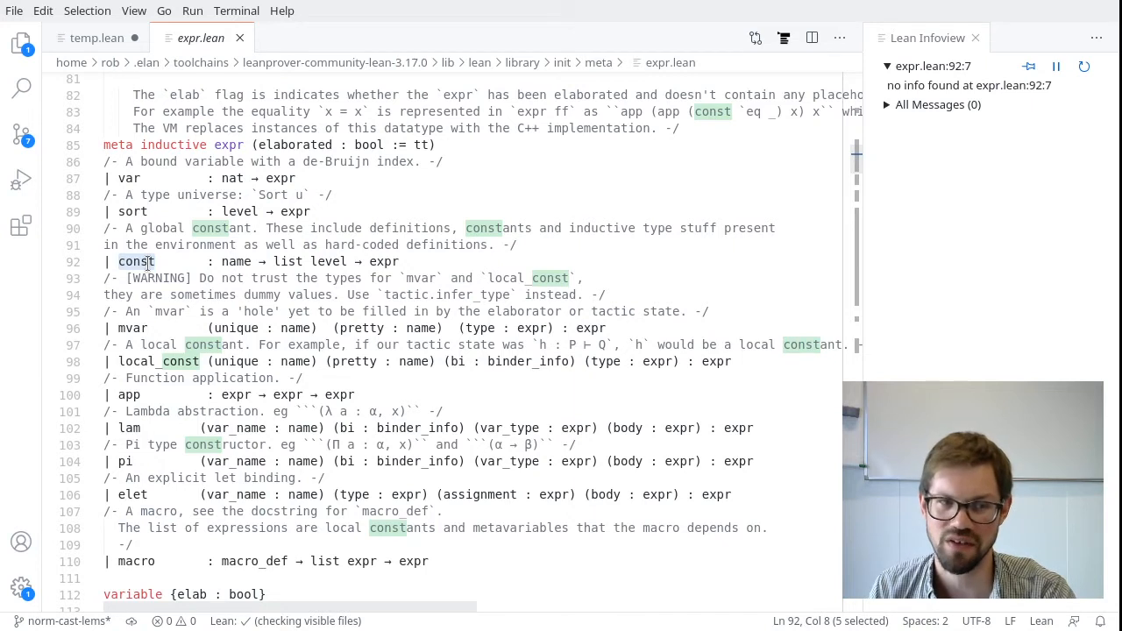
pyautogui.moveTo(129, 328)
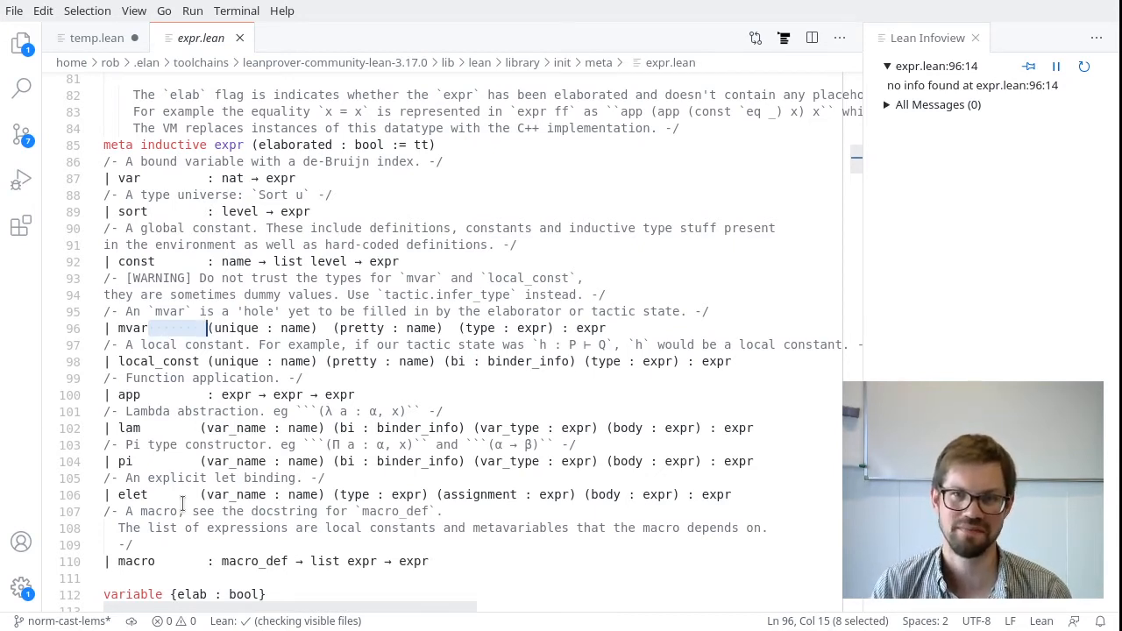
pyautogui.moveTo(137, 362)
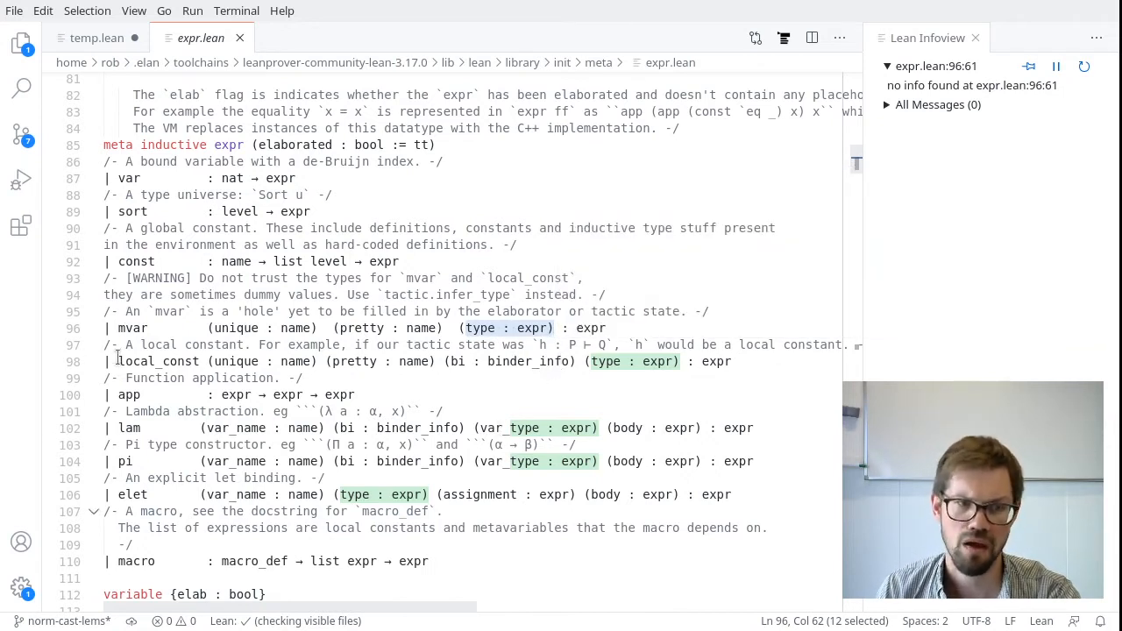
pyautogui.doubleClick(154, 378)
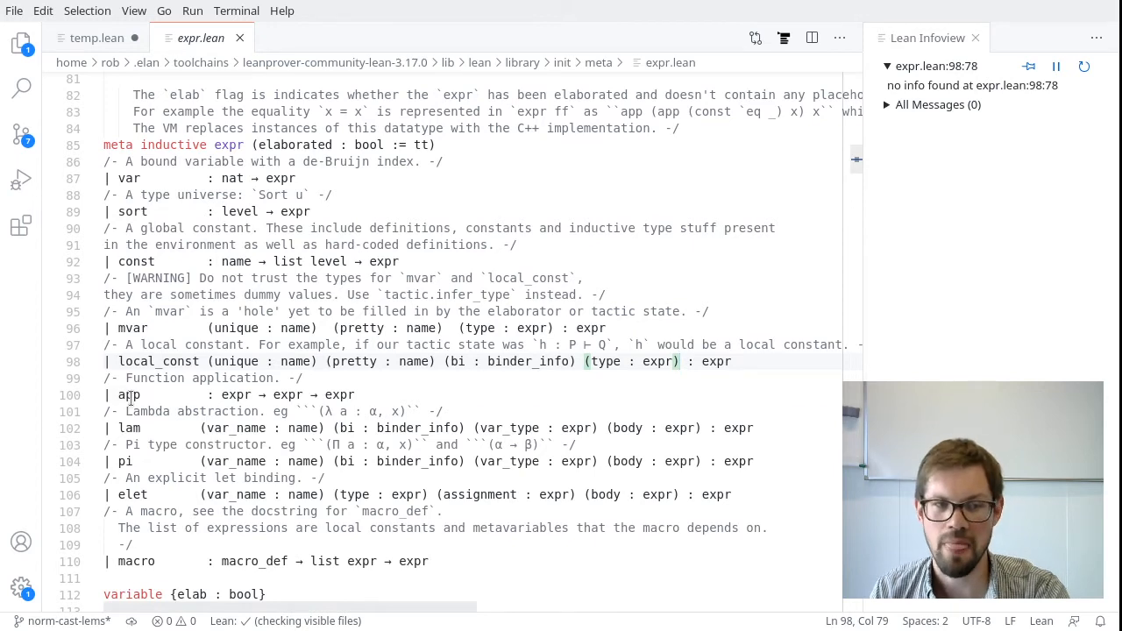
pyautogui.doubleClick(128, 395)
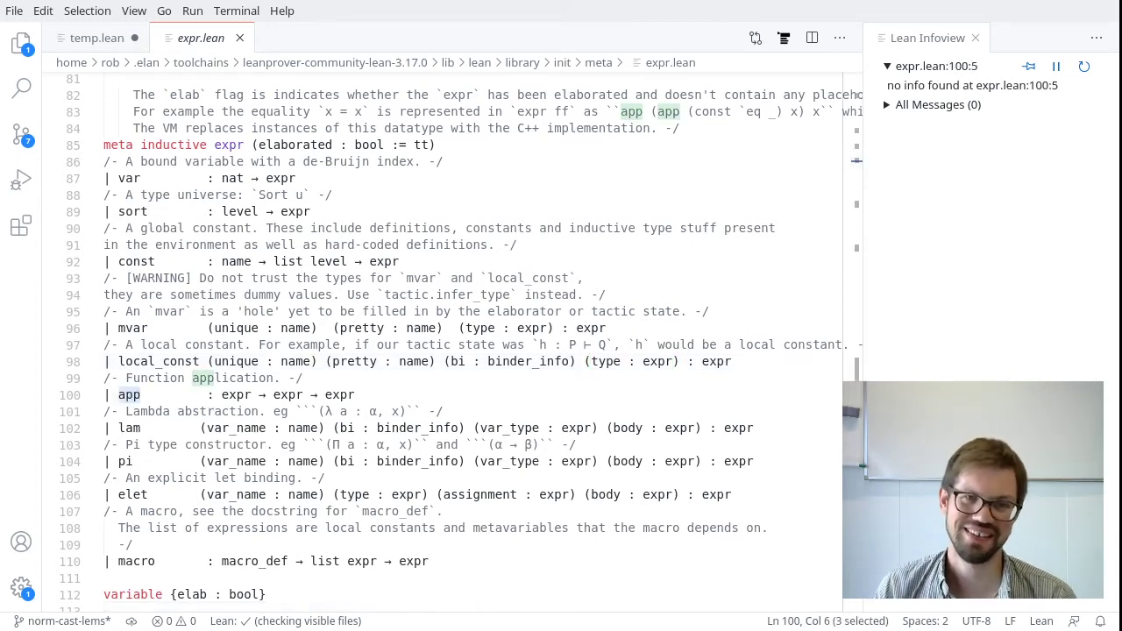
pyautogui.click(224, 395)
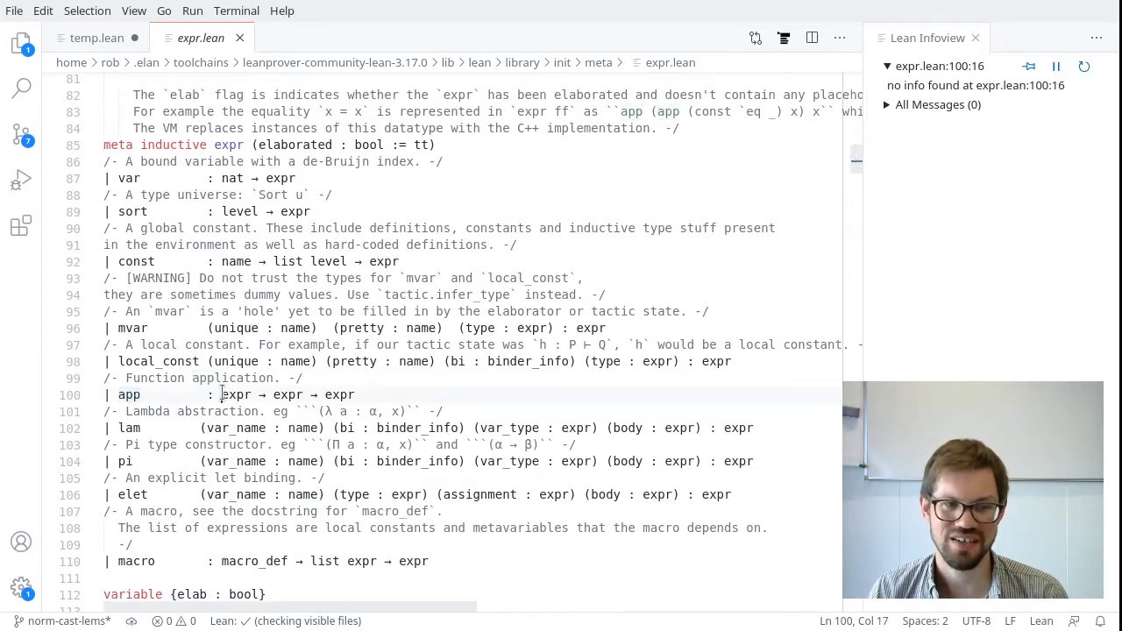
pyautogui.click(305, 395)
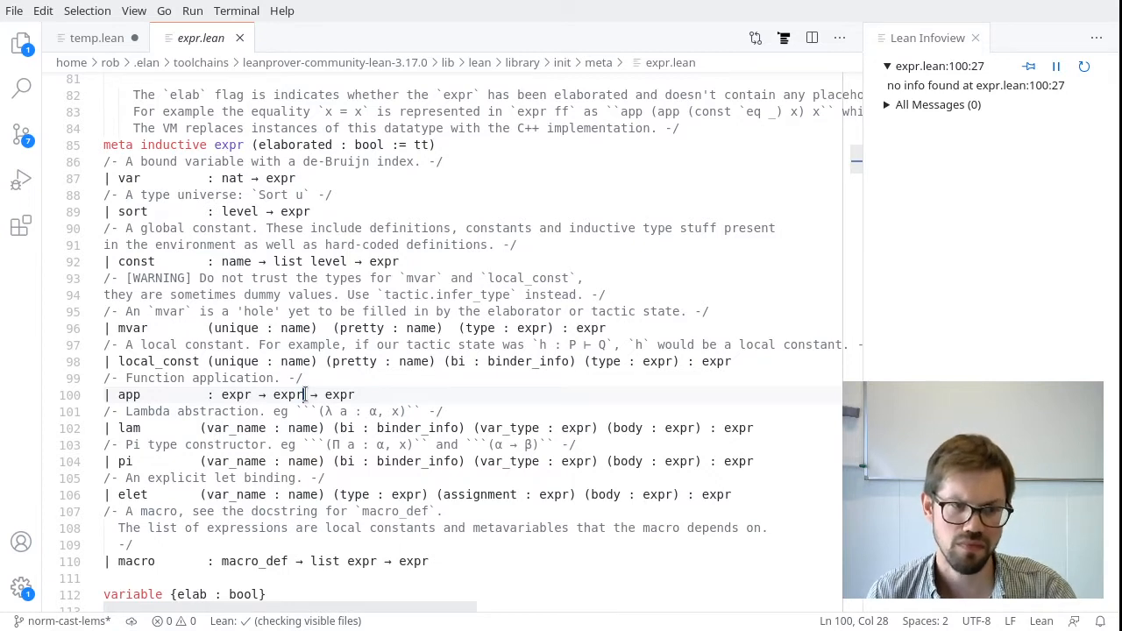
pyautogui.moveTo(160, 428)
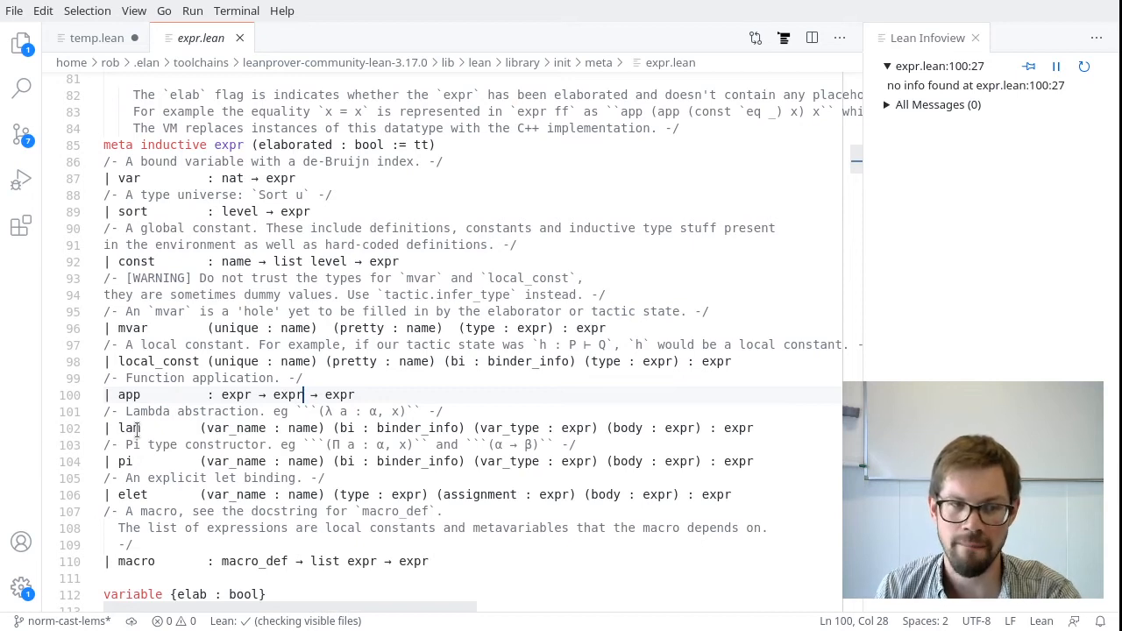
pyautogui.doubleClick(128, 395)
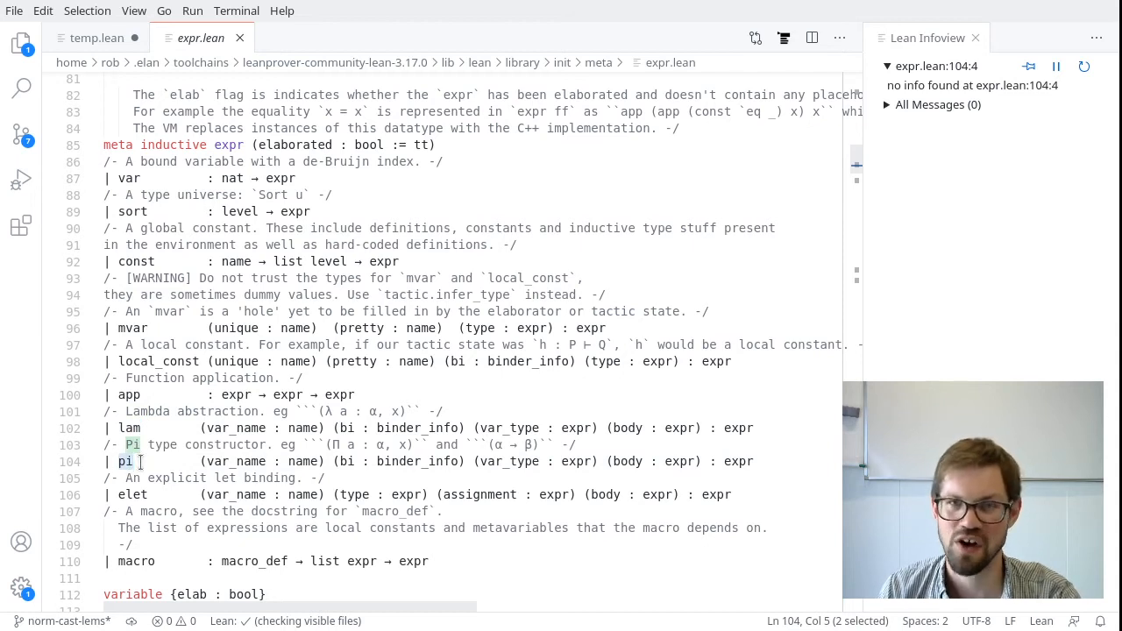
pyautogui.doubleClick(128, 428)
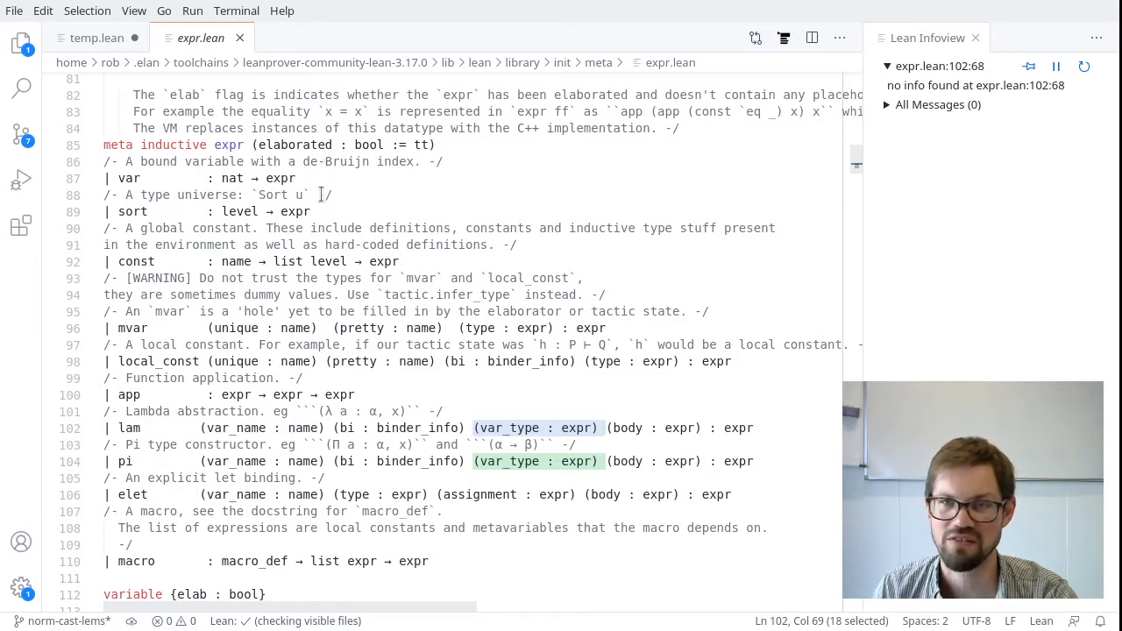
pyautogui.moveTo(579, 428)
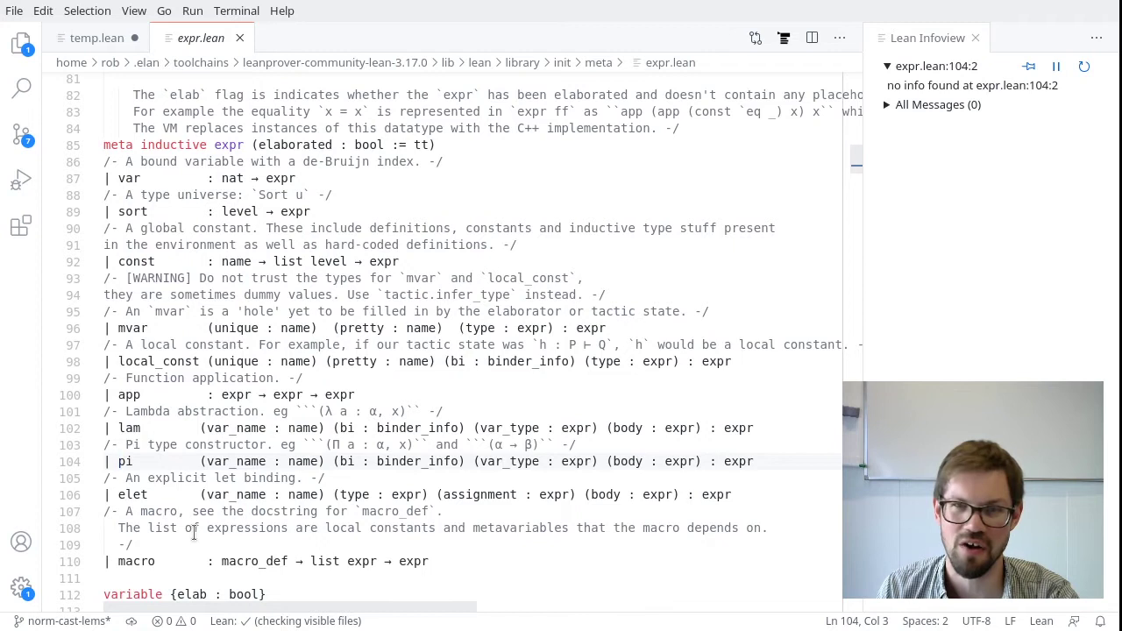
pyautogui.scroll(-3)
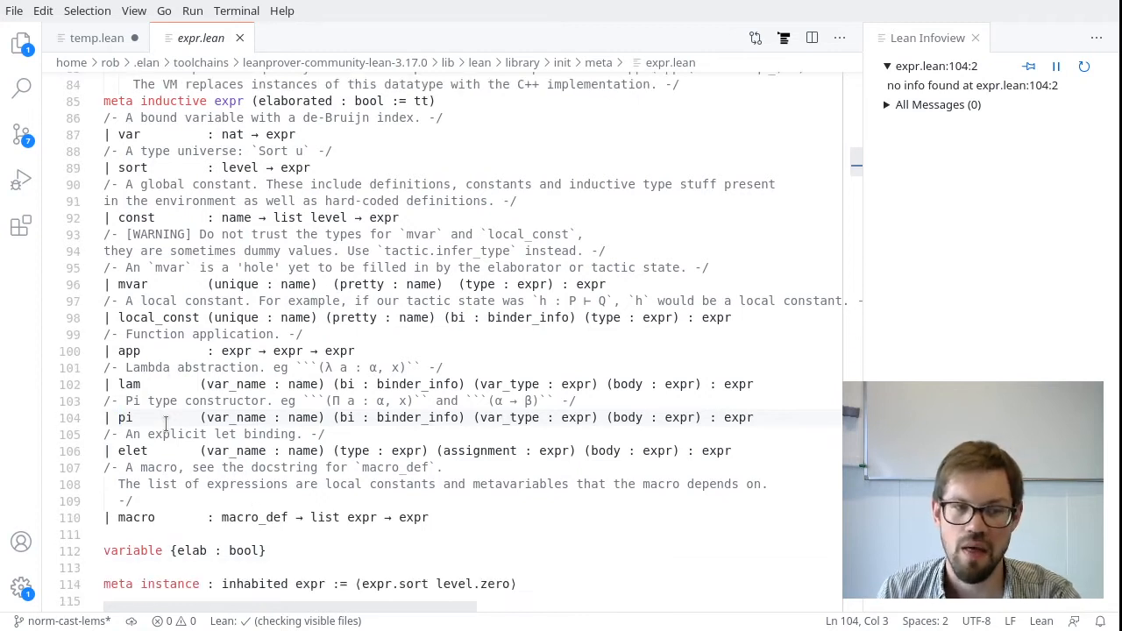
pyautogui.moveTo(129, 451)
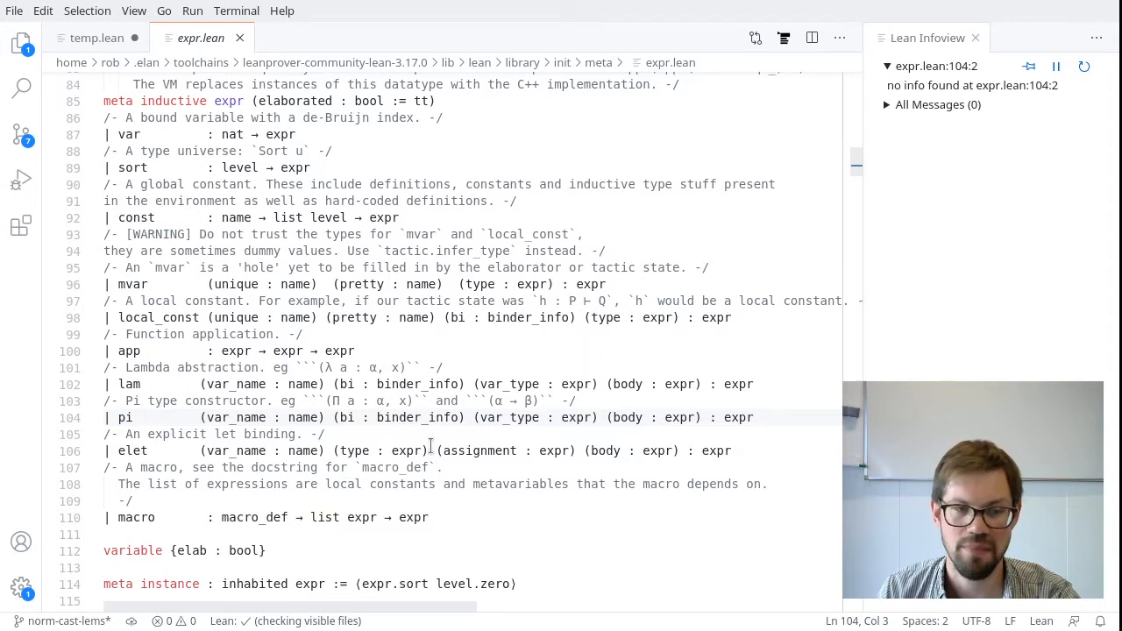
pyautogui.moveTo(436, 450); pyautogui.dragTo(580, 450)
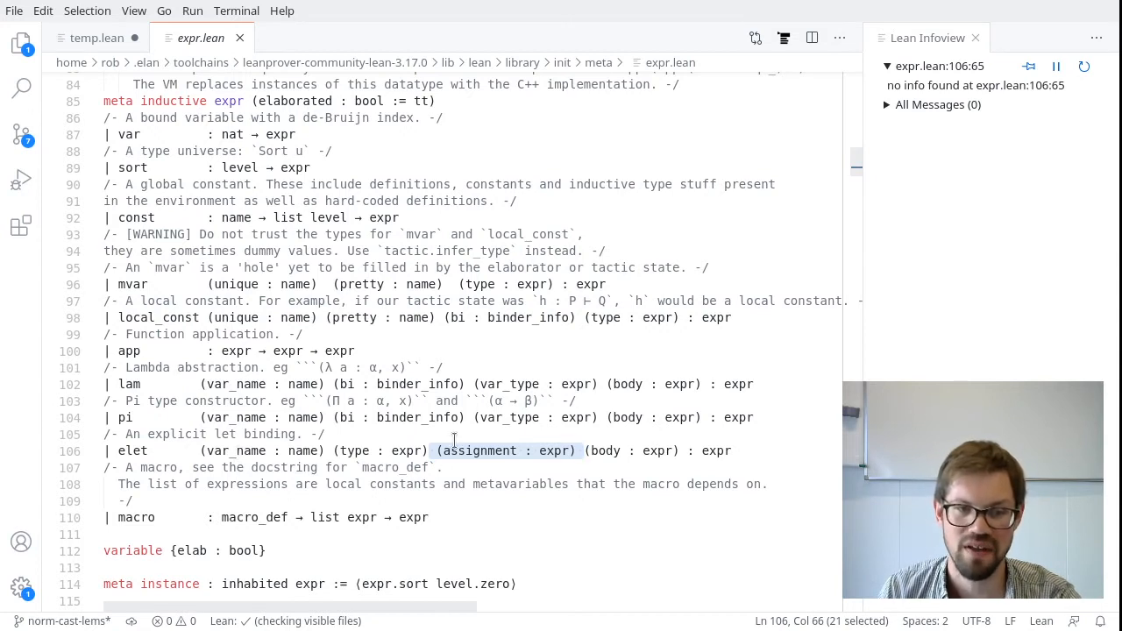
pyautogui.moveTo(456, 451)
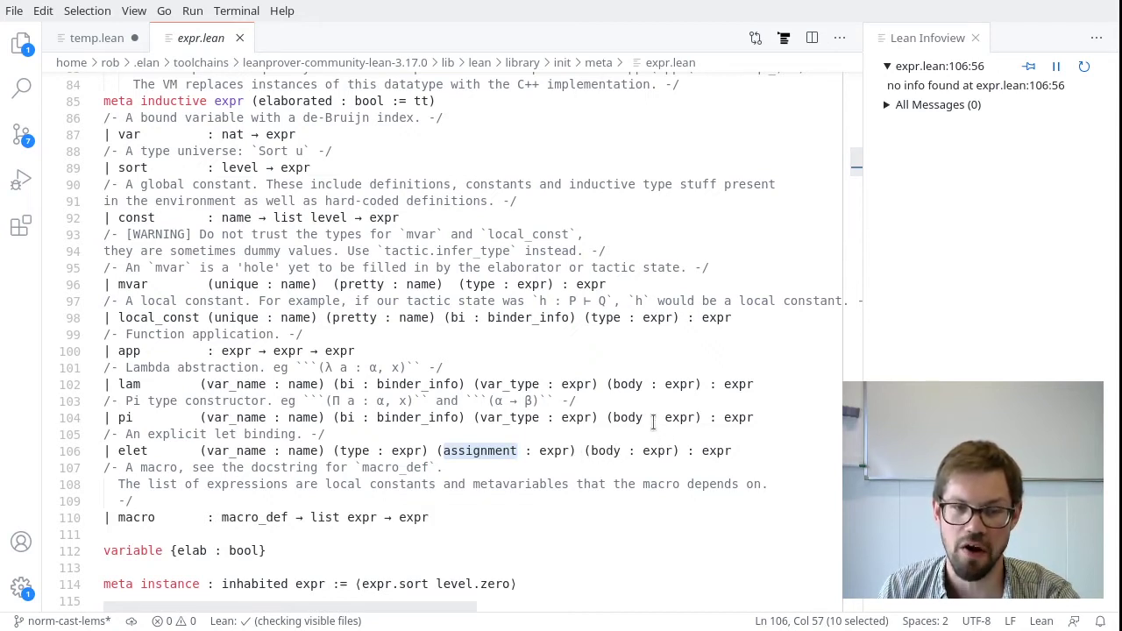
pyautogui.moveTo(615, 484)
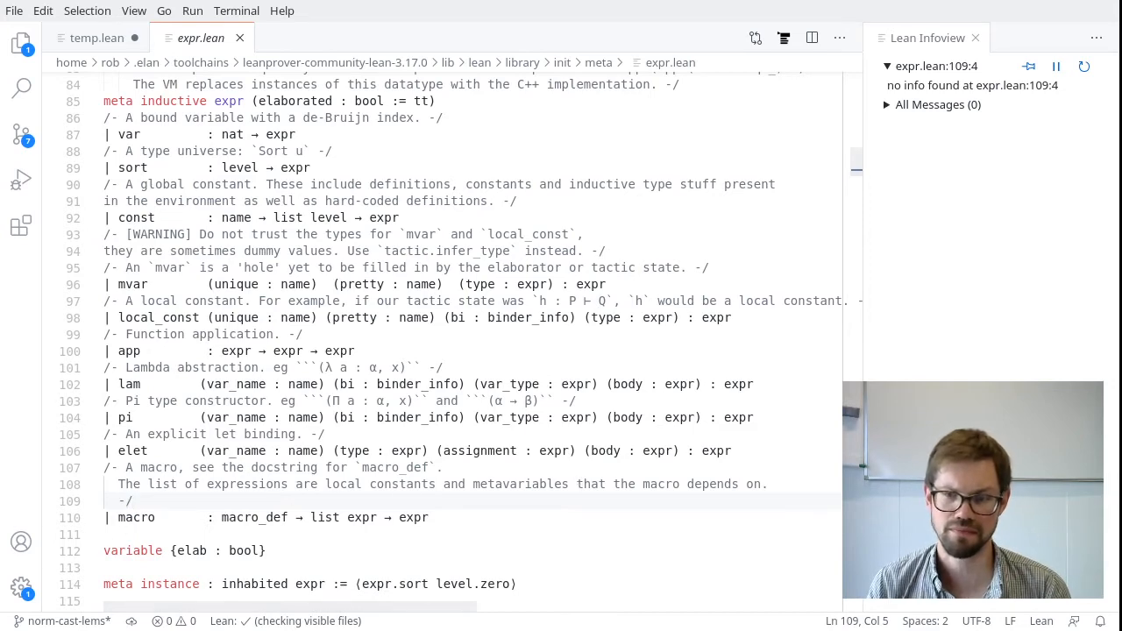
# Back in temp.lean, add 'open expr' and begin 'meta def is_constant_of (l : list name)'
pyautogui.click(97, 38)
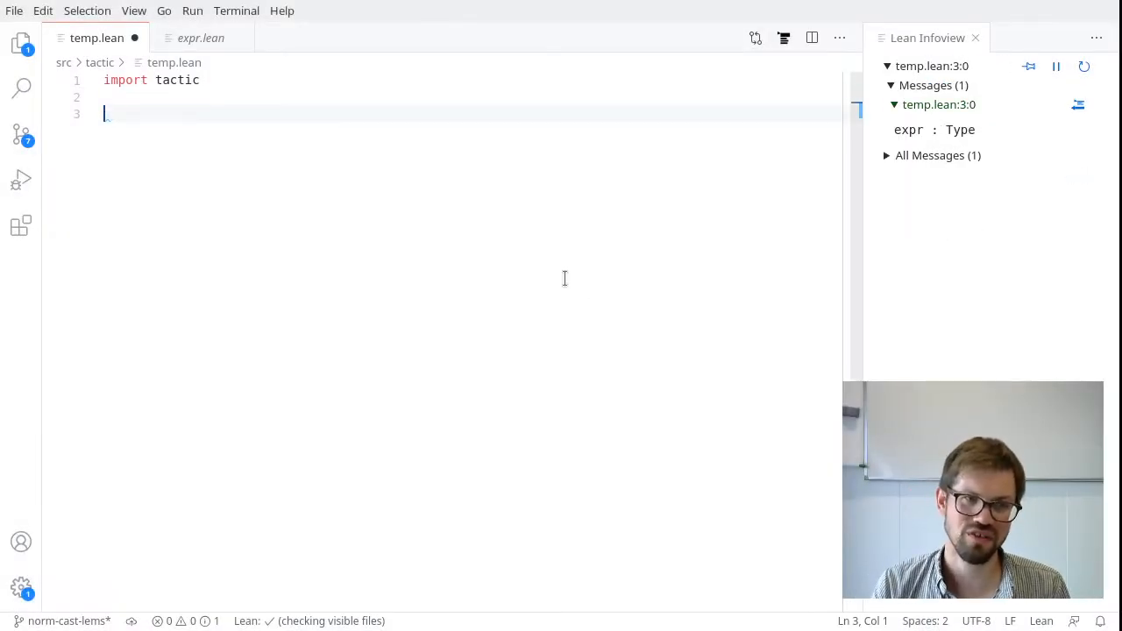
pyautogui.write('open ep')
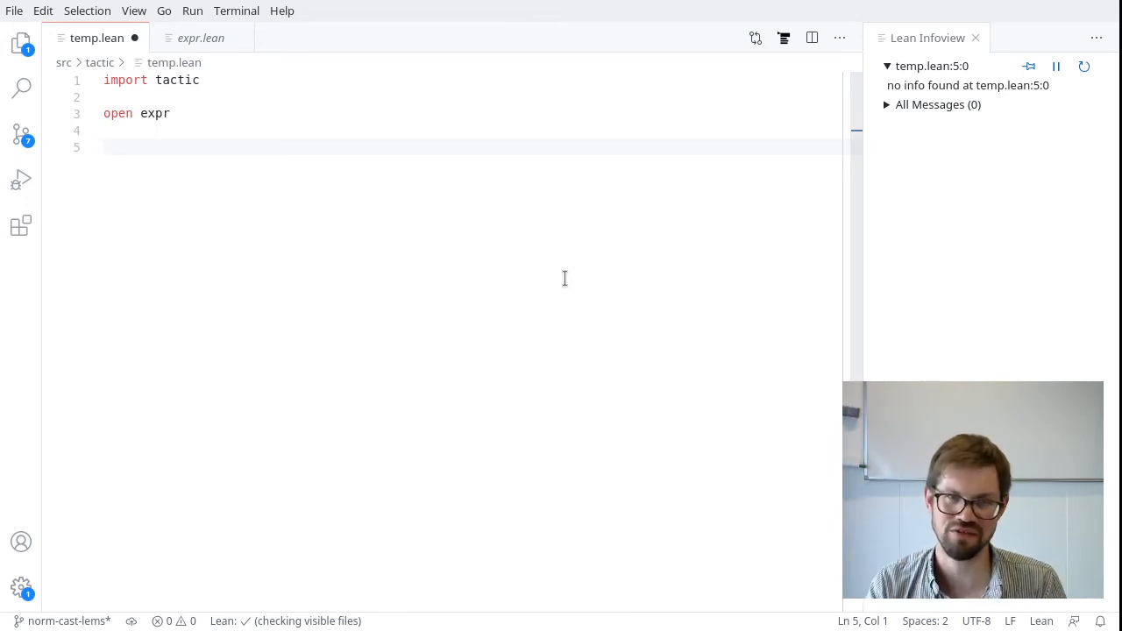
pyautogui.write('meta d')
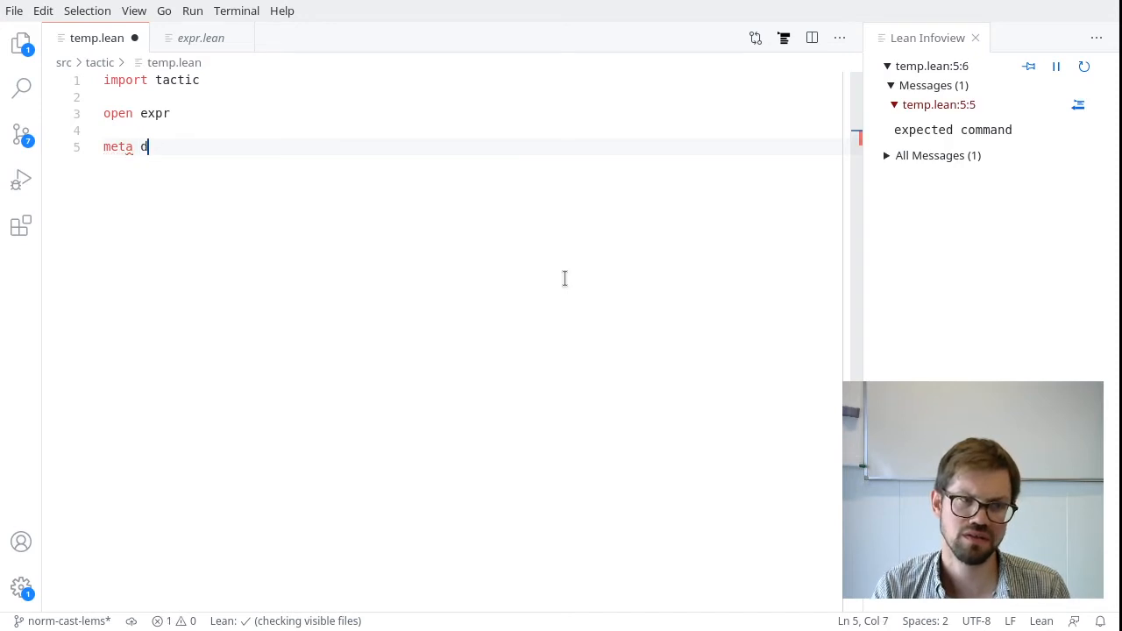
pyautogui.write('ef if')
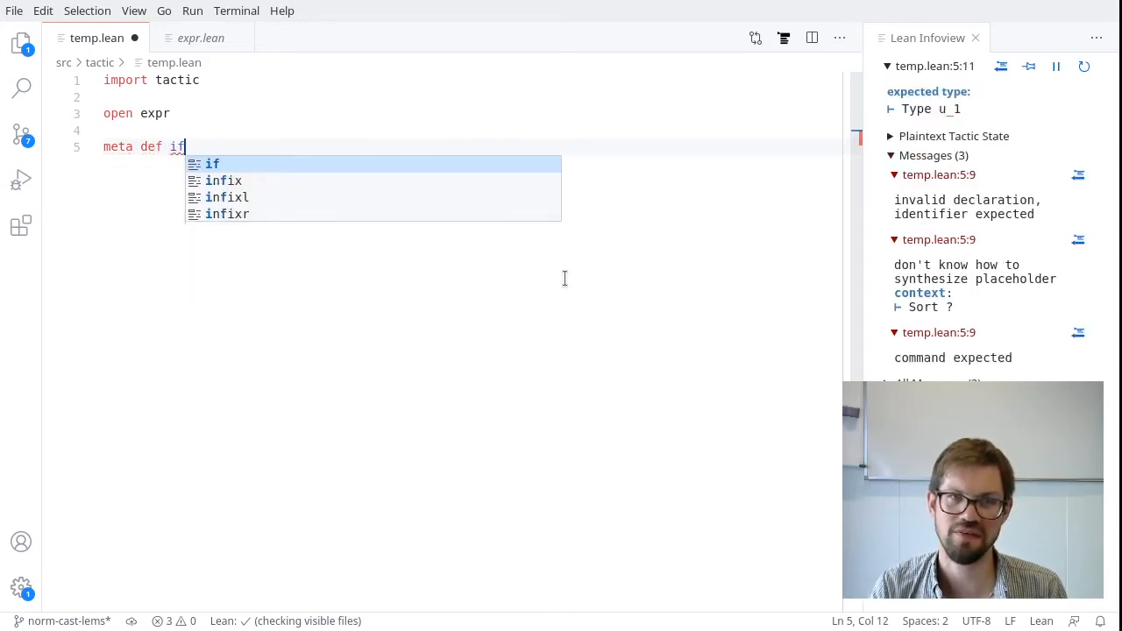
pyautogui.write('s_constant_of (l : list name) :')
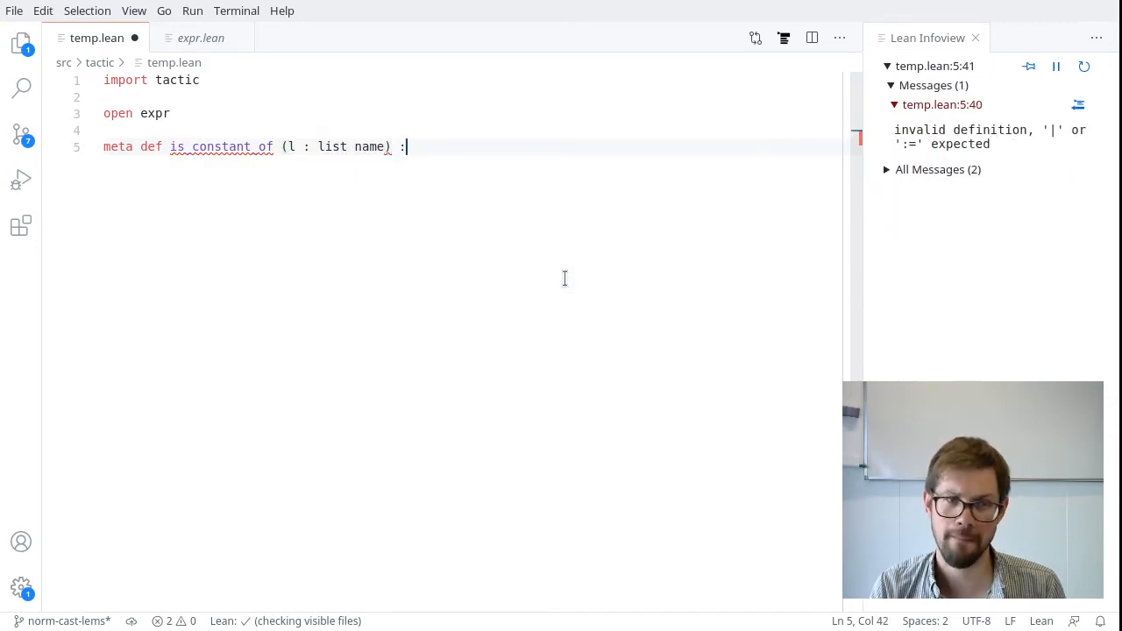
# Give is_constant_of type expr → bool, with const a a_1 := a ∈ l and _ := ff
pyautogui.write('ep')
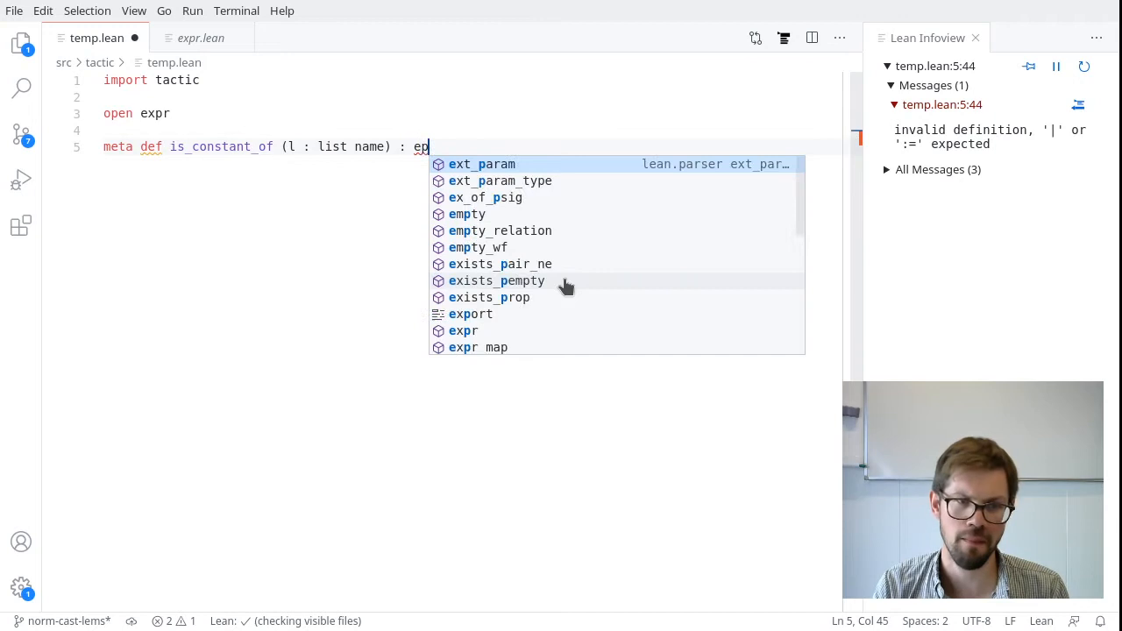
pyautogui.write('→ bool')
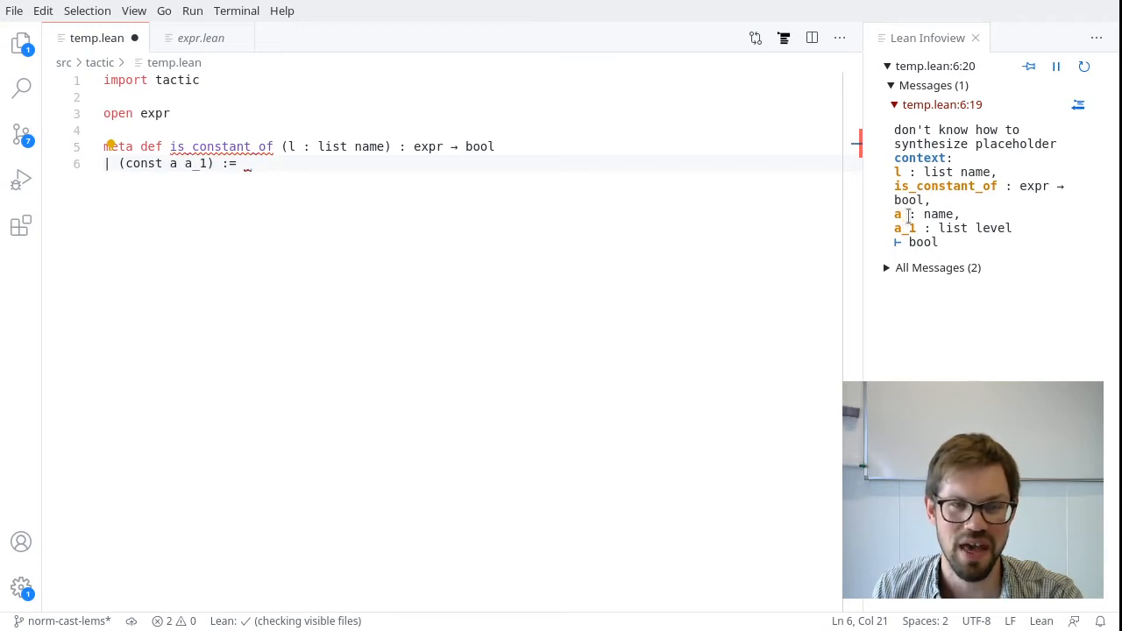
pyautogui.moveTo(831, 208)
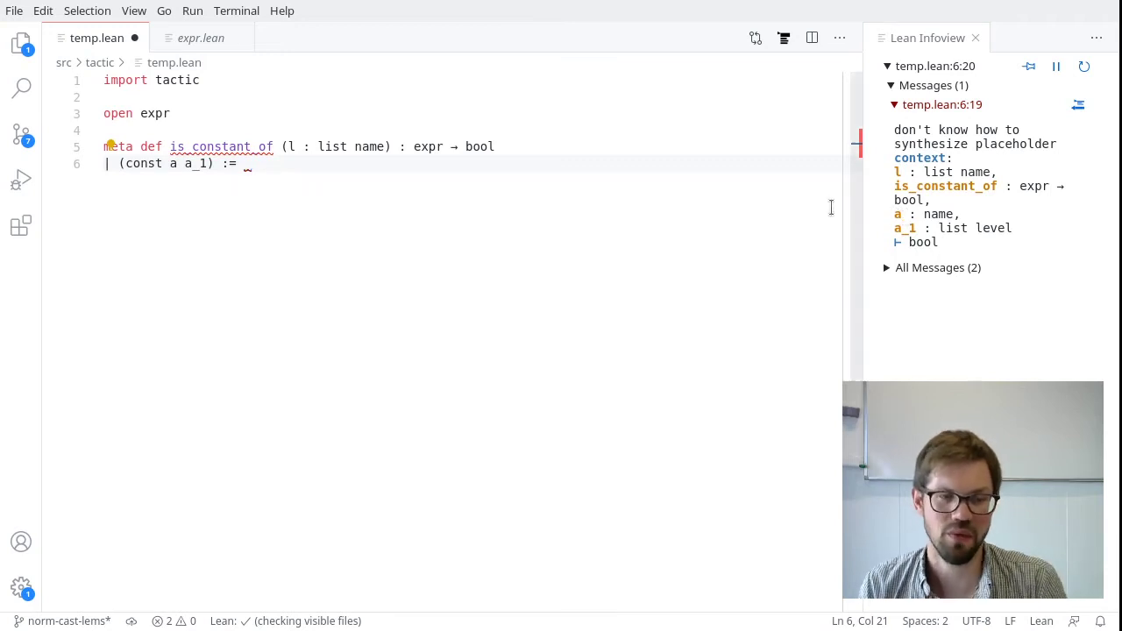
pyautogui.write('a ∈ l')
pyautogui.write('| _ :=')
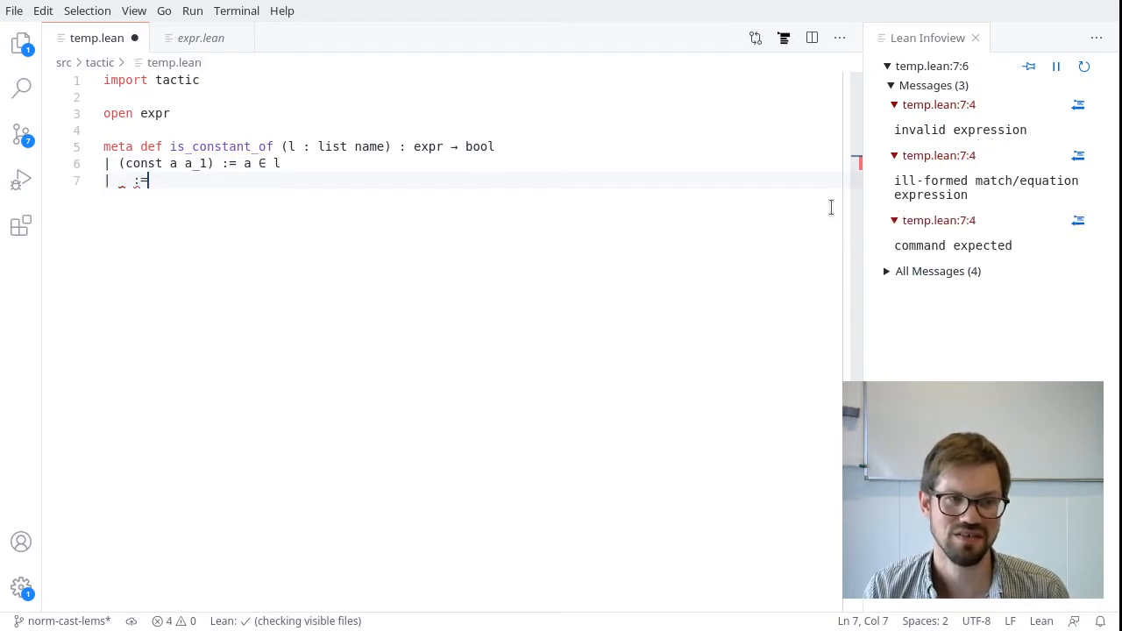
pyautogui.write('ff')
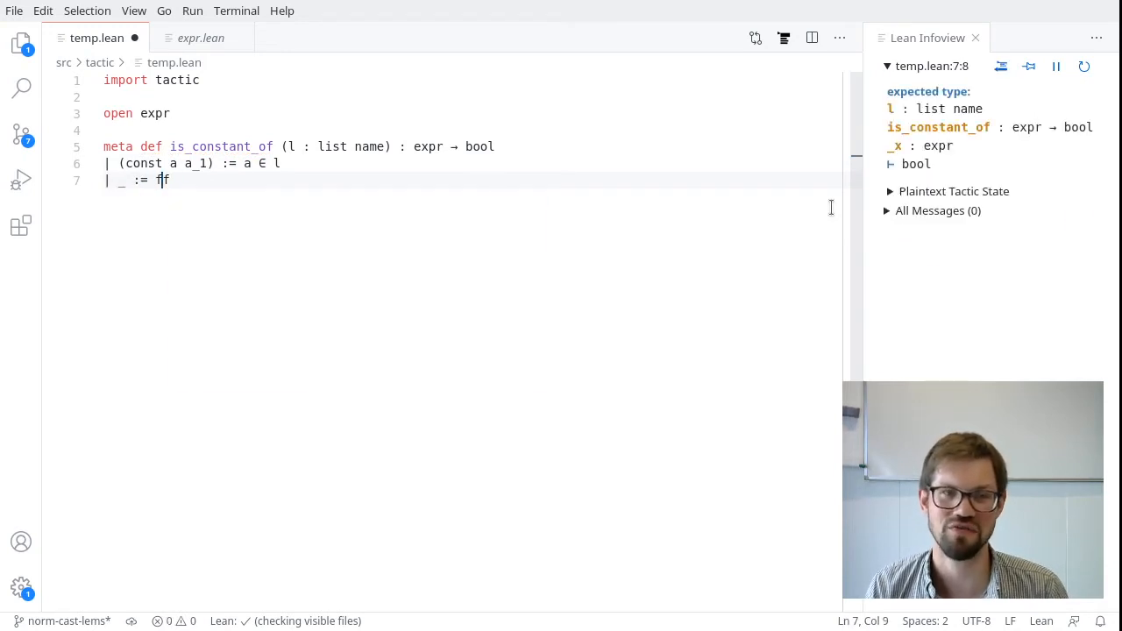
pyautogui.write('f')
pyautogui.write('#')
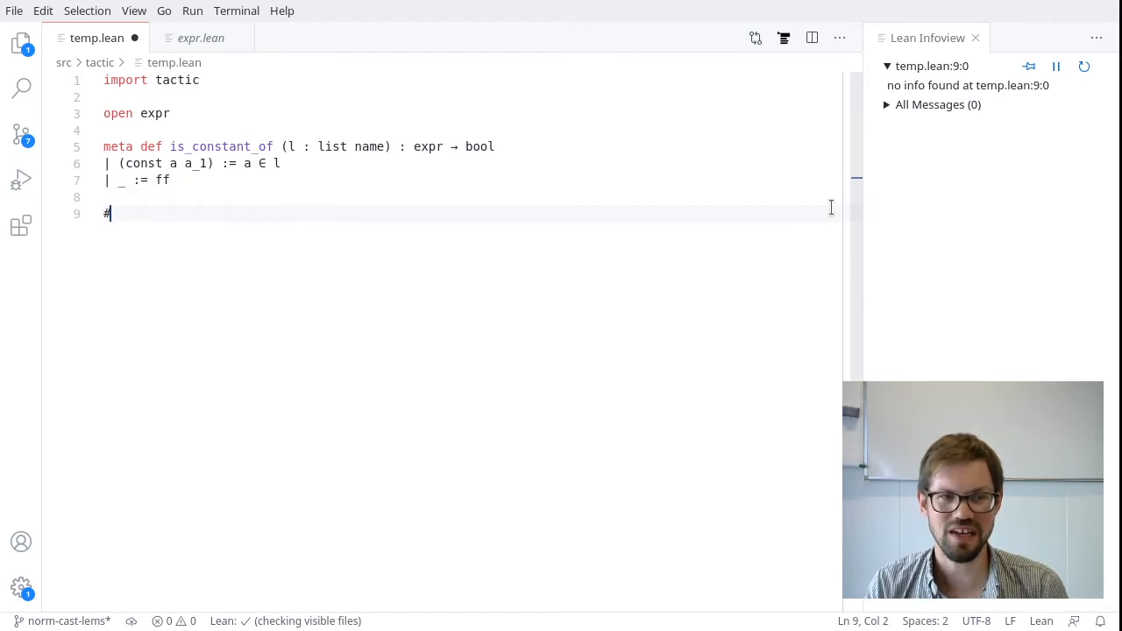
# Type '#eval is_constant_of [`nat, `int] `(ℕ' below the definition
pyautogui.write('eval is')
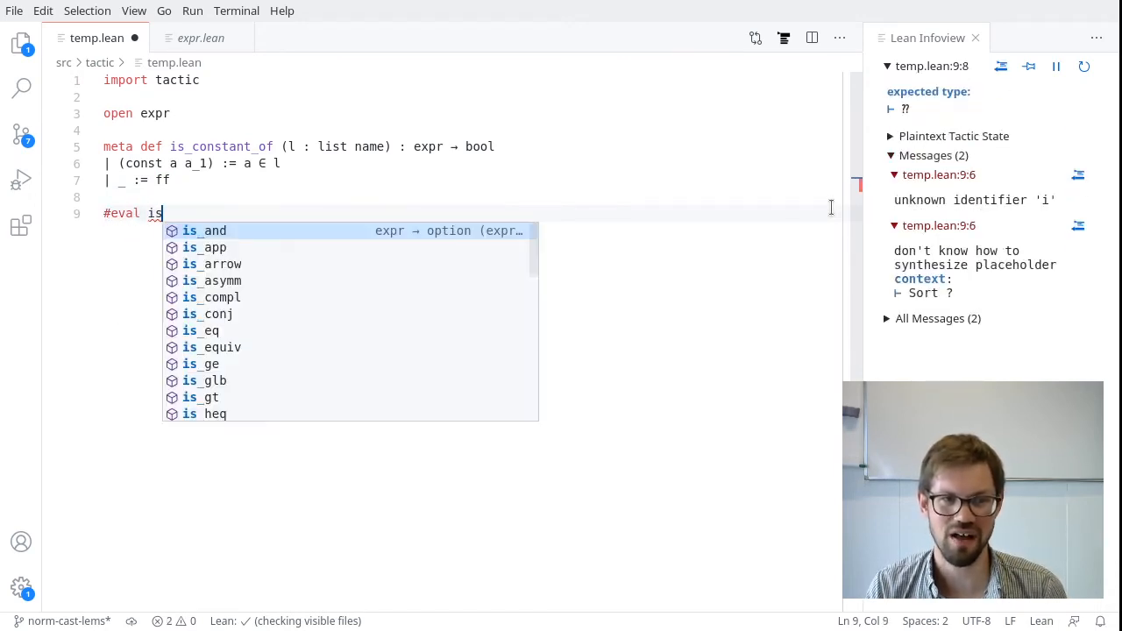
pyautogui.write('_constant_of')
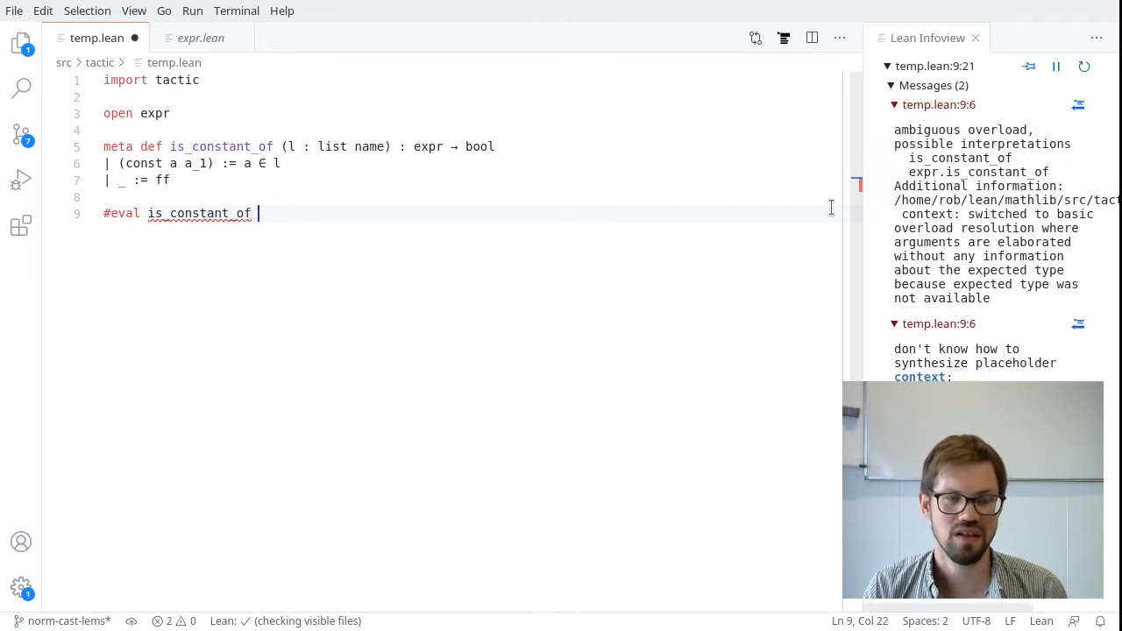
pyautogui.write('[]')
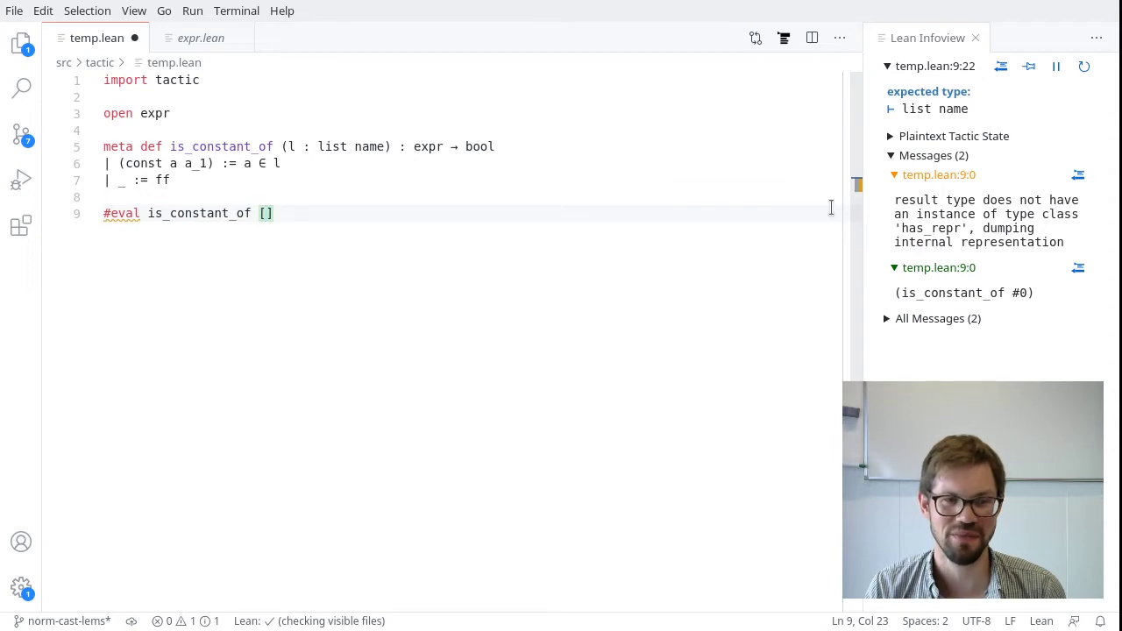
pyautogui.write('nat, it')
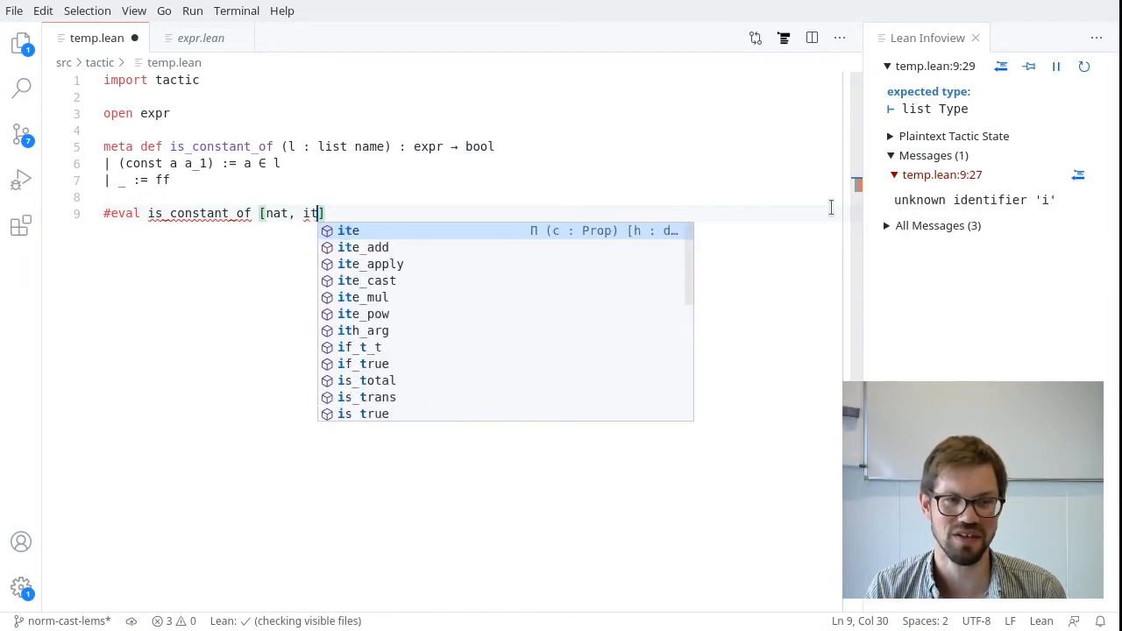
pyautogui.write('nt')
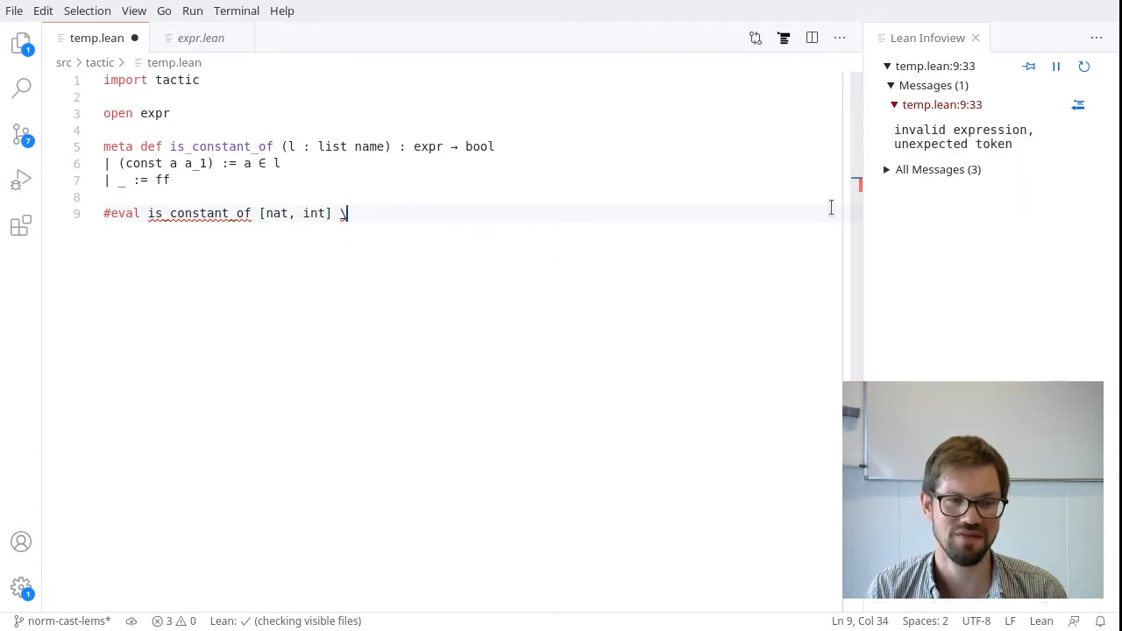
pyautogui.write('ℕ')
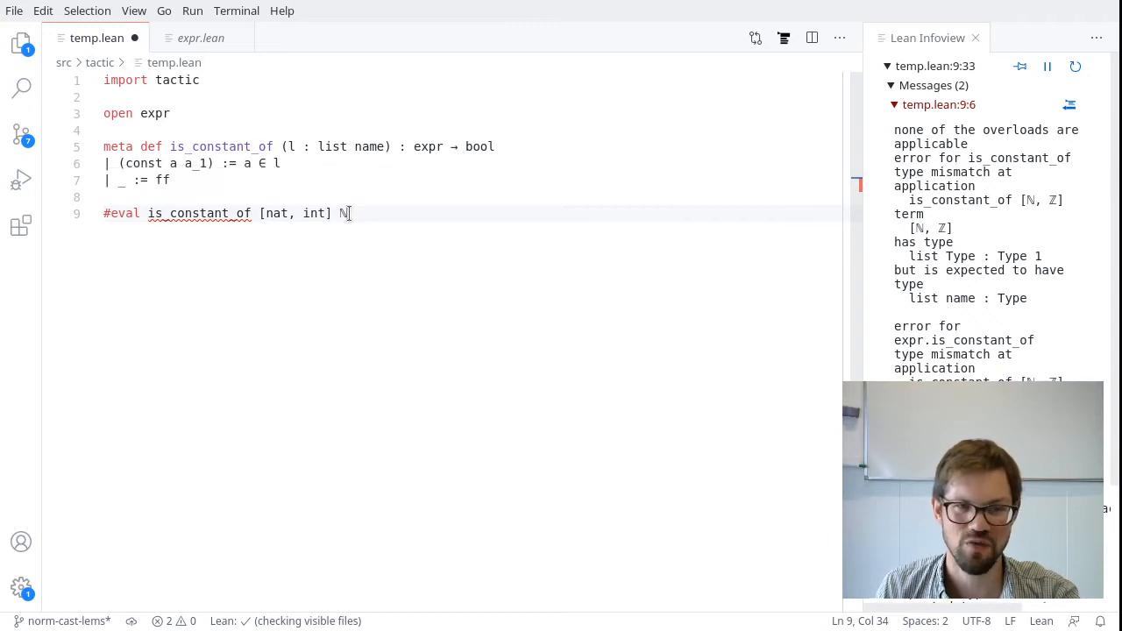
pyautogui.moveTo(343, 213)
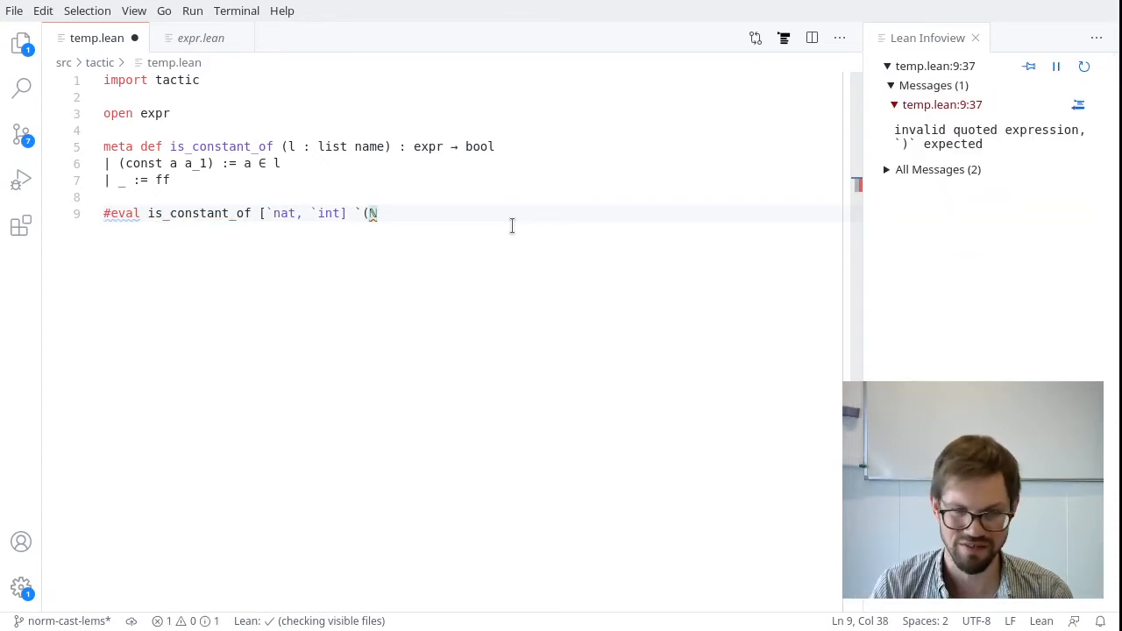
# Close the `(ℕ) quote to get tt, then swap ℕ for bool to get ff
pyautogui.write(')')
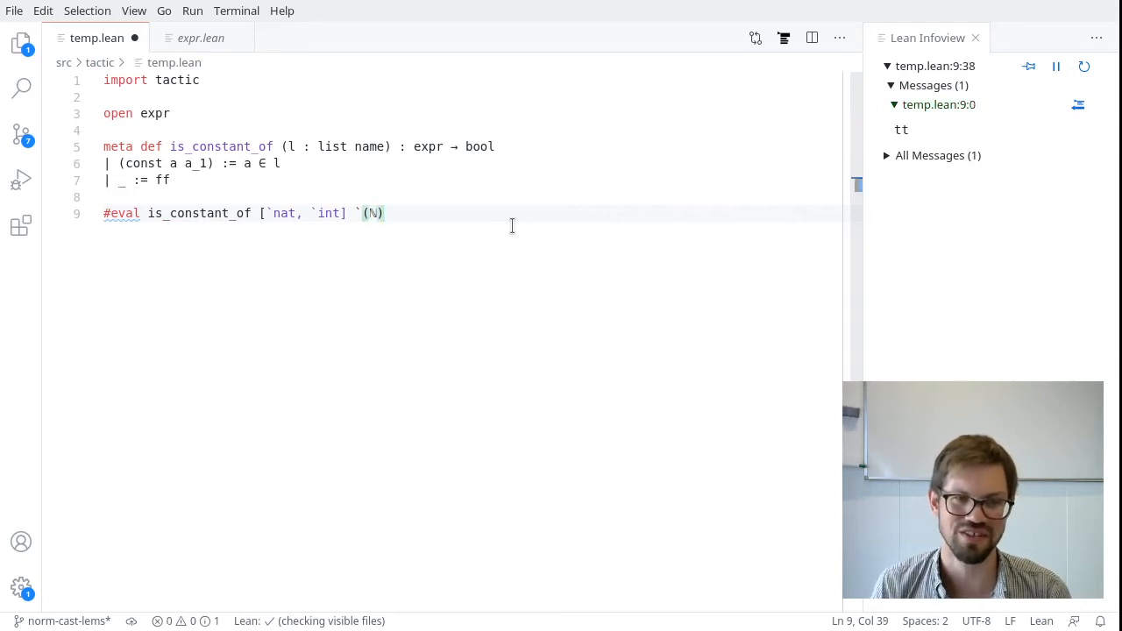
pyautogui.moveTo(475, 231)
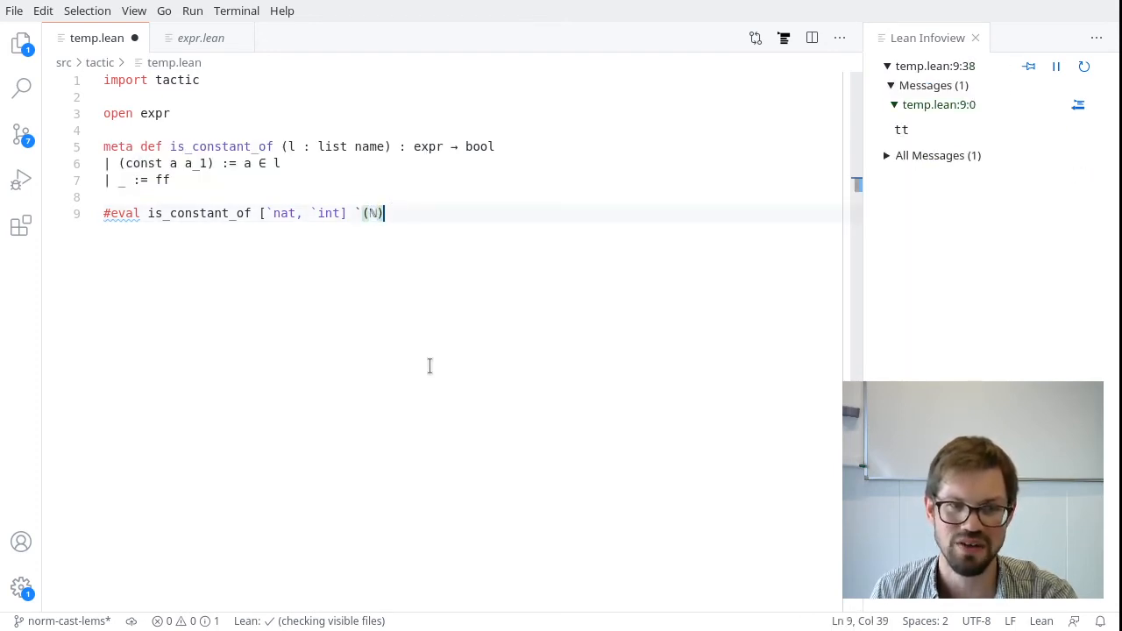
pyautogui.moveTo(367, 230)
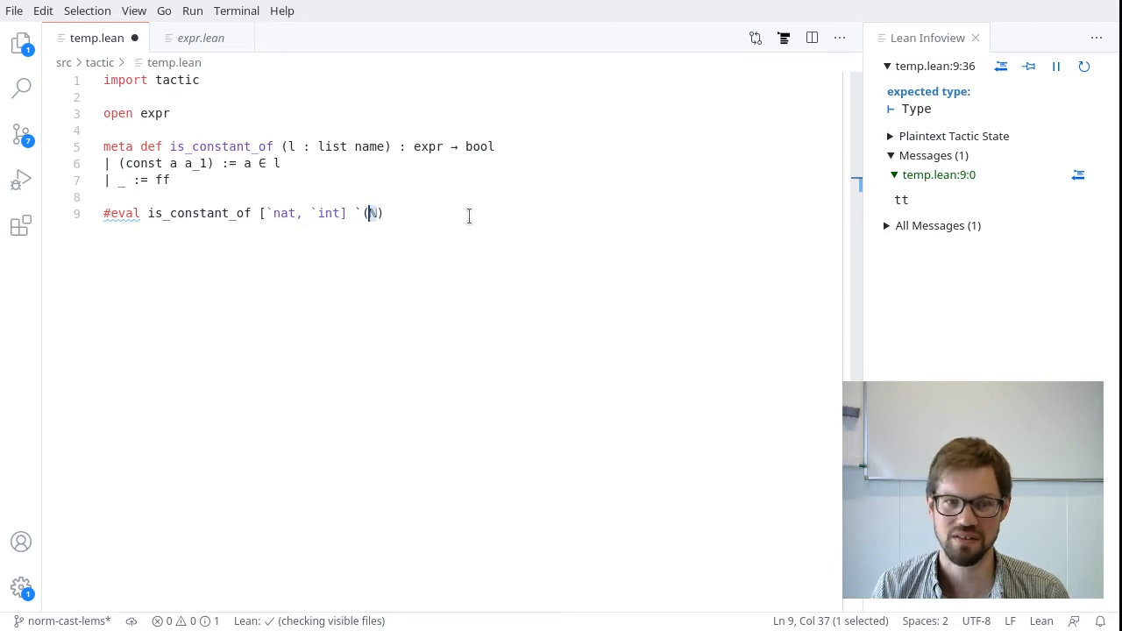
pyautogui.write('bool')
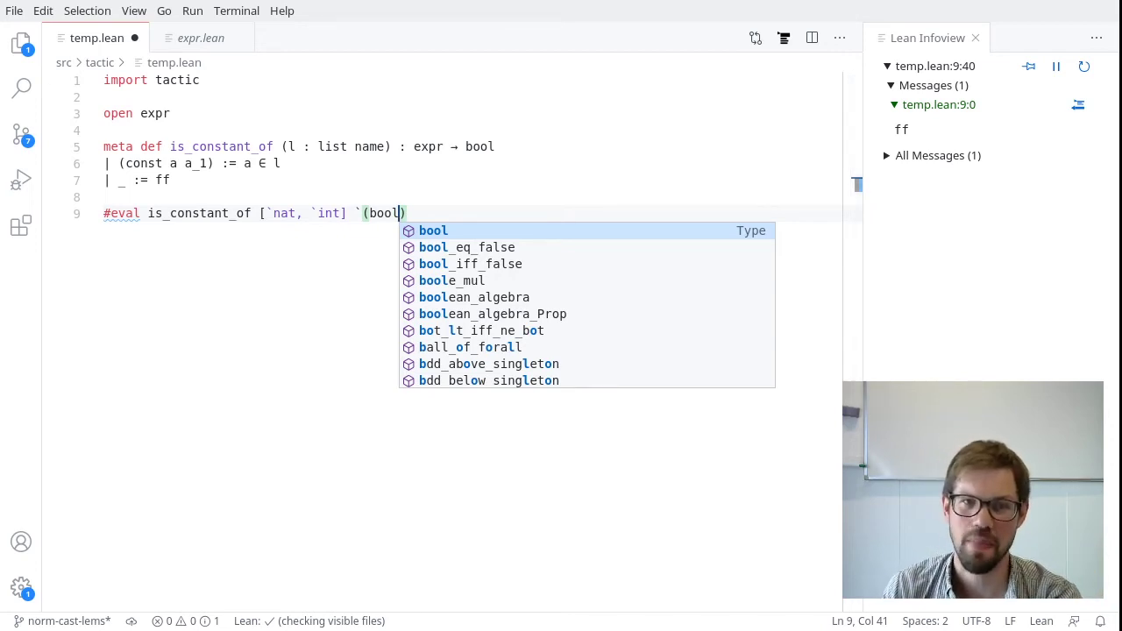
pyautogui.moveTo(522, 194)
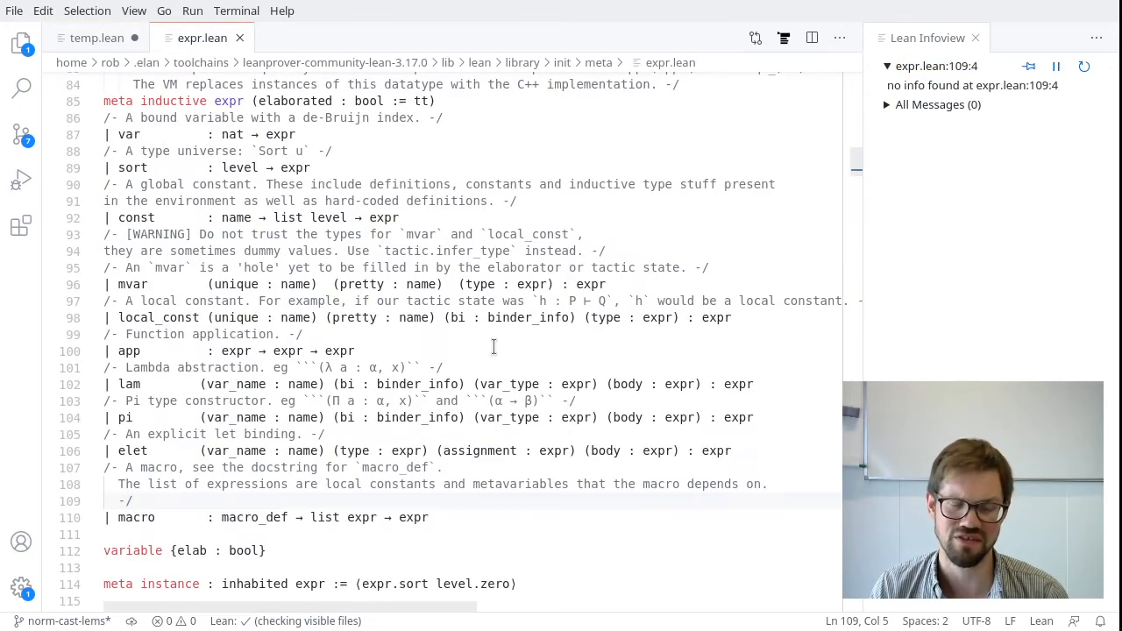
pyautogui.scroll(-3)
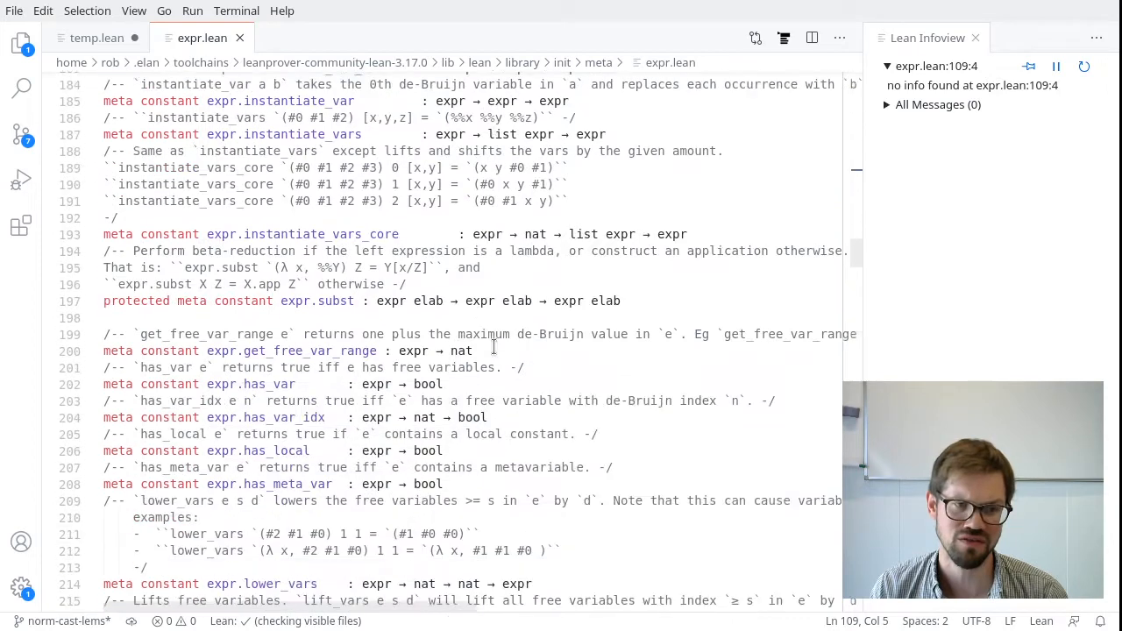
pyautogui.scroll(-3)
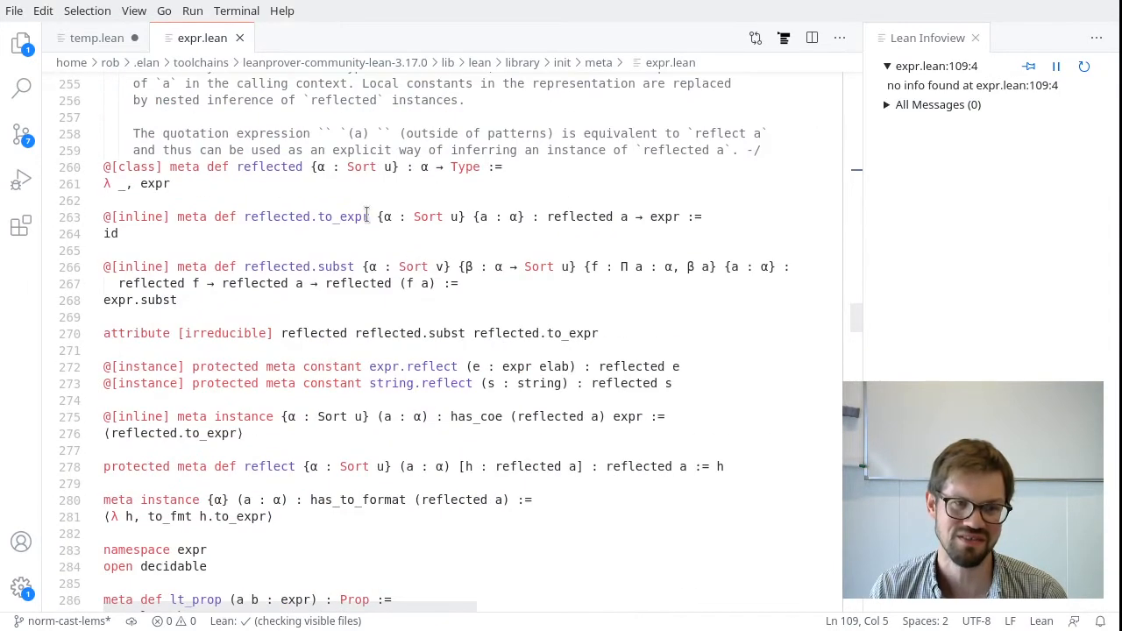
pyautogui.click(96, 38)
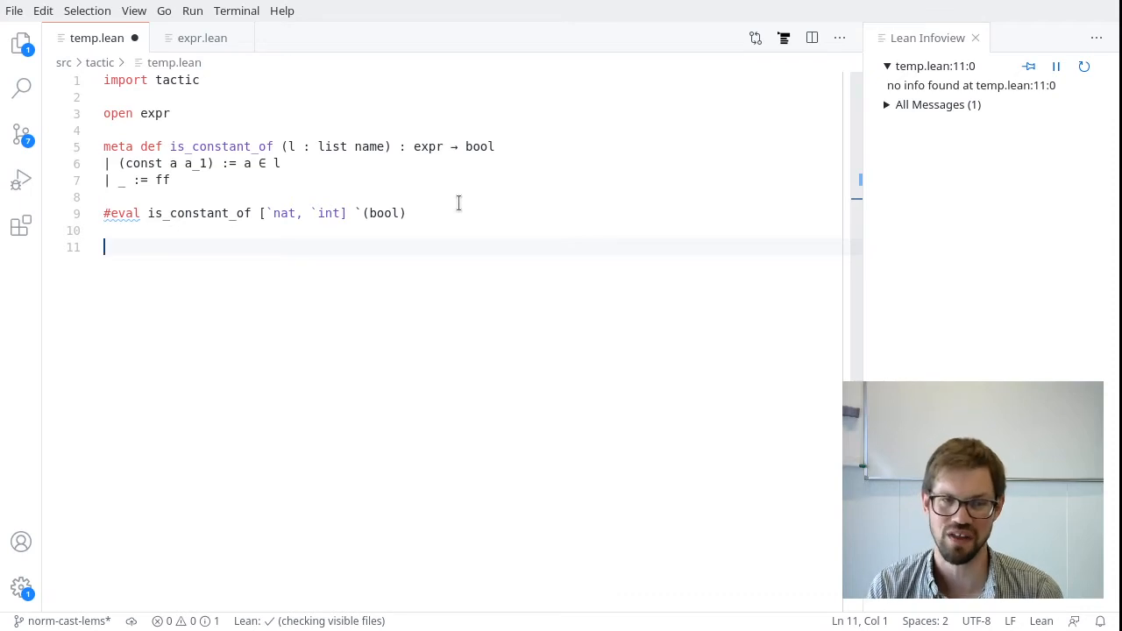
# Define is_app_of (l : list name) (e : expr) : bool as is_constant_of l on e.get_app_fn
pyautogui.write('meta def is_app_of (l')
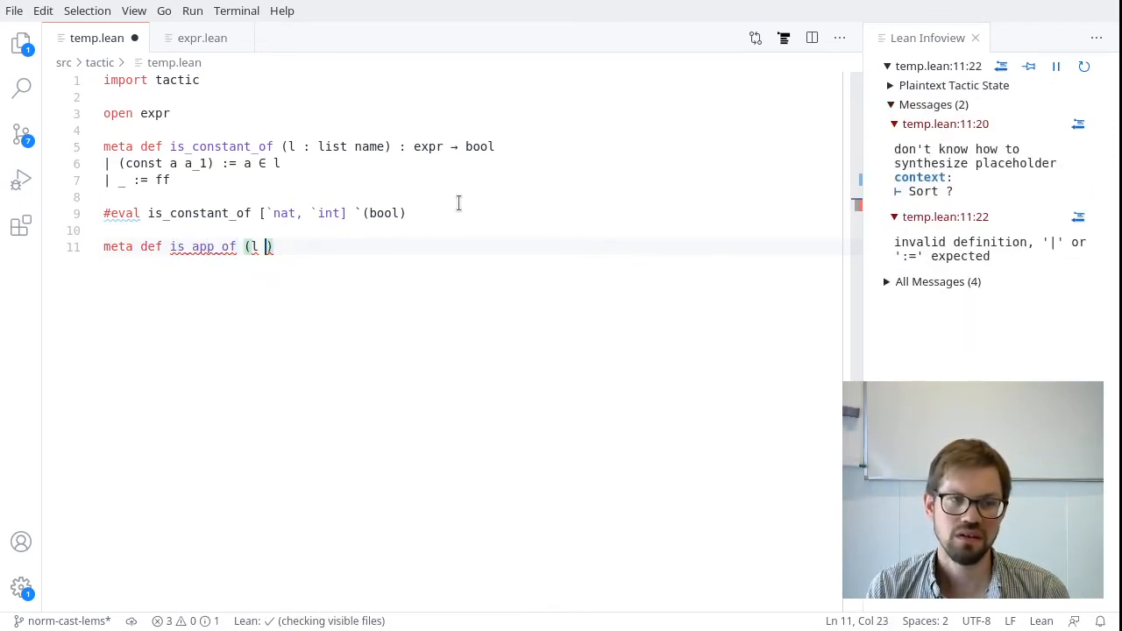
pyautogui.write(': list name)')
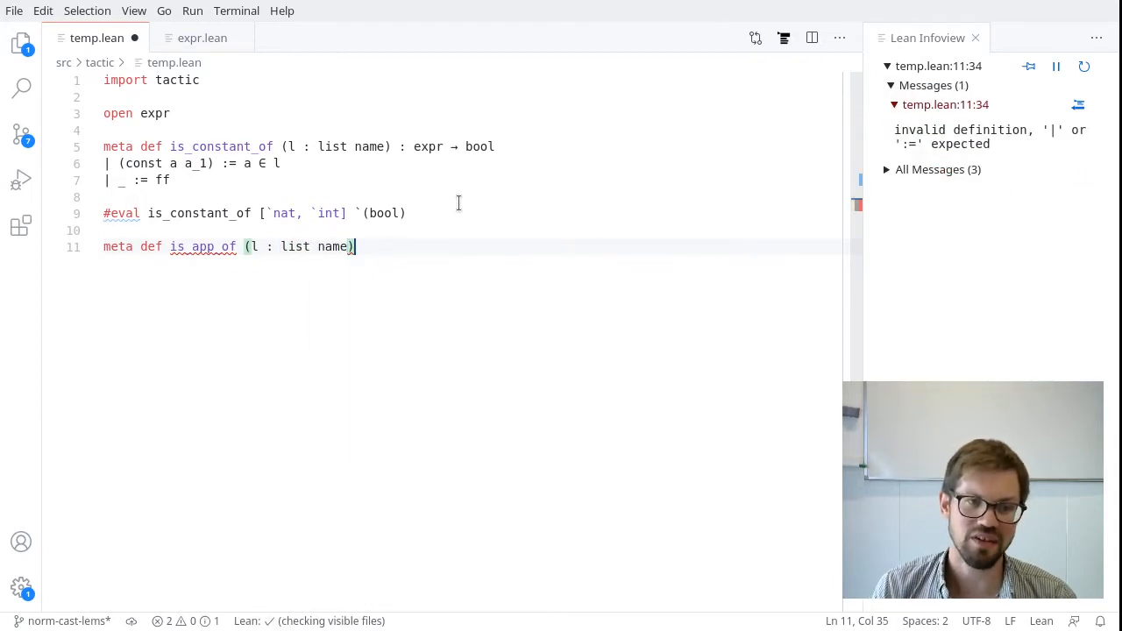
pyautogui.write('(e :)')
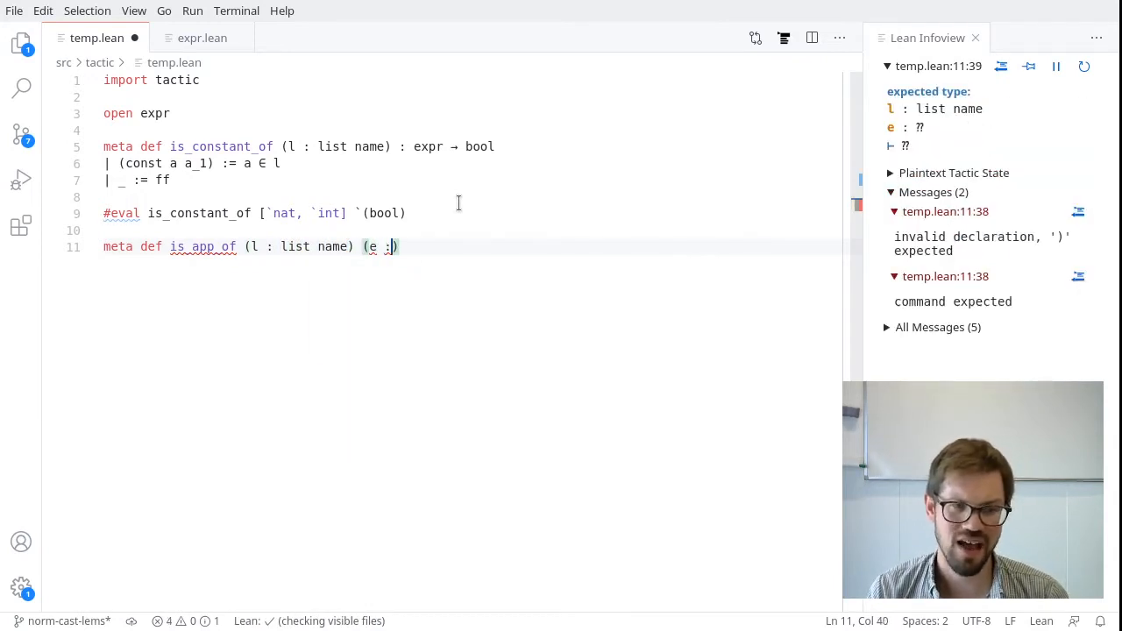
pyautogui.write('expr) : bool :=')
pyautogui.write('let app')
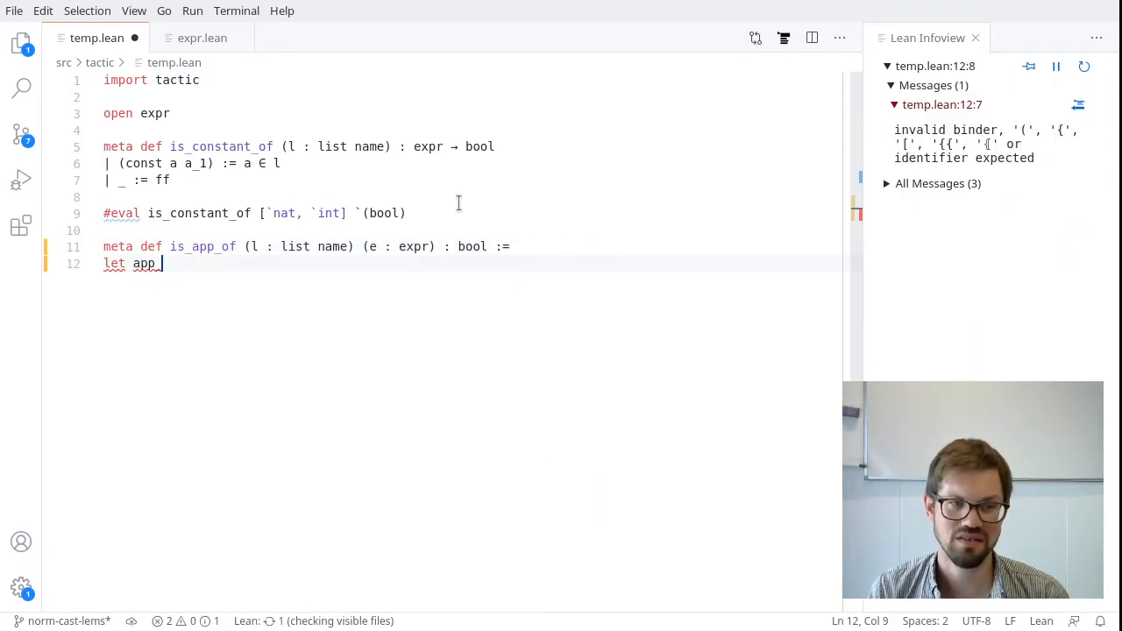
pyautogui.write('name :=')
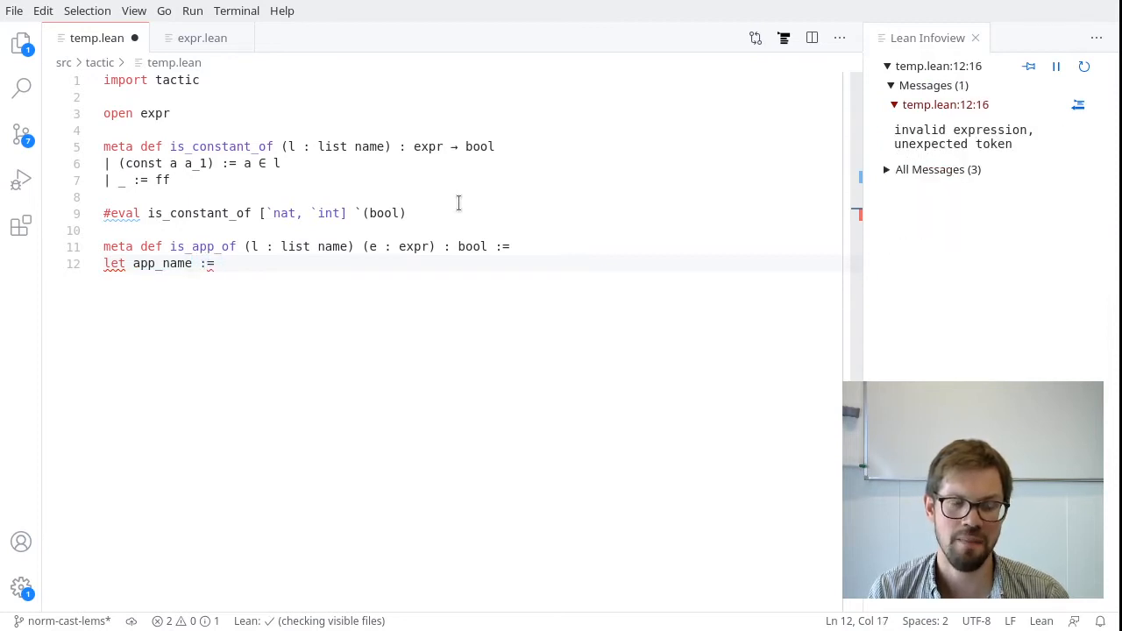
pyautogui.write('e.get_')
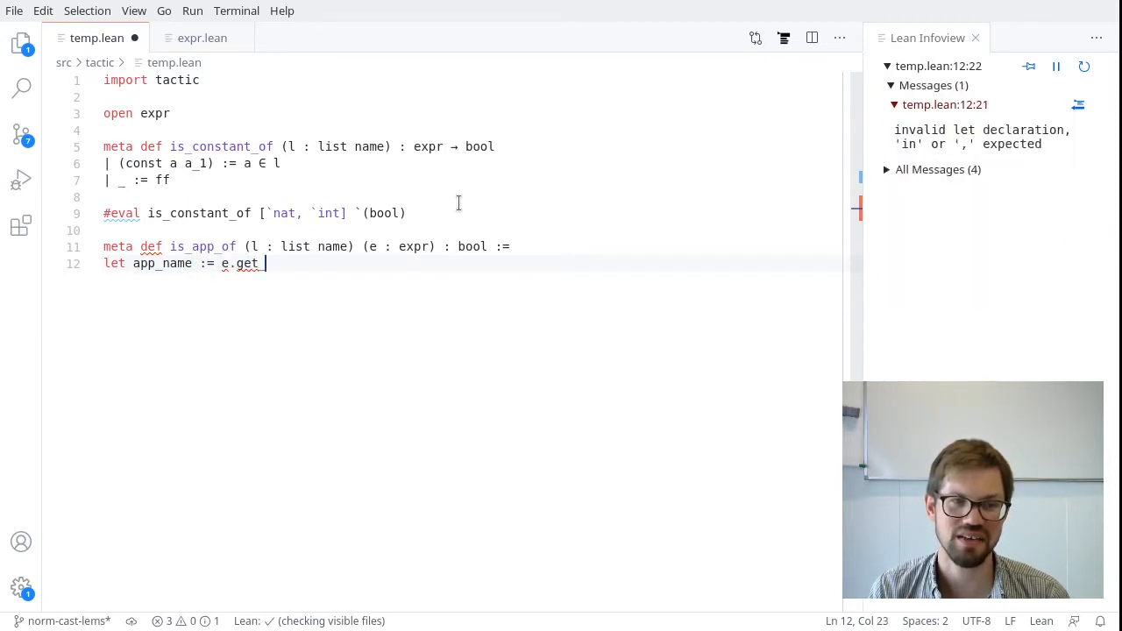
pyautogui.write('app_fn in')
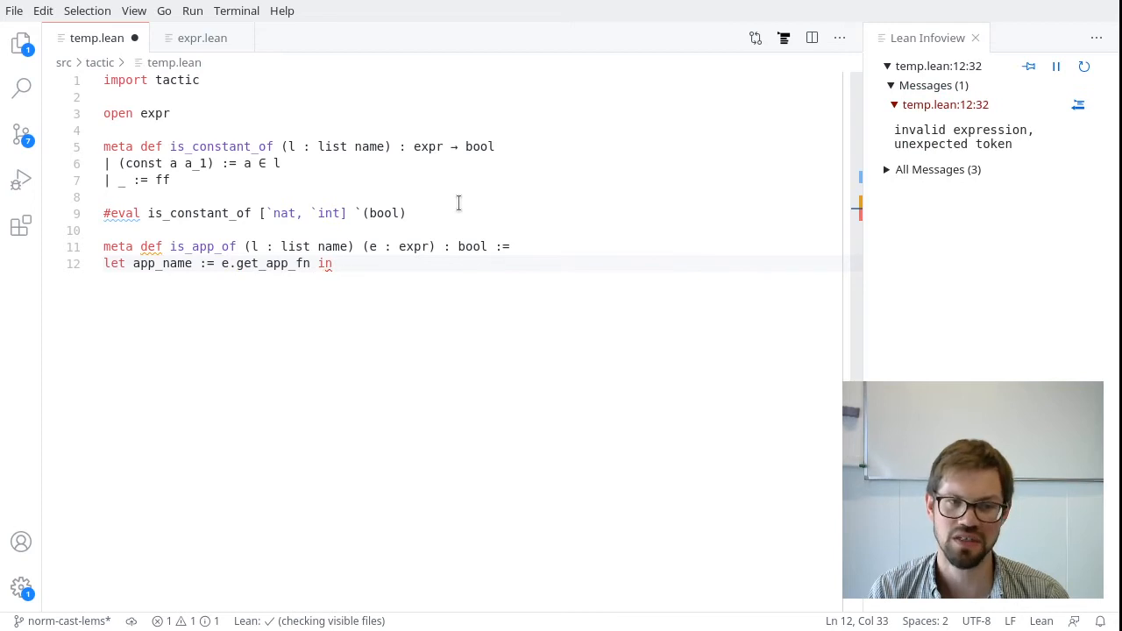
pyautogui.press('Enter')
pyautogui.write('_')
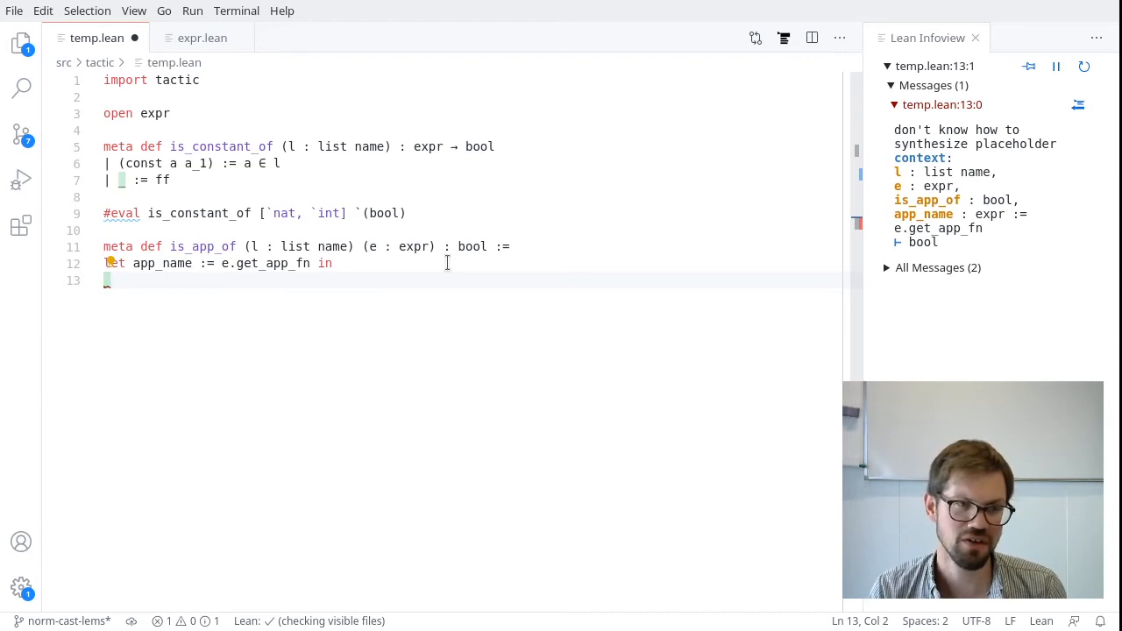
pyautogui.write('is_con')
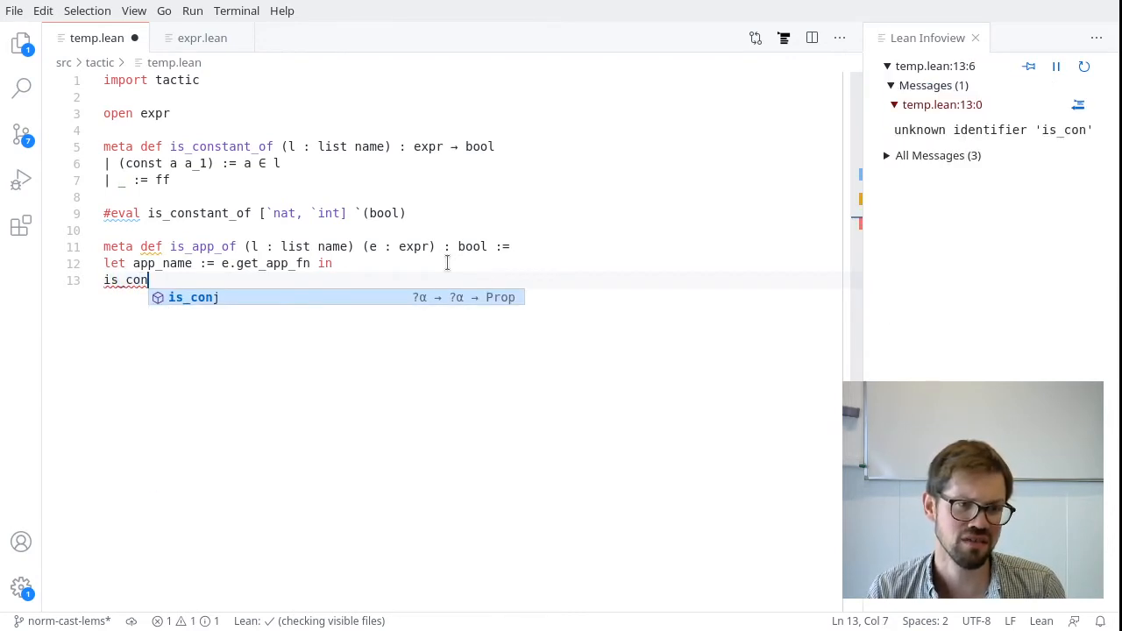
pyautogui.write('stant_of l app_name')
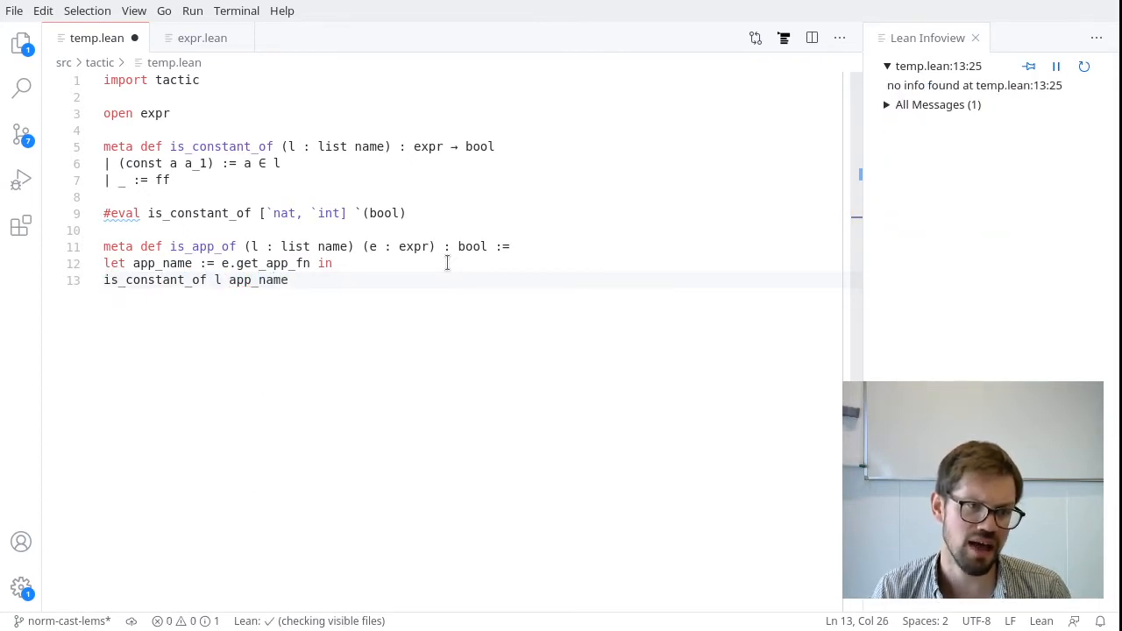
pyautogui.press('Enter')
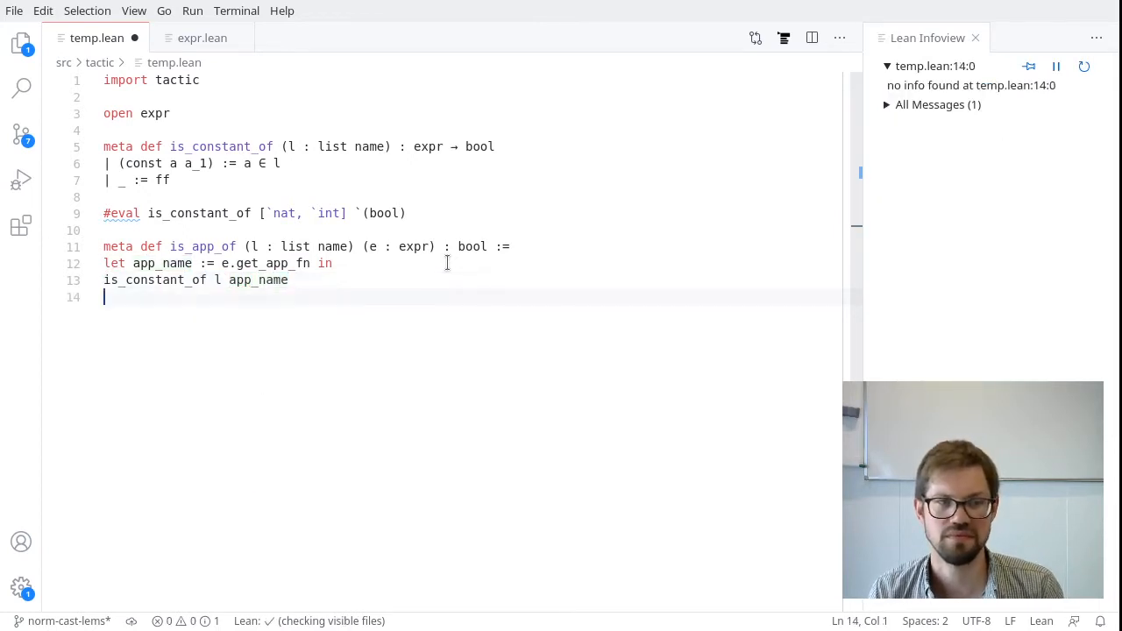
pyautogui.press('Enter')
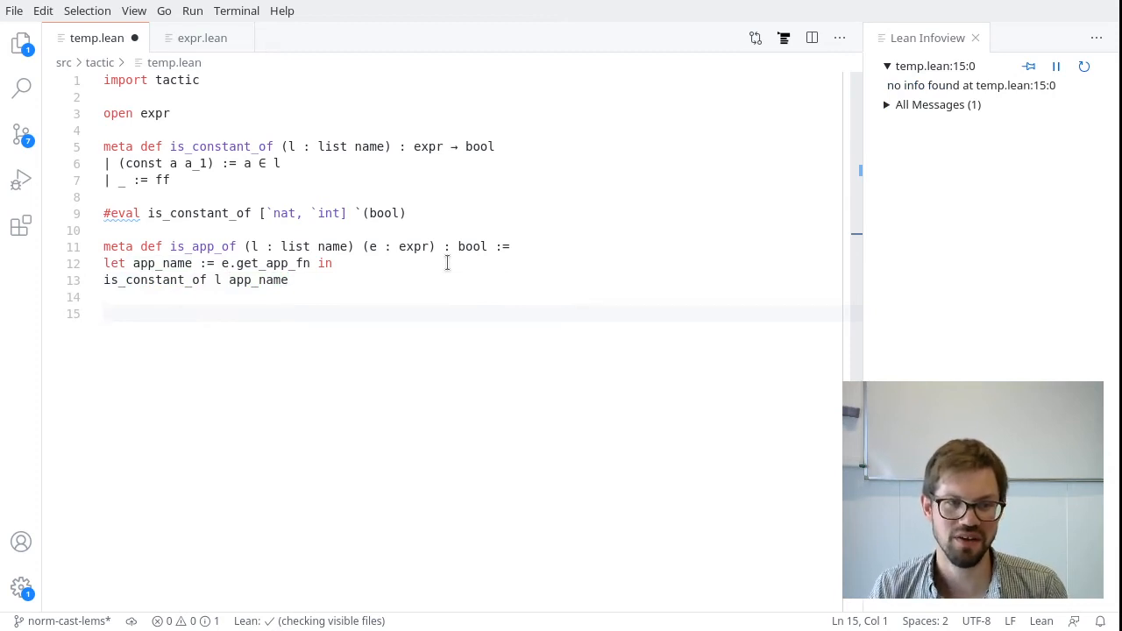
# Add '#eval is_app_of [`has_le.le, `has_lt.lt] `(20 = 5)', which returns ff
pyautogui.write('#eval is_app_of [`')
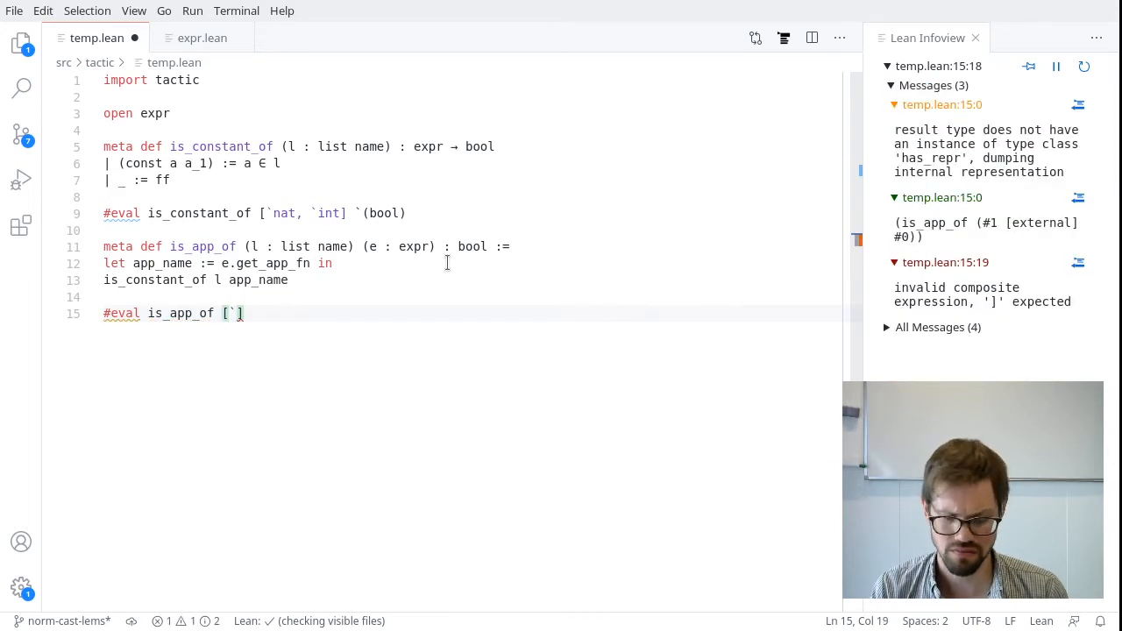
pyautogui.write('has_le.le, has_lt.lt')
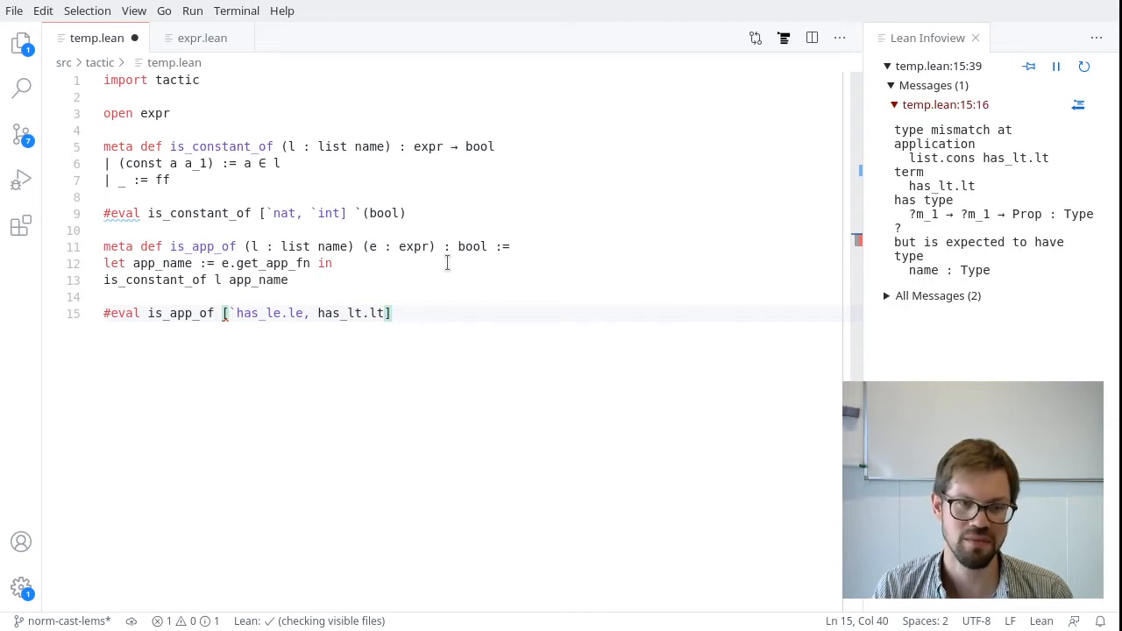
pyautogui.click(318, 313)
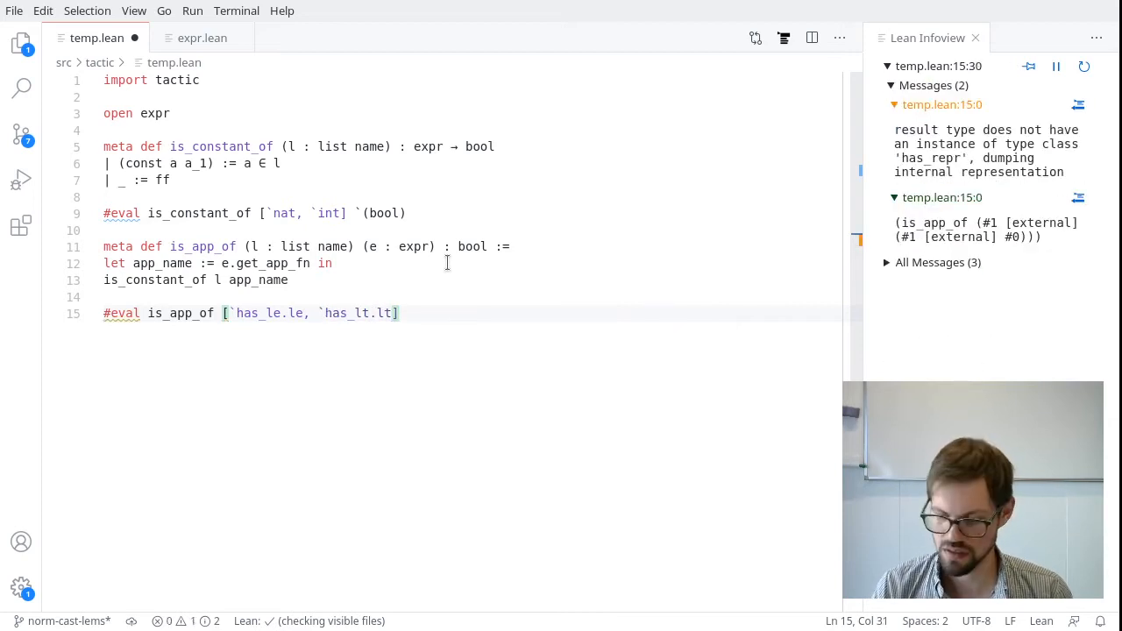
pyautogui.write('`()')
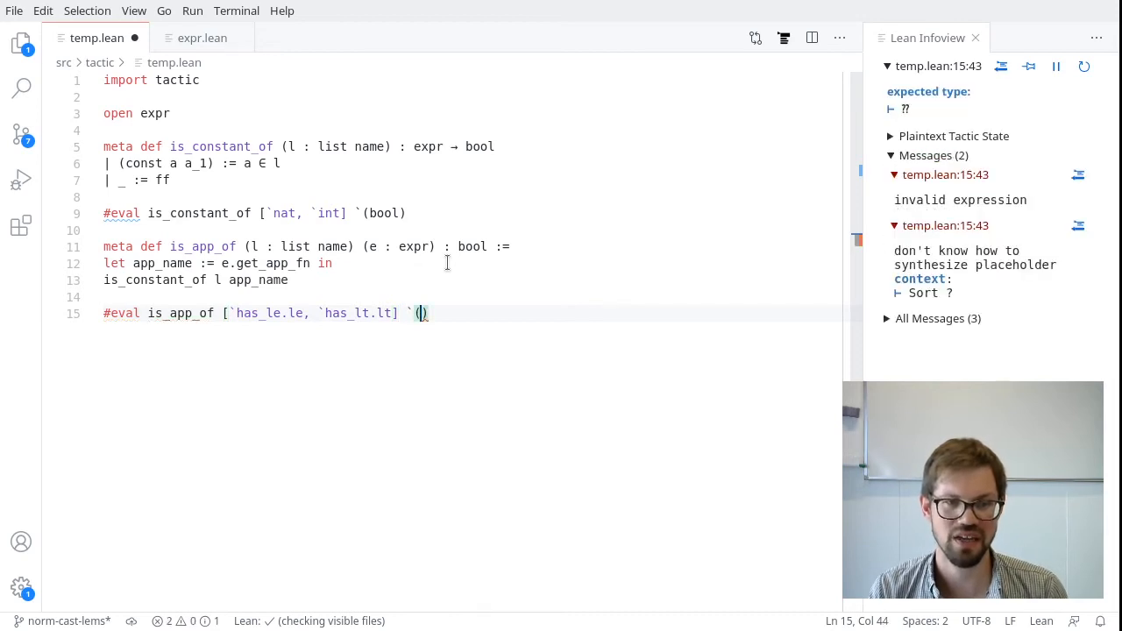
pyautogui.write('2<')
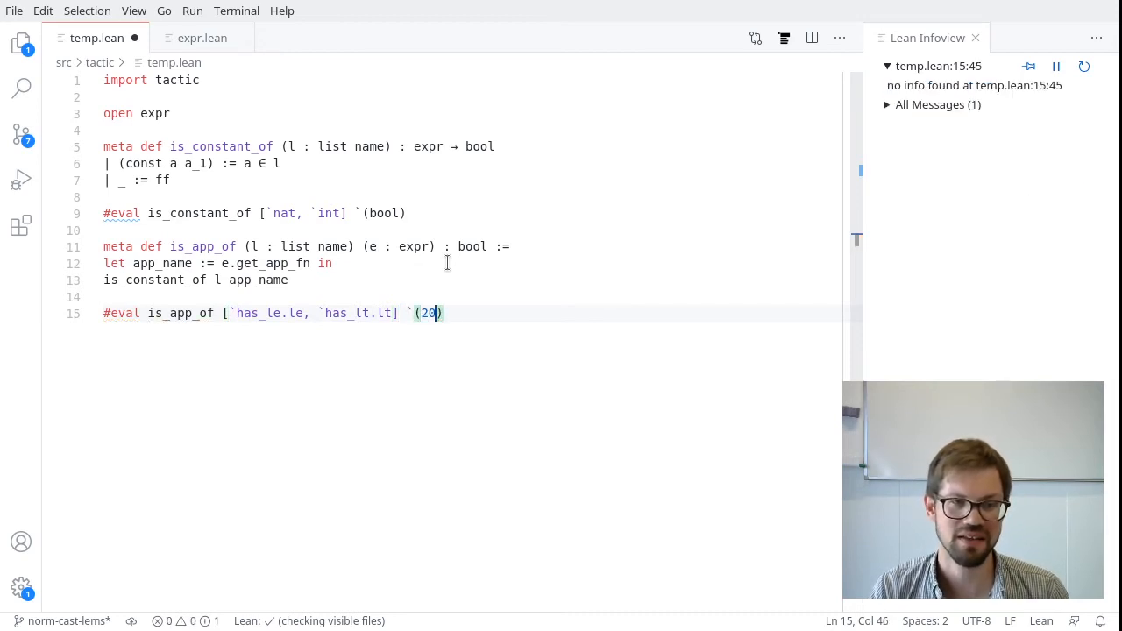
pyautogui.write('< 5')
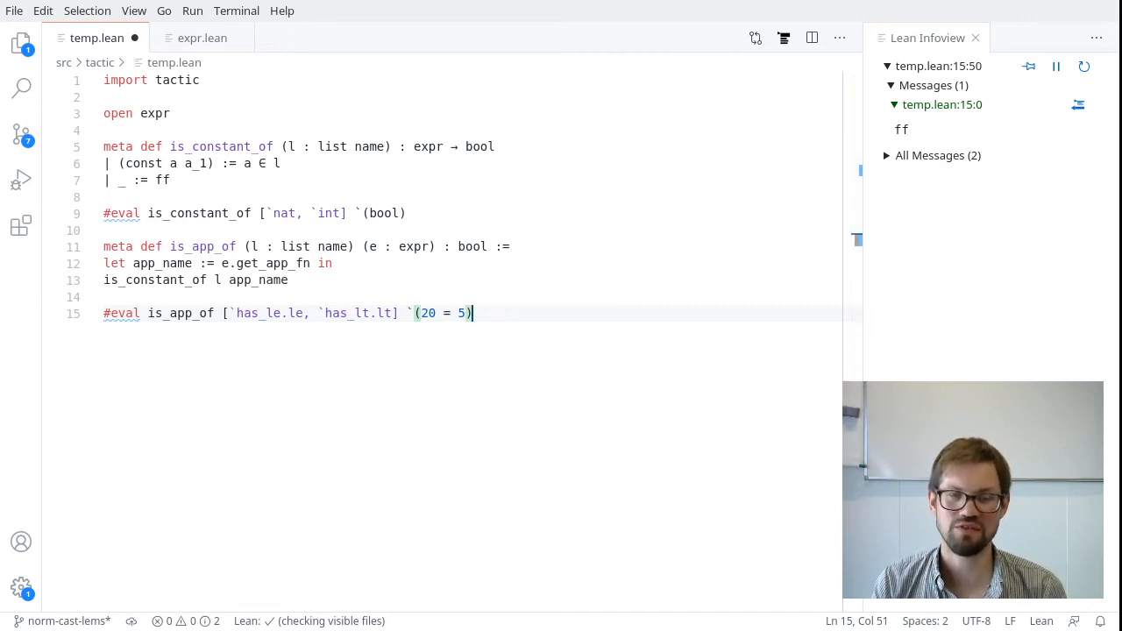
# Add a new line, try '#check app', then delete that line
pyautogui.press('Enter')
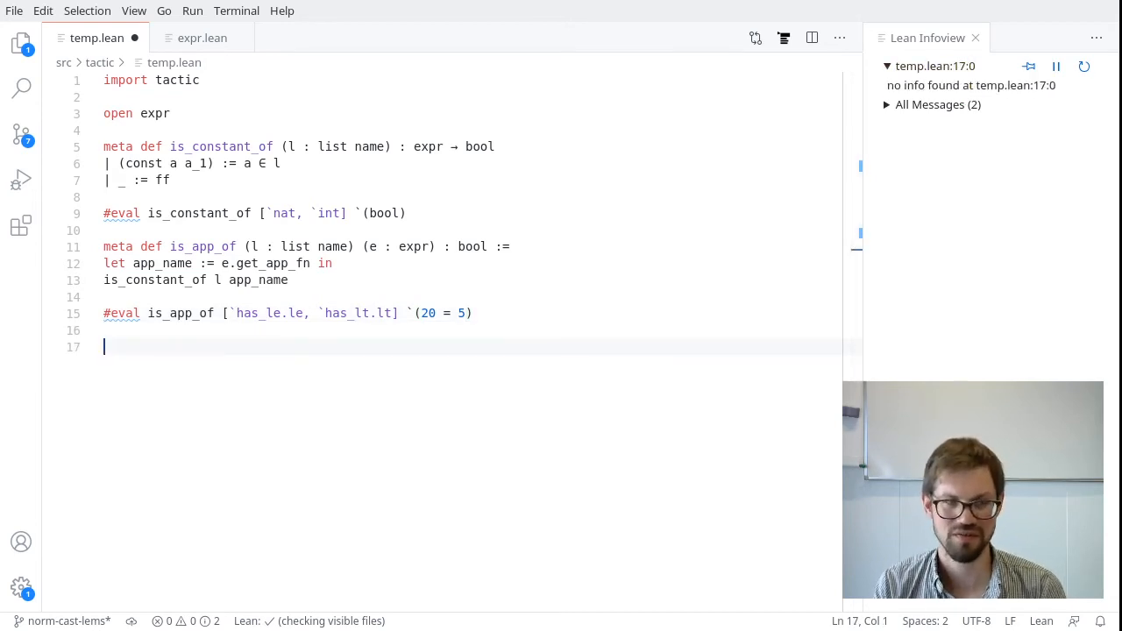
pyautogui.write('#check app')
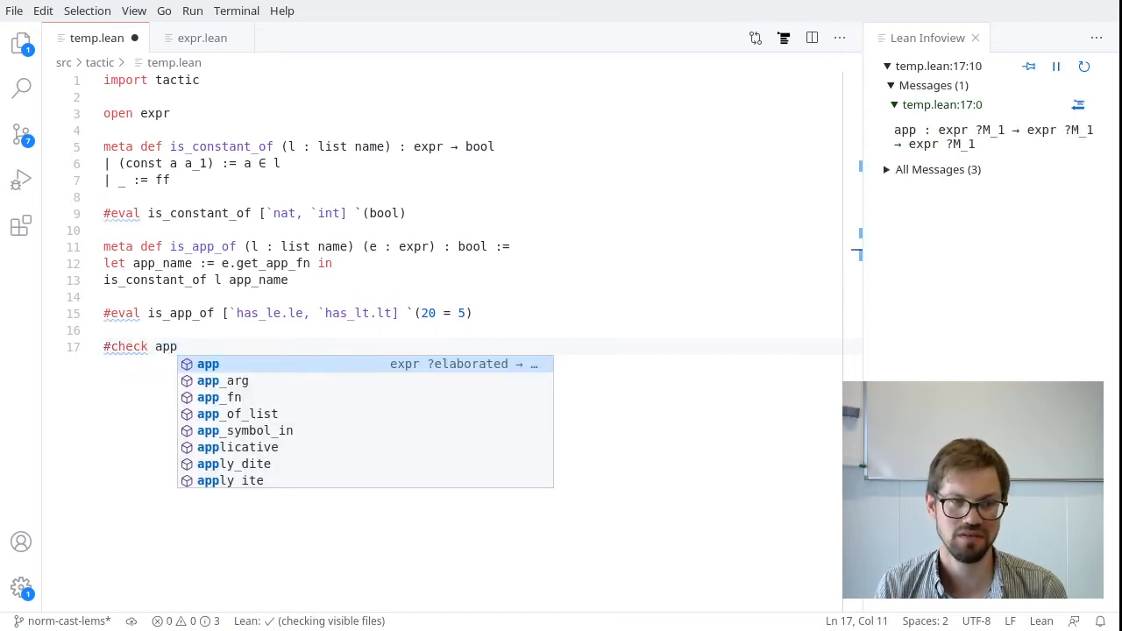
pyautogui.press('Escape')
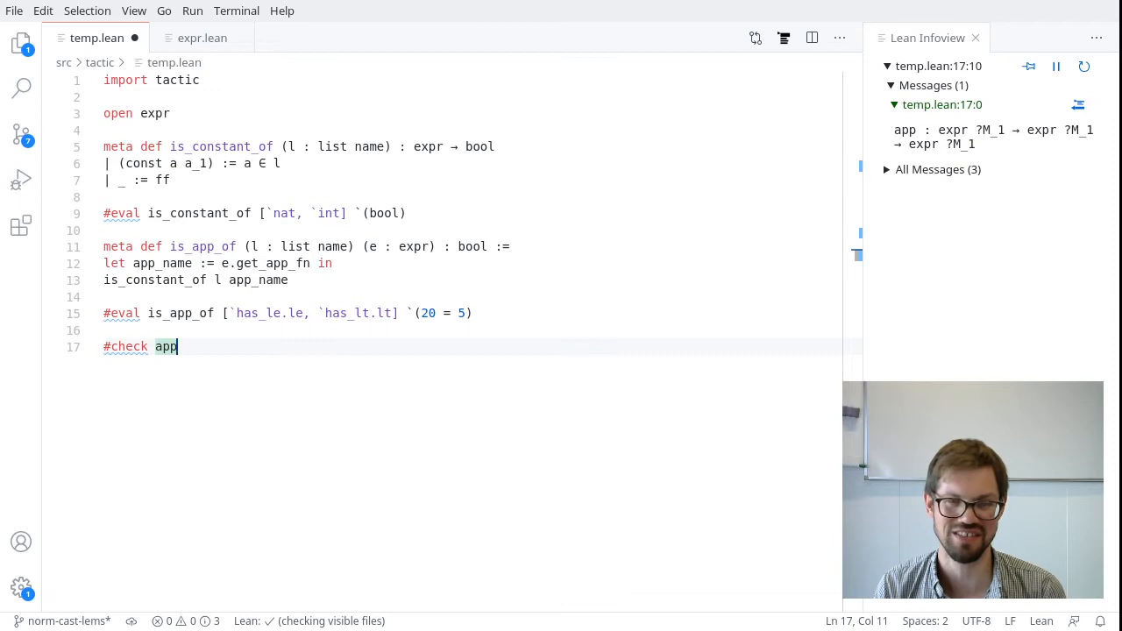
pyautogui.press('ctrl+shift+k')
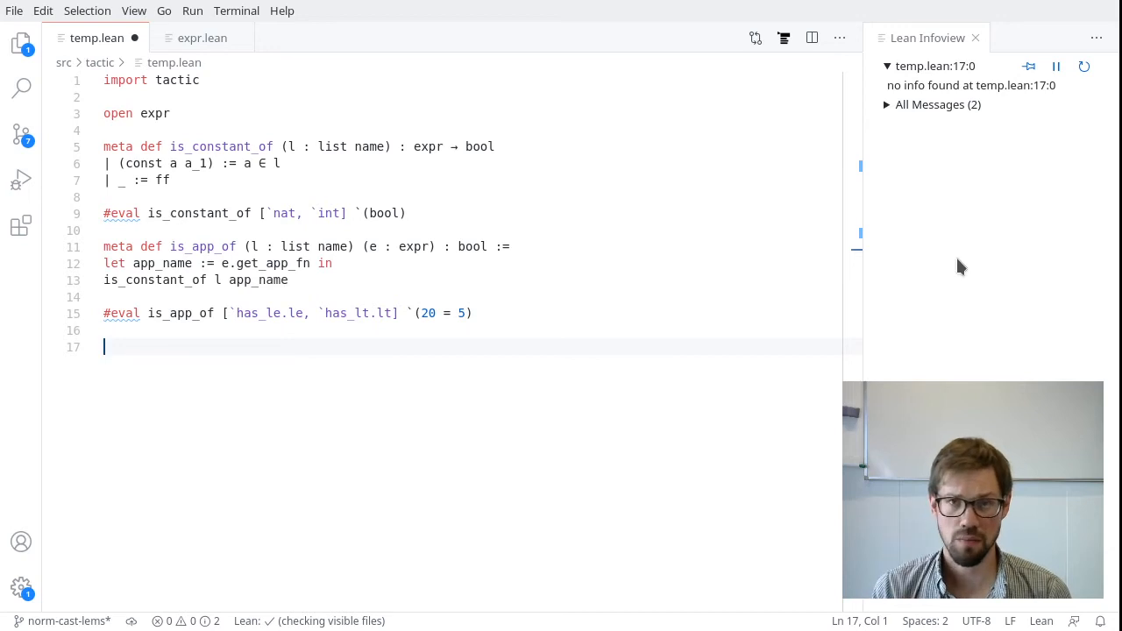
# Type '#eval app `(nat.succ) `(nat.zero)' as a new test
pyautogui.write('#eval')
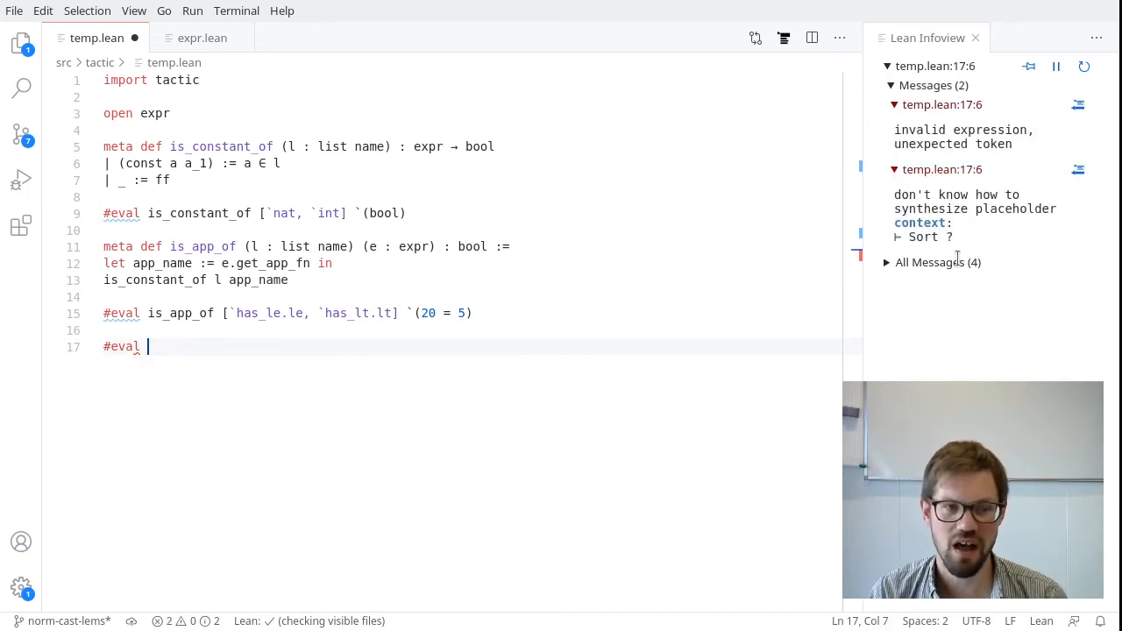
pyautogui.write('app `')
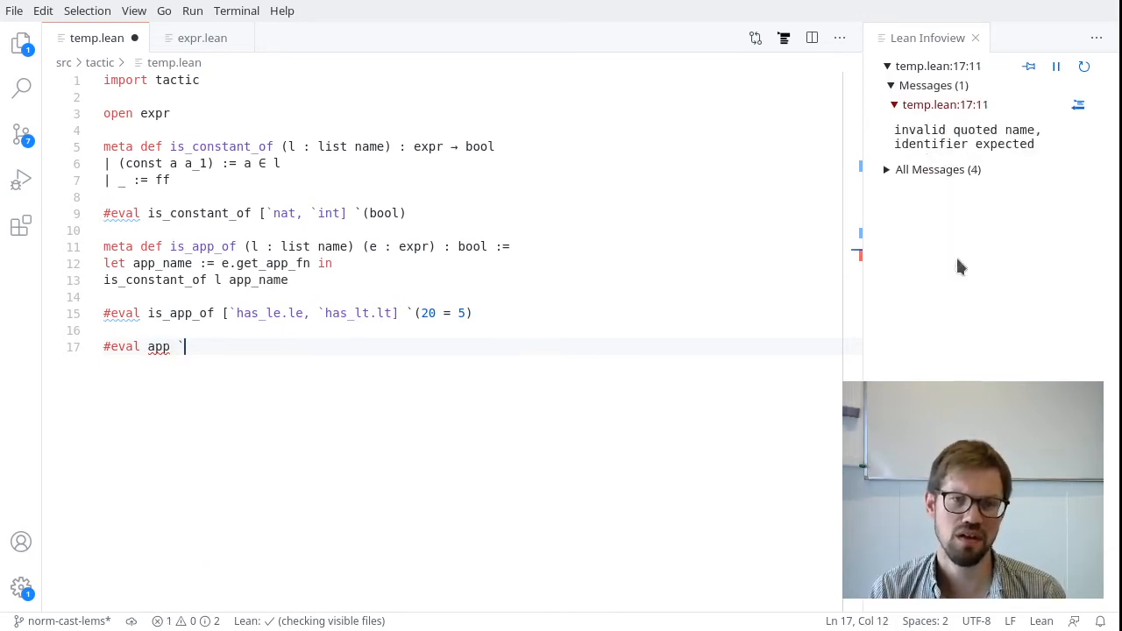
pyautogui.write('`(nat.succ) `(nat.')
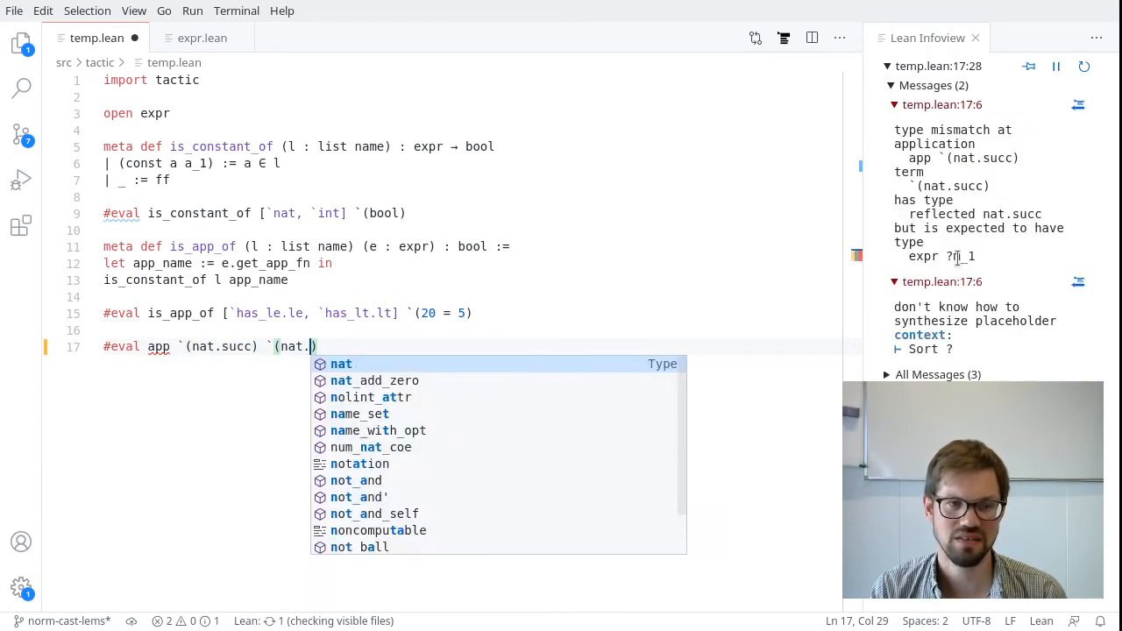
pyautogui.write('zero')
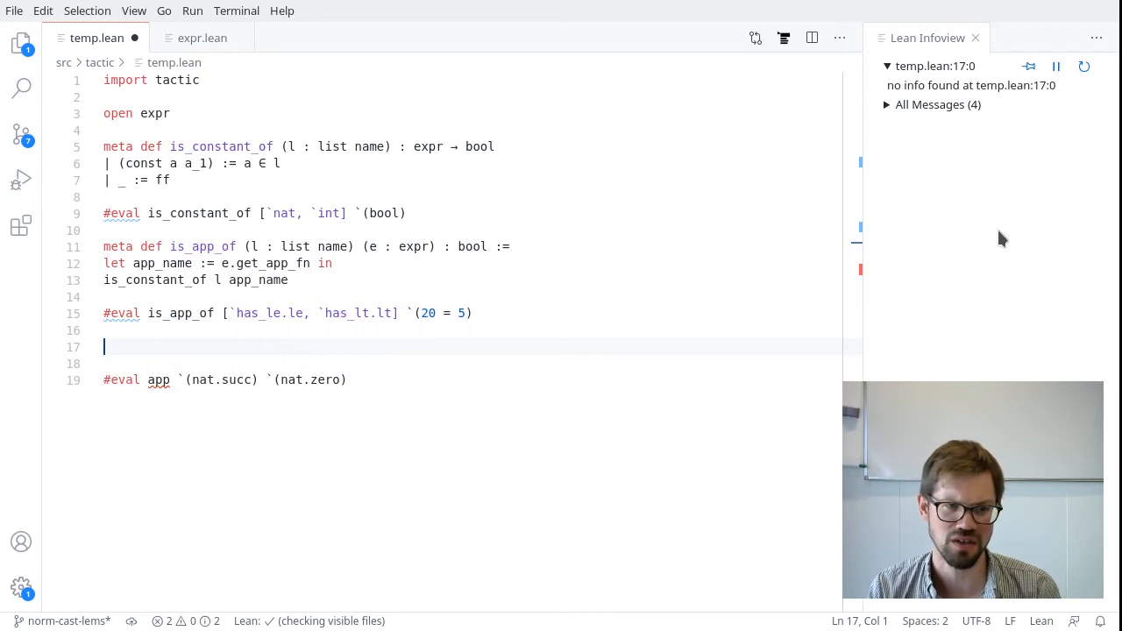
# Define meta def mk_app (e1 e2 : expr) : expr returning app e1 e2
pyautogui.write('meta def mk_app (e')
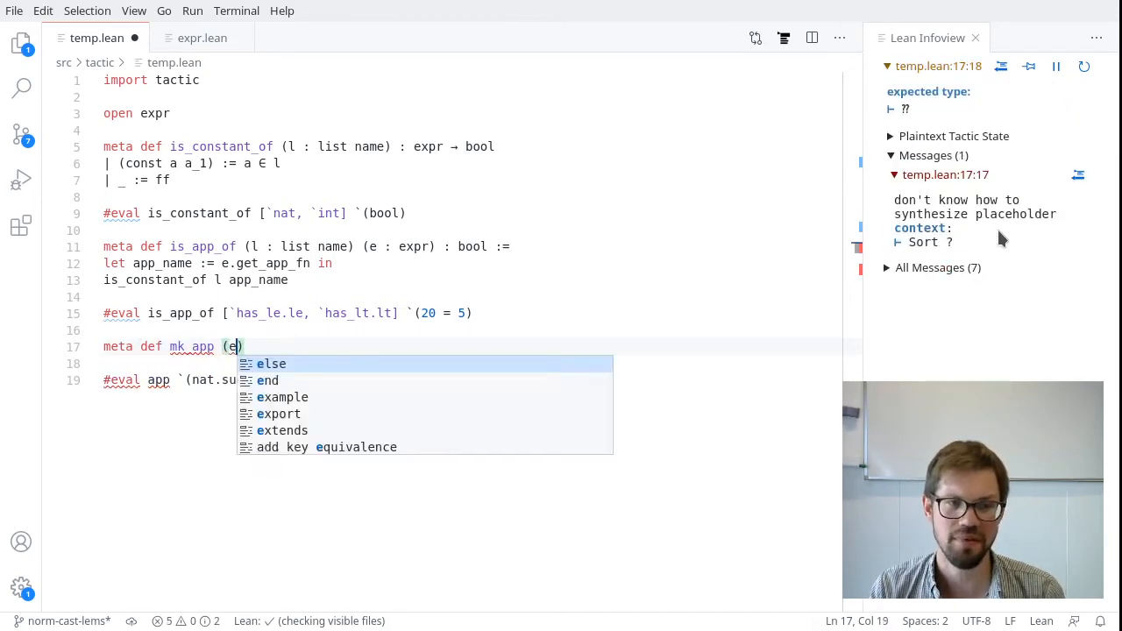
pyautogui.write('1 e2 : expr)')
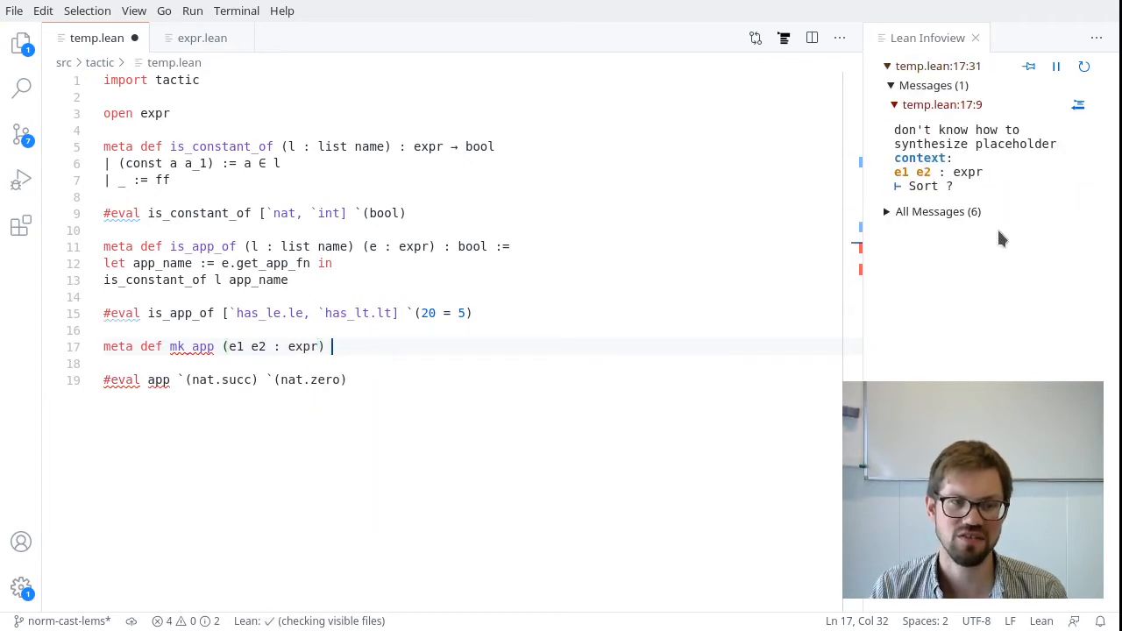
pyautogui.write(': ep')
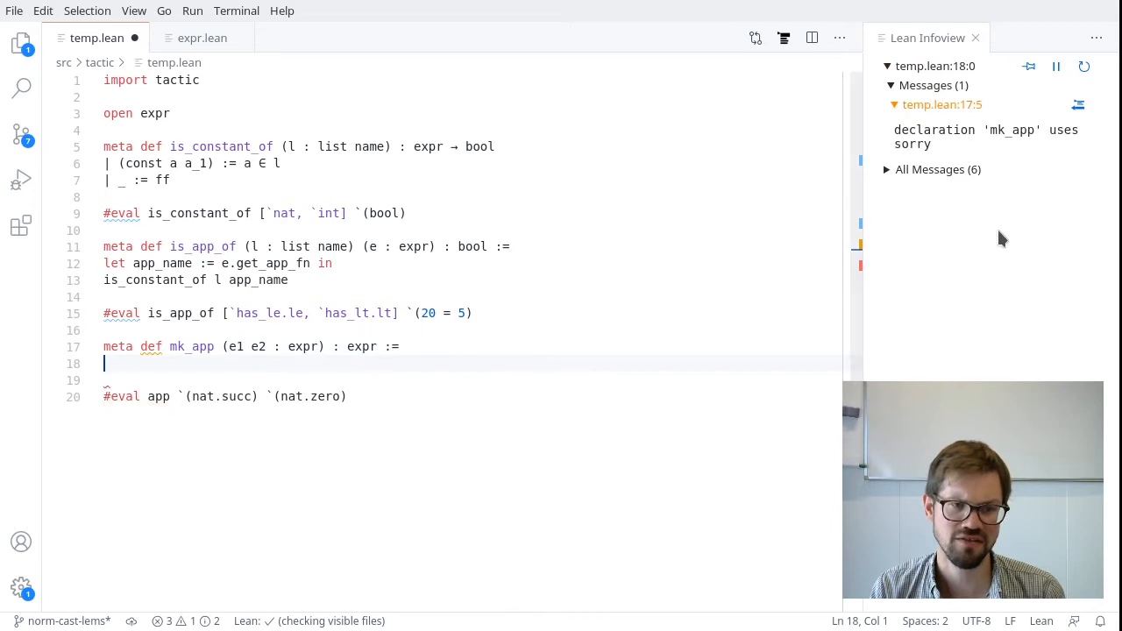
pyautogui.write('app e1 e2')
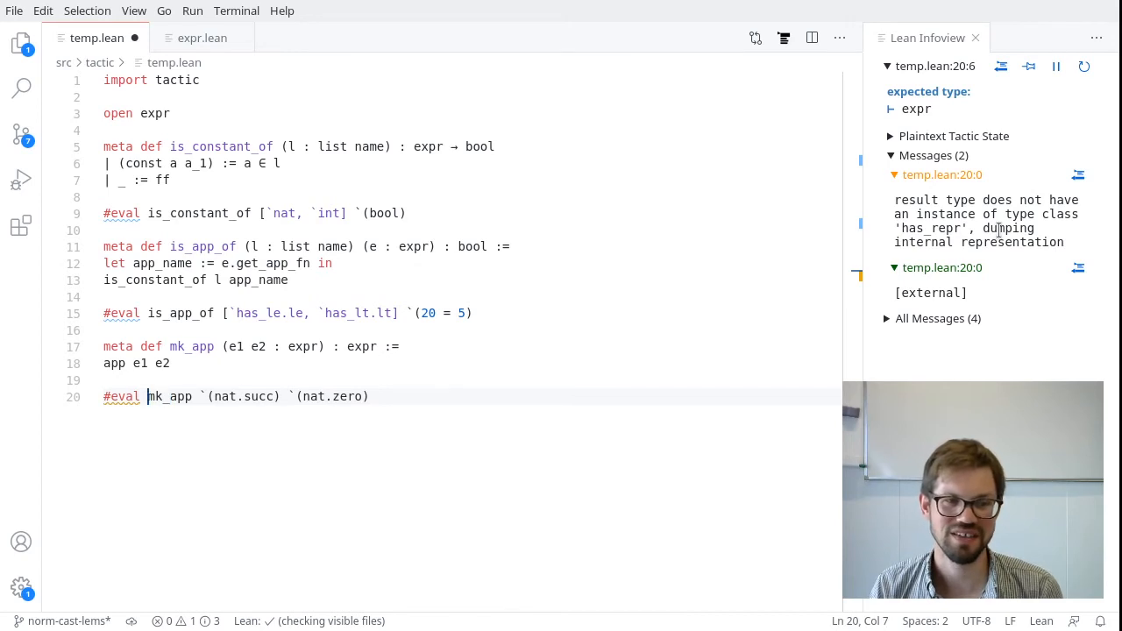
pyautogui.doubleClick(170, 397)
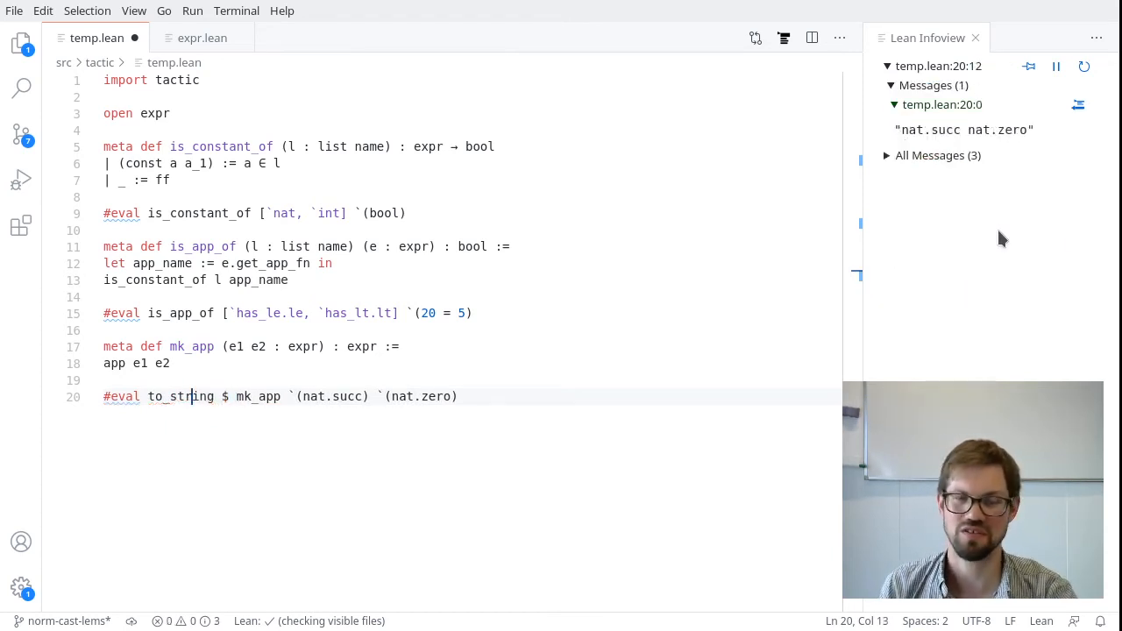
pyautogui.moveTo(997, 171)
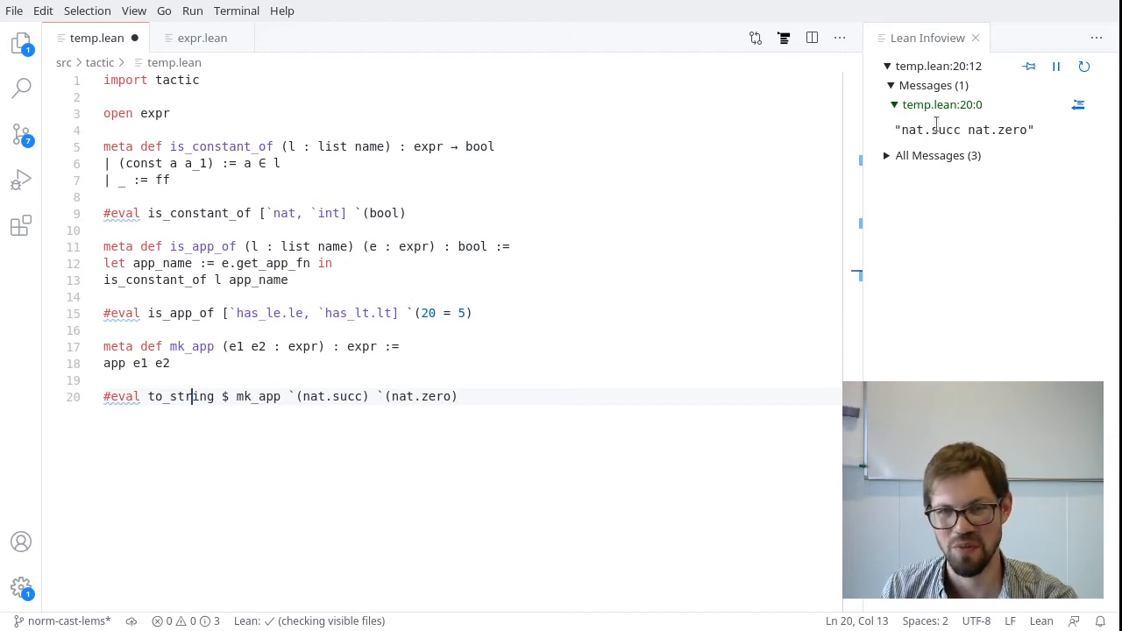
pyautogui.moveTo(1008, 152)
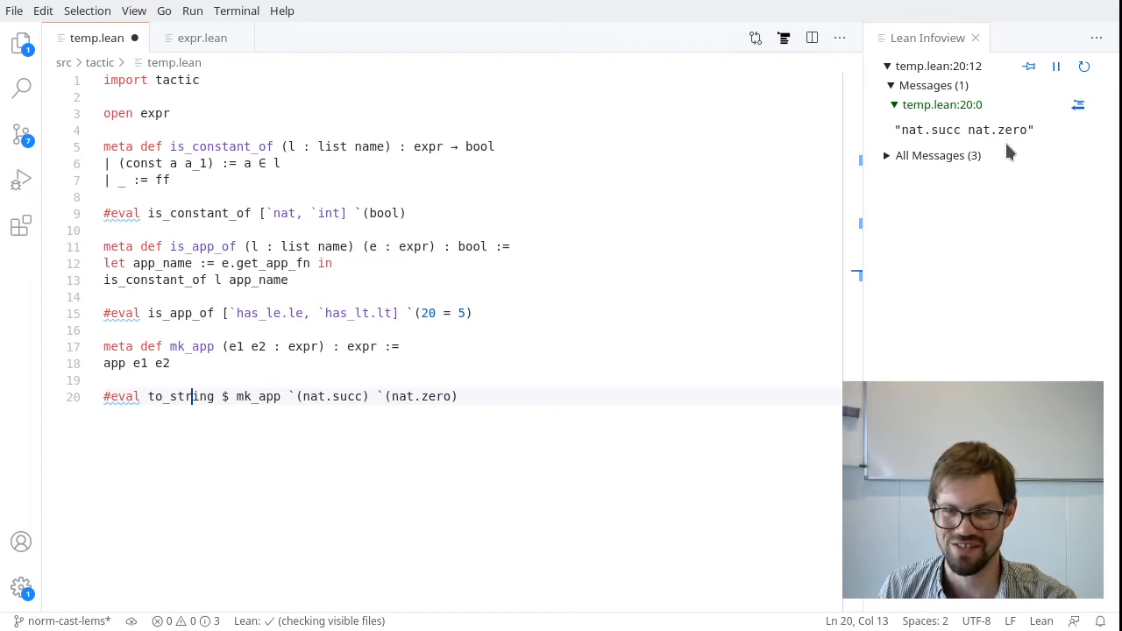
pyautogui.moveTo(817, 272)
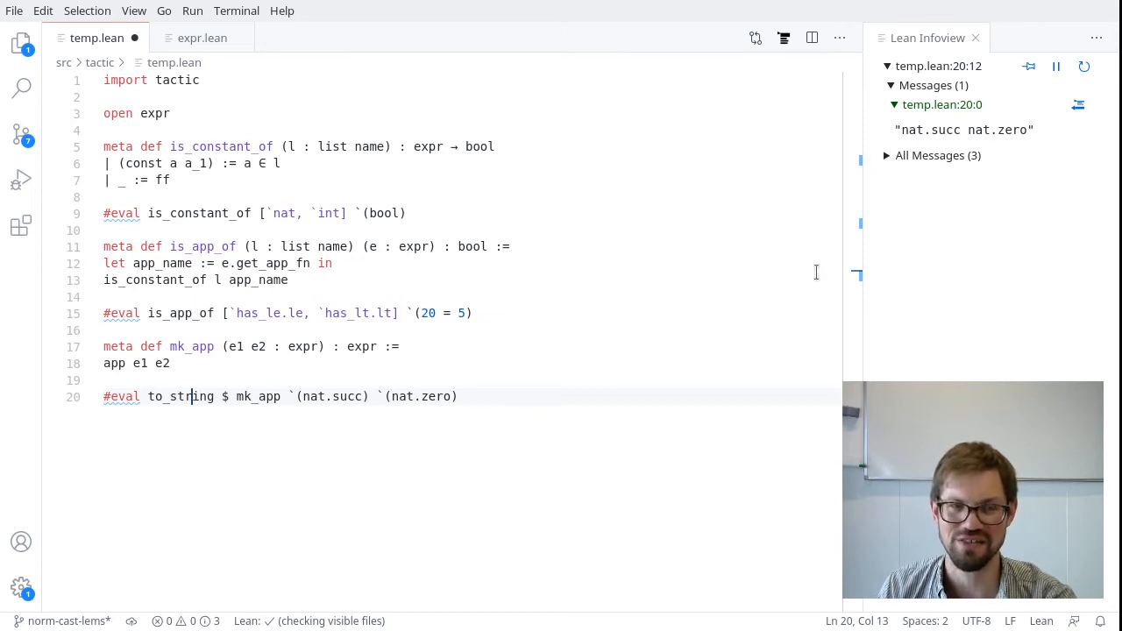
pyautogui.moveTo(537, 374)
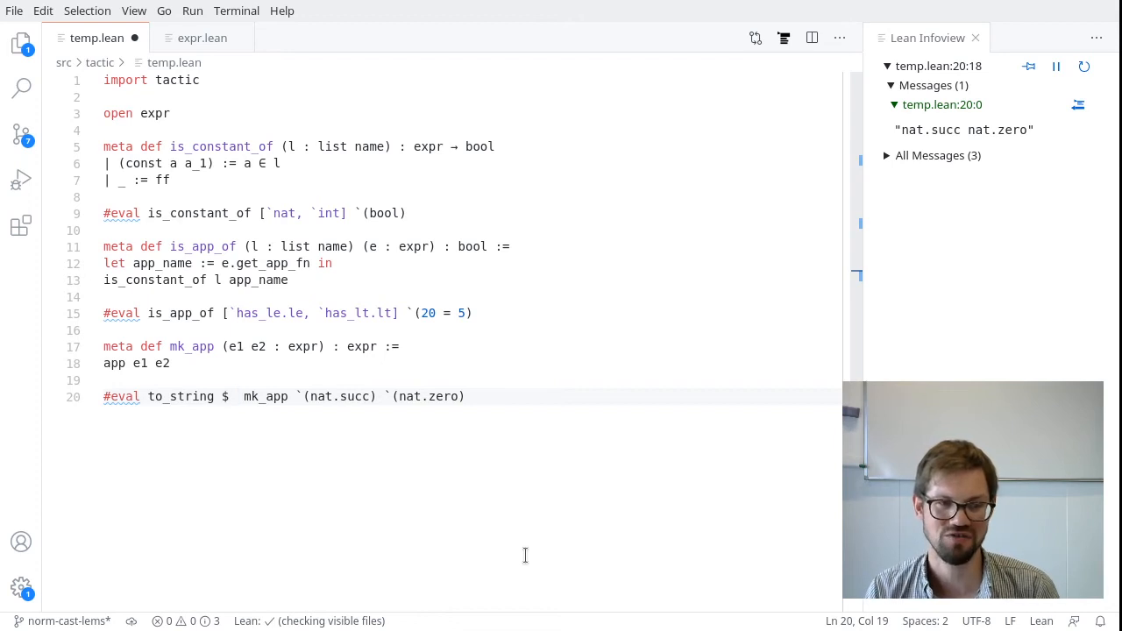
# Wrap the mk_app #eval in to_raw_fmt, showing (app (const nat.succ []) (const nat.zero []))
pyautogui.write('to_')
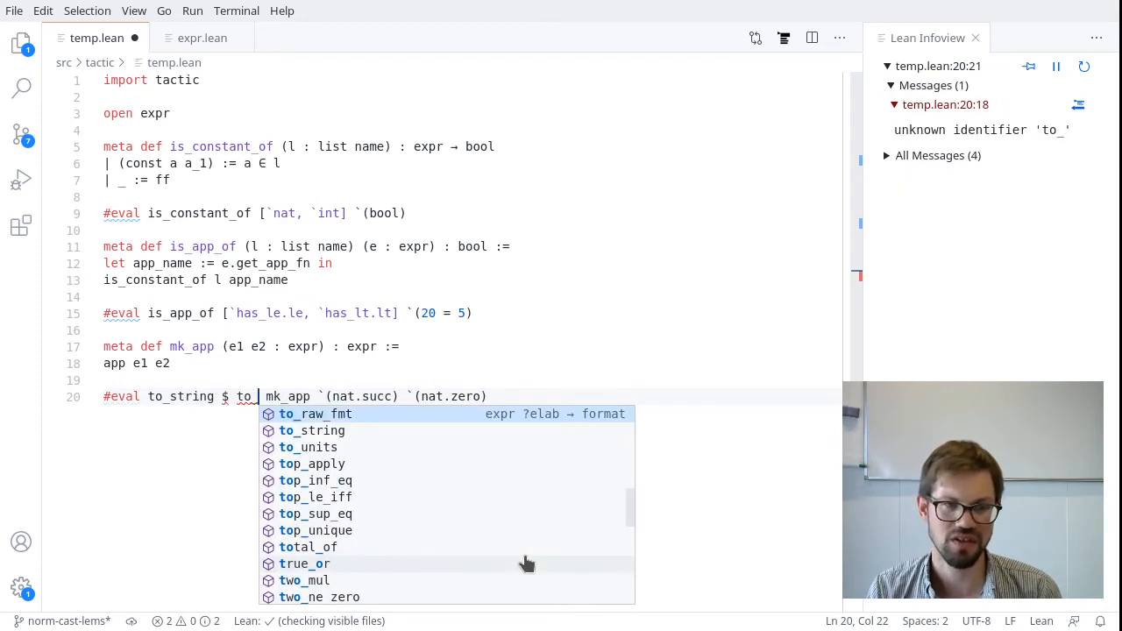
pyautogui.click(315, 414)
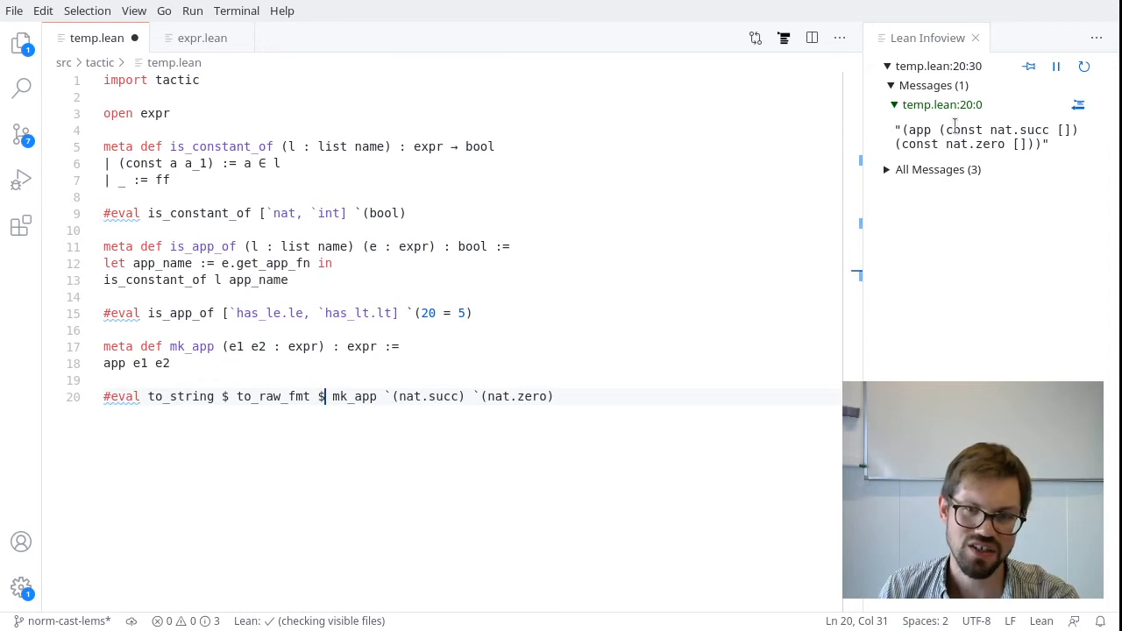
pyautogui.moveTo(1028, 179)
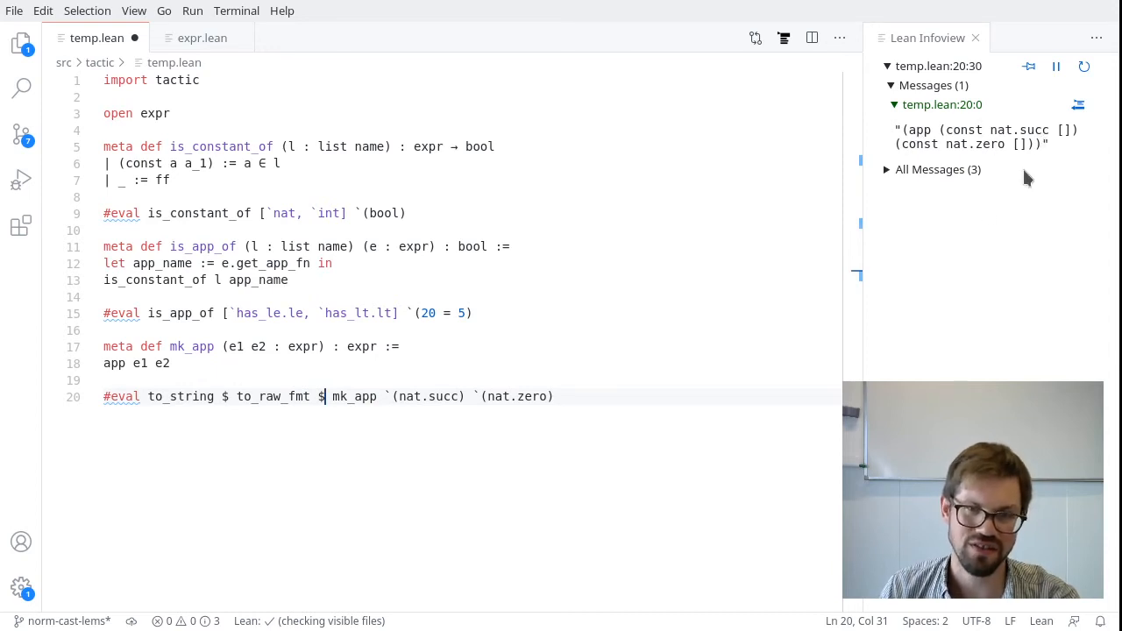
pyautogui.moveTo(873, 331)
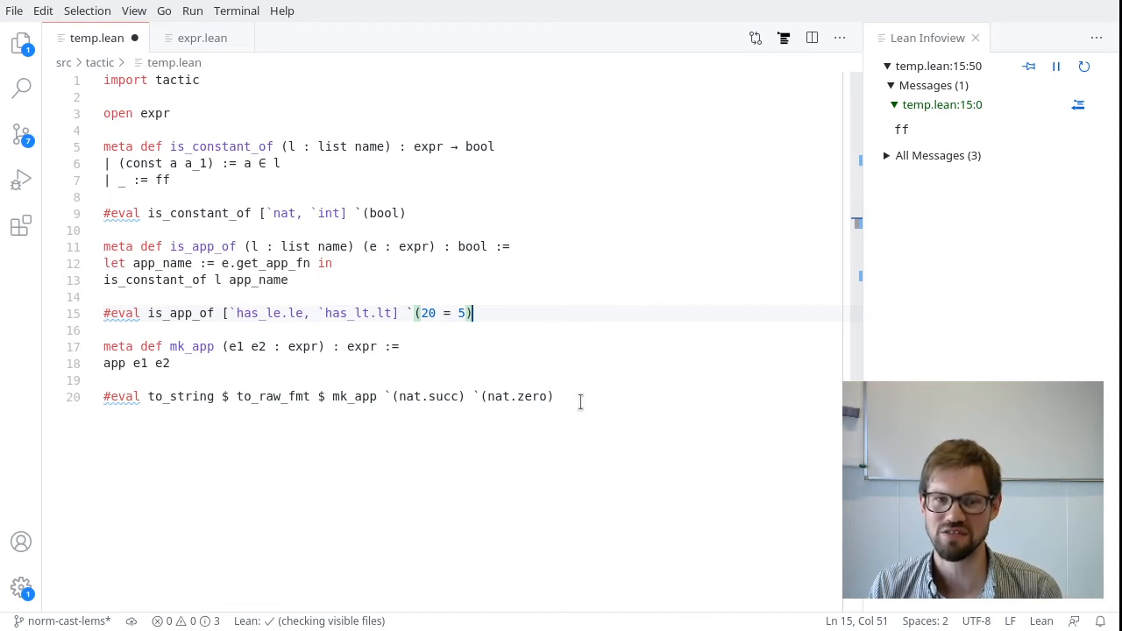
pyautogui.moveTo(595, 447)
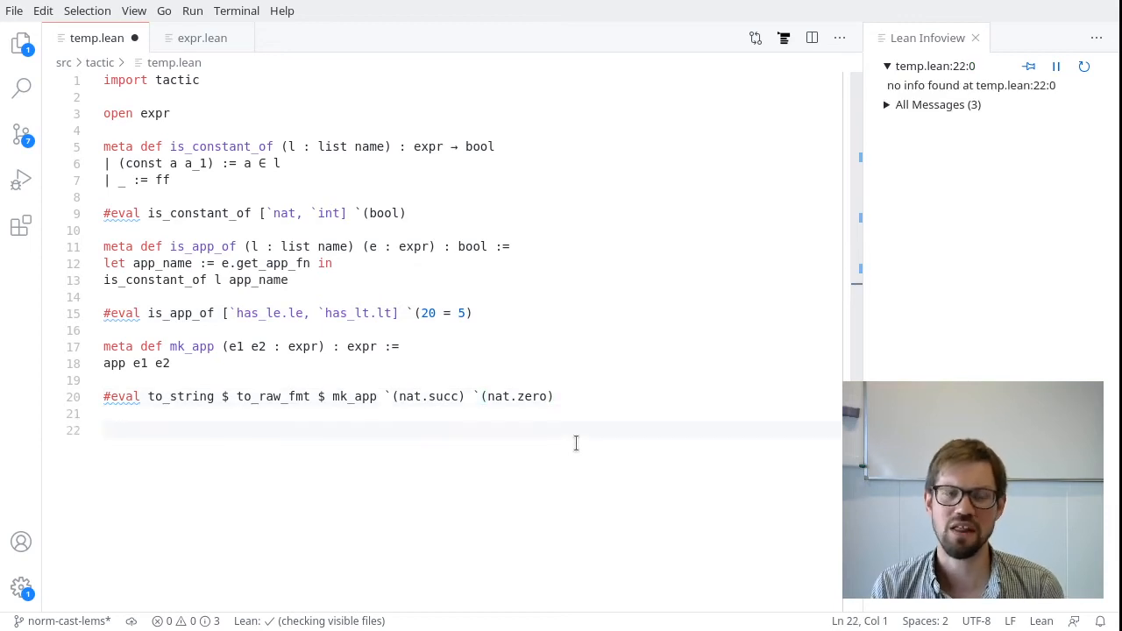
# After a blank line, type 'meta def get_lhs_rhs : expr → option (expr × expr)'
pyautogui.press('Enter')
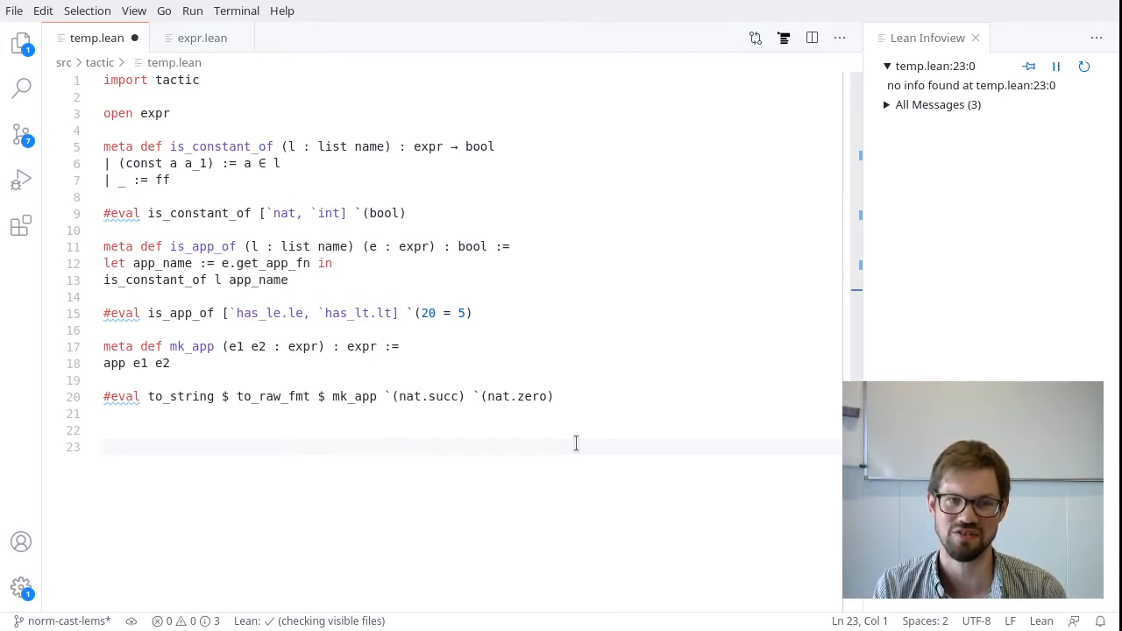
pyautogui.write('meta def')
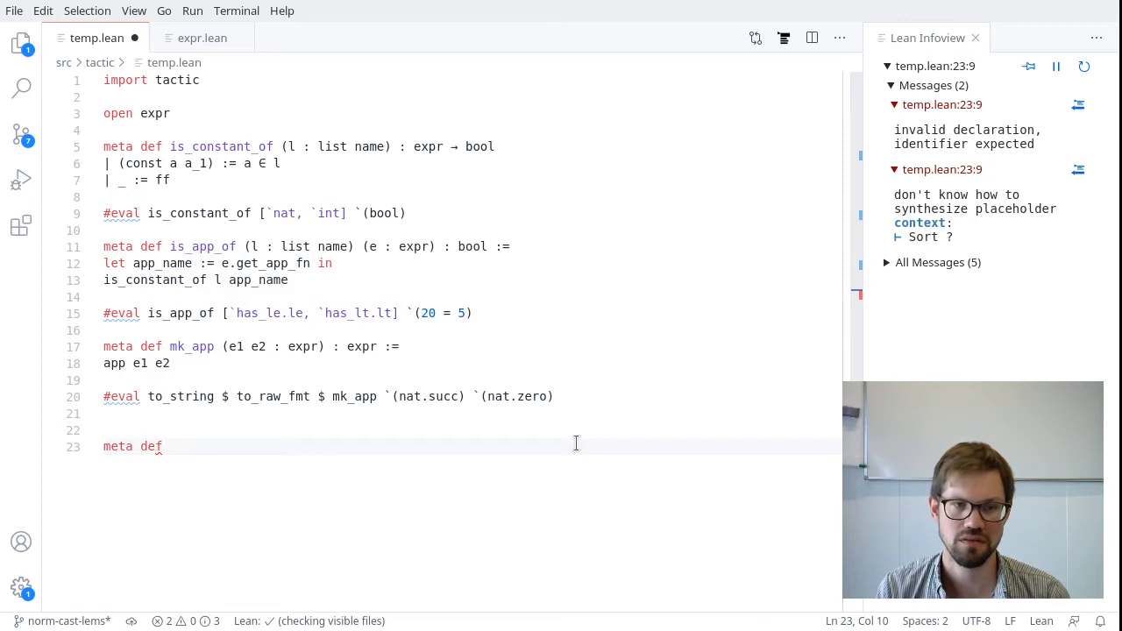
pyautogui.write('get_lhs')
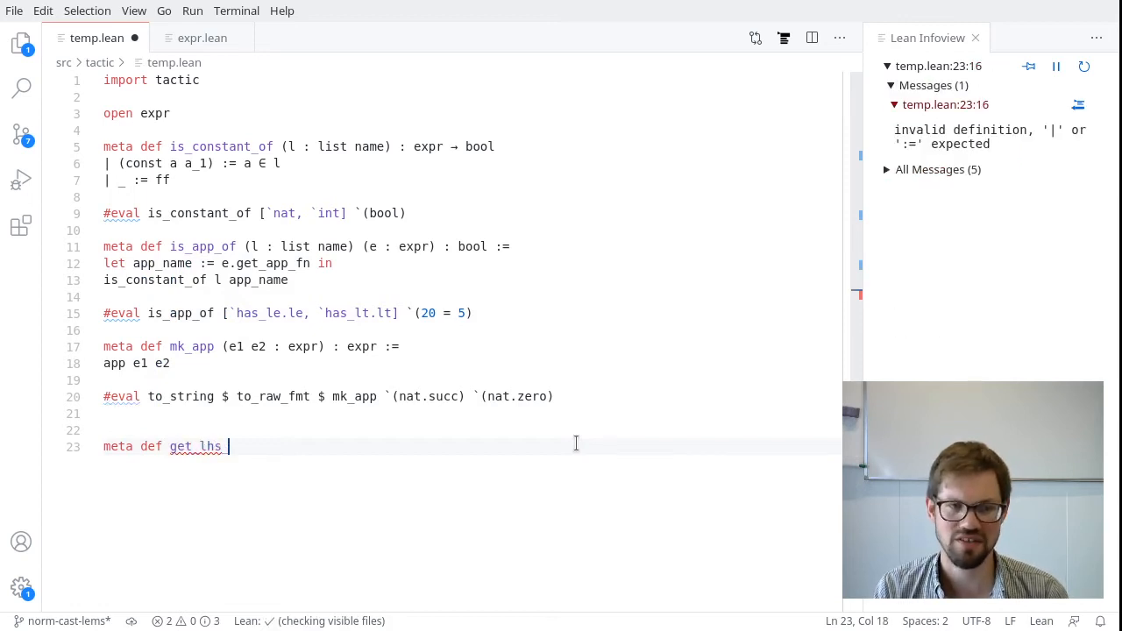
pyautogui.write('_rhs : e')
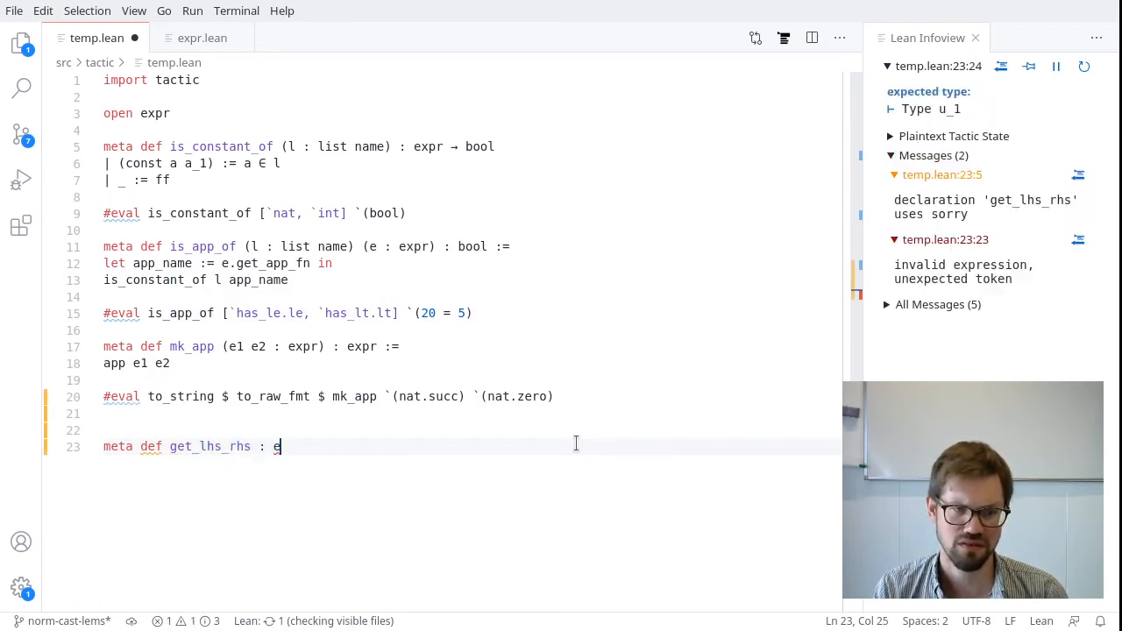
pyautogui.write('xpr')
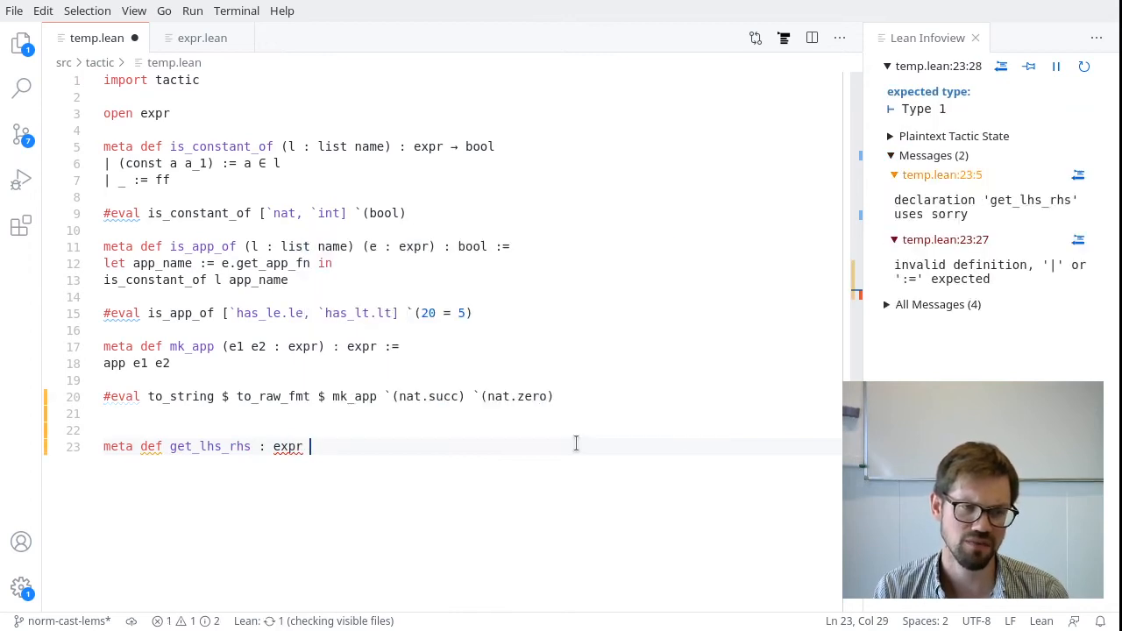
pyautogui.write('→')
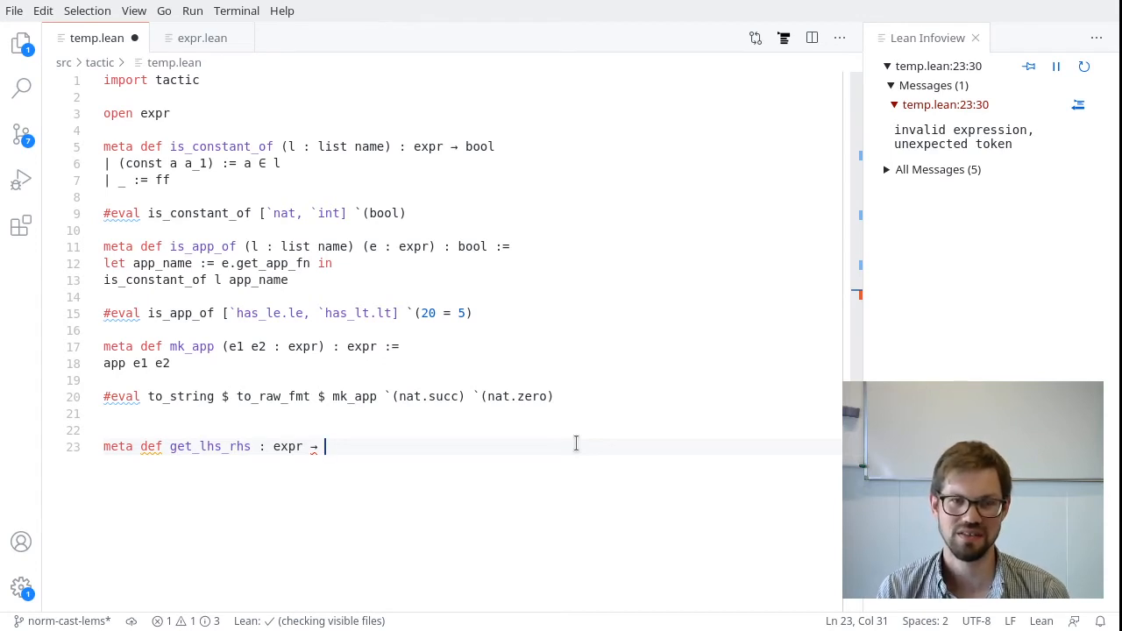
pyautogui.write('option (')
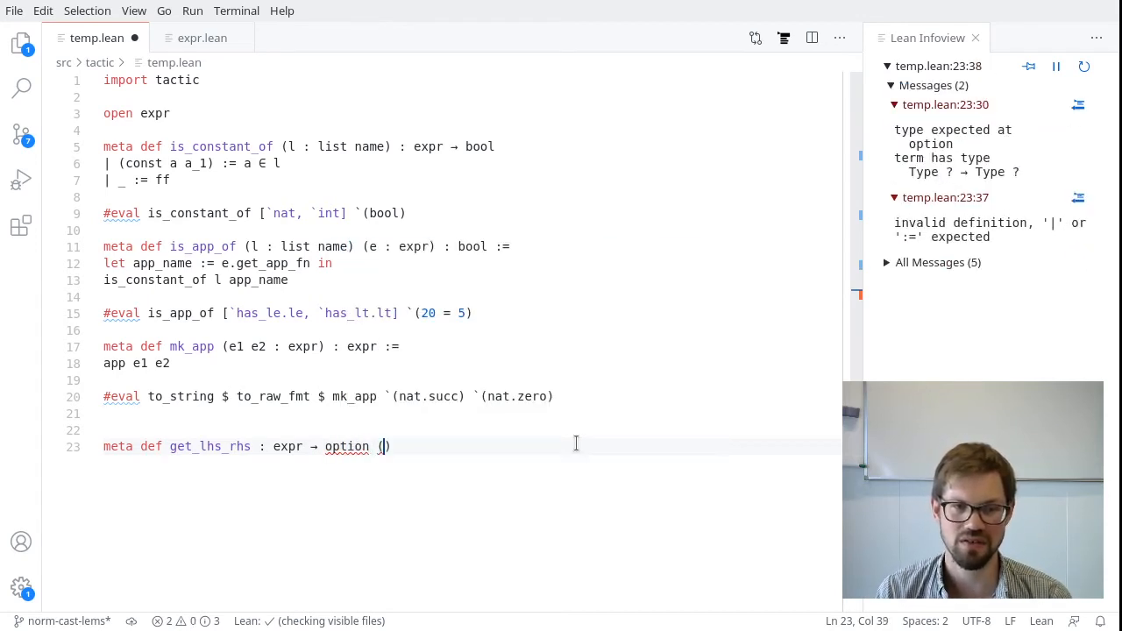
pyautogui.write('expr × expr')
pyautogui.write('|')
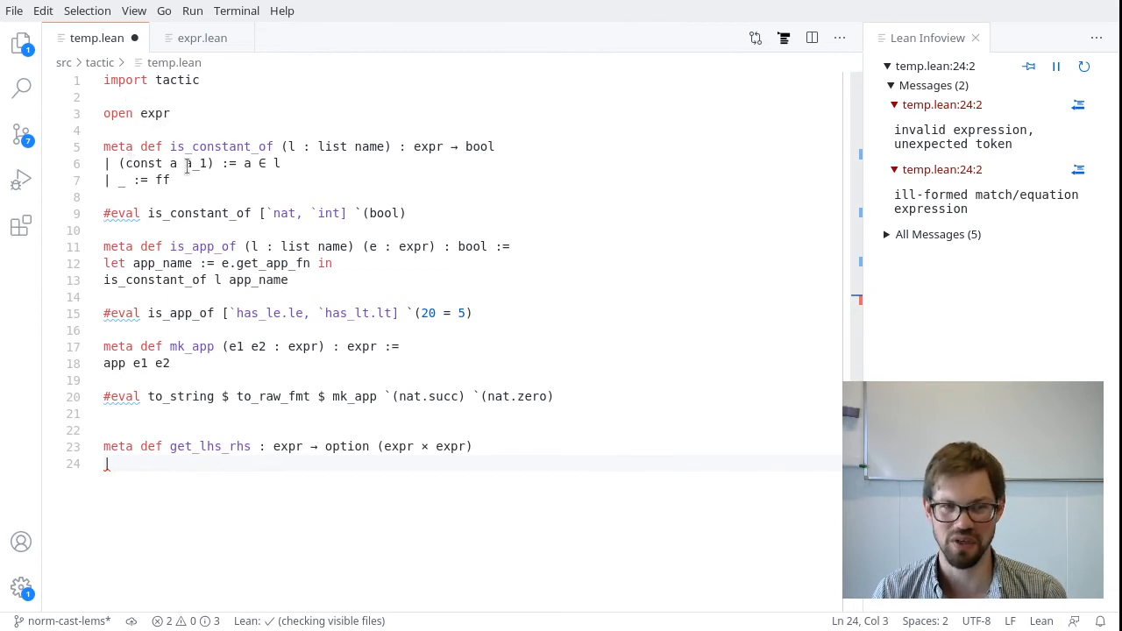
# Add the get_lhs_rhs match case `(%%a < %%b) := some (a, b)
pyautogui.write('`')
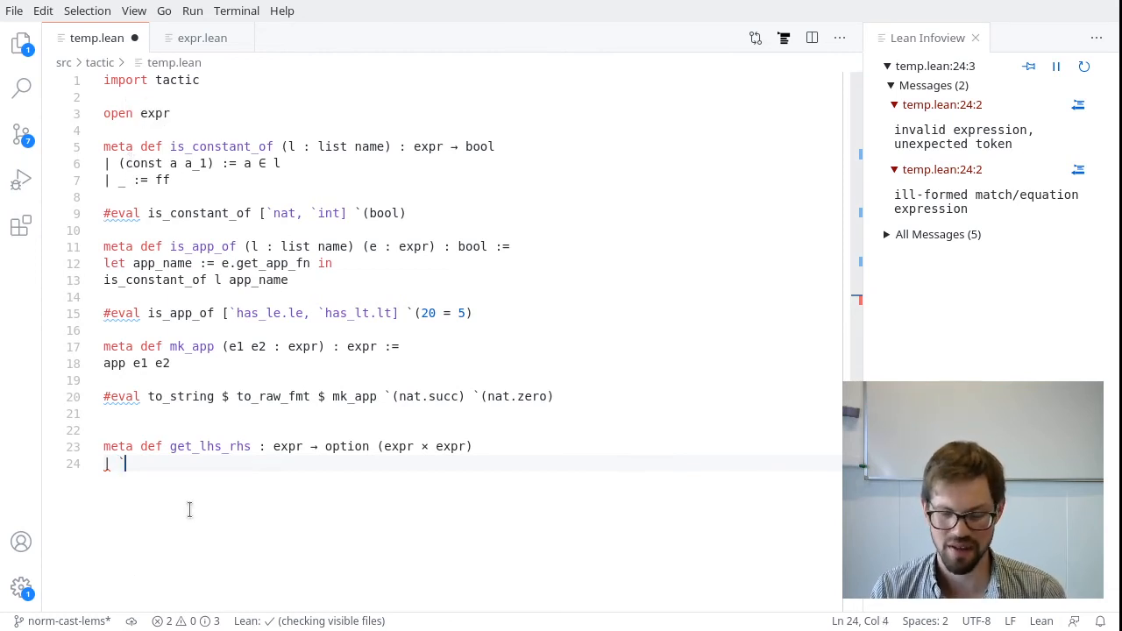
pyautogui.write('(')
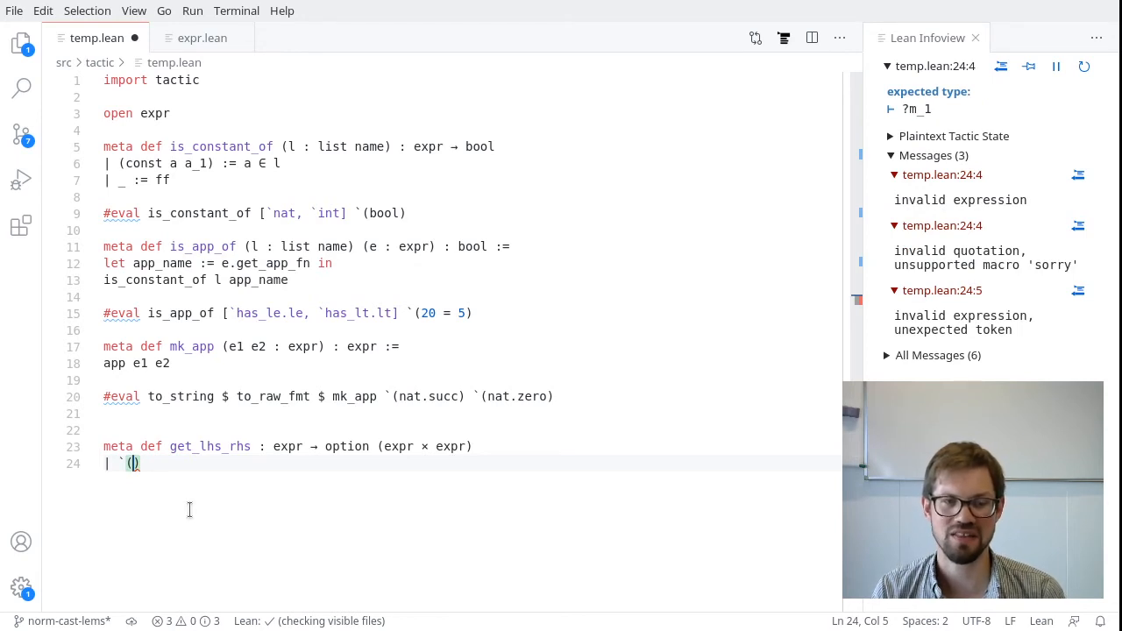
pyautogui.write('a < b')
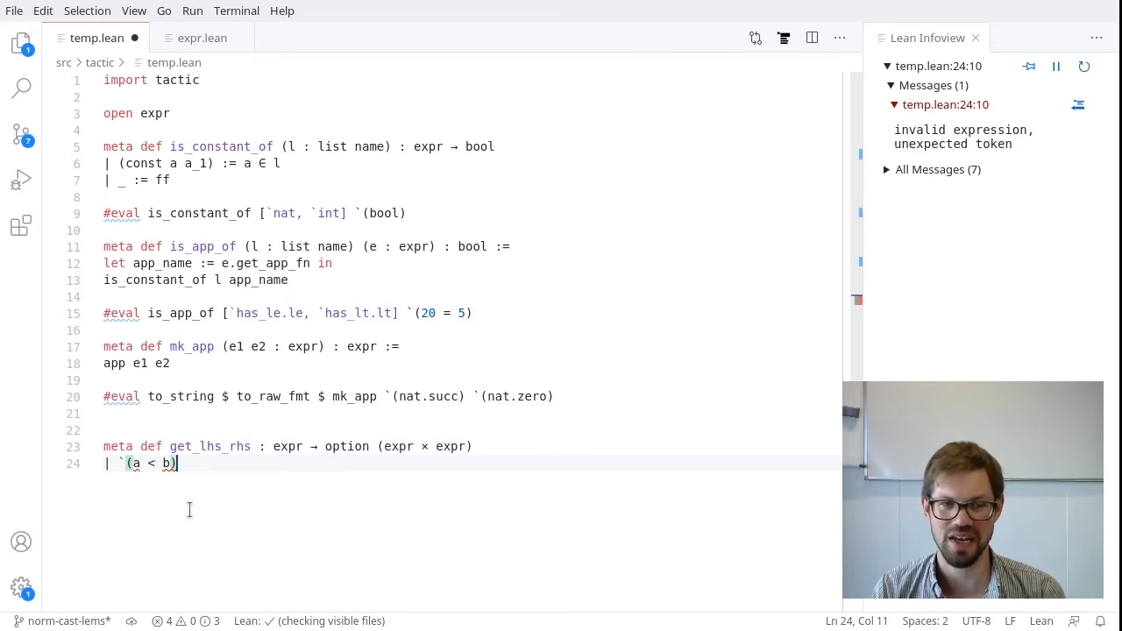
pyautogui.write(':= some (a')
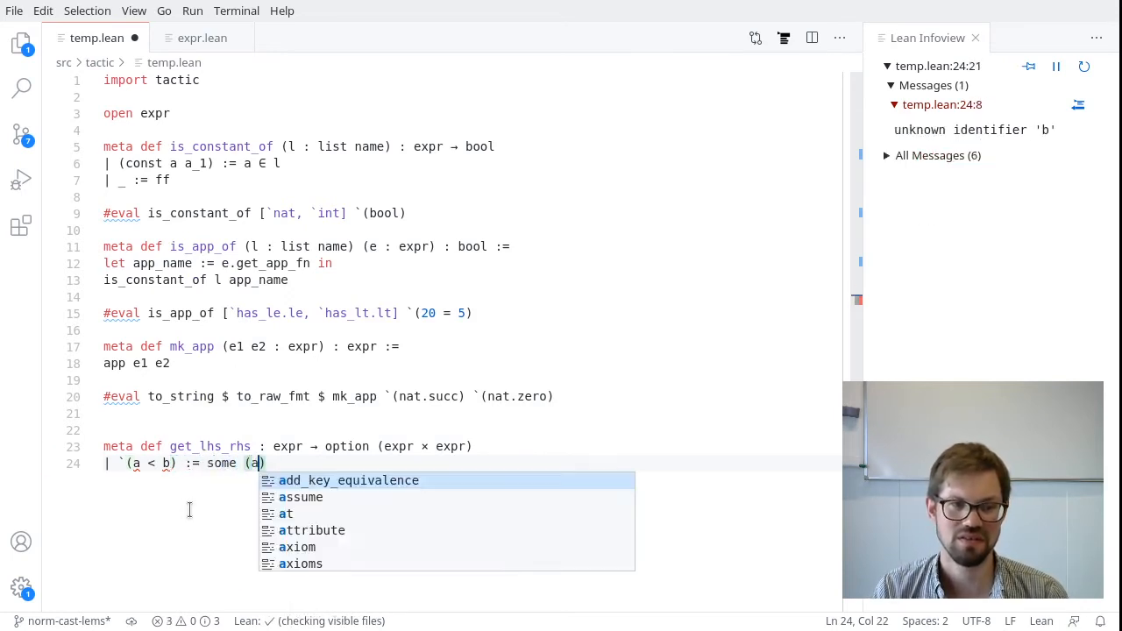
pyautogui.write(', b)')
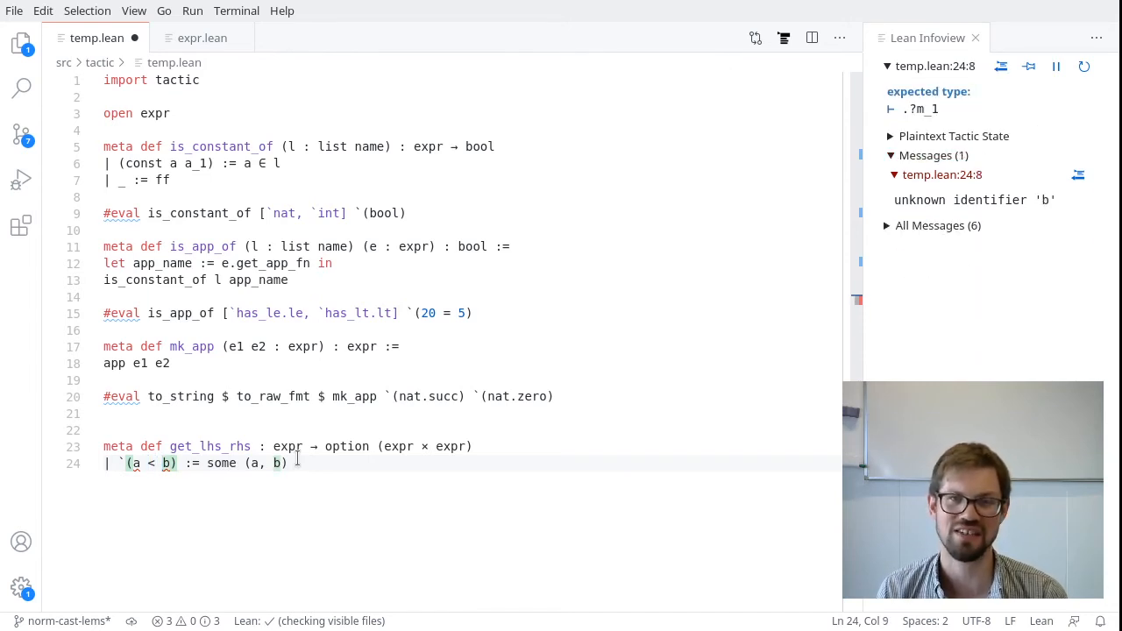
pyautogui.write('%%')
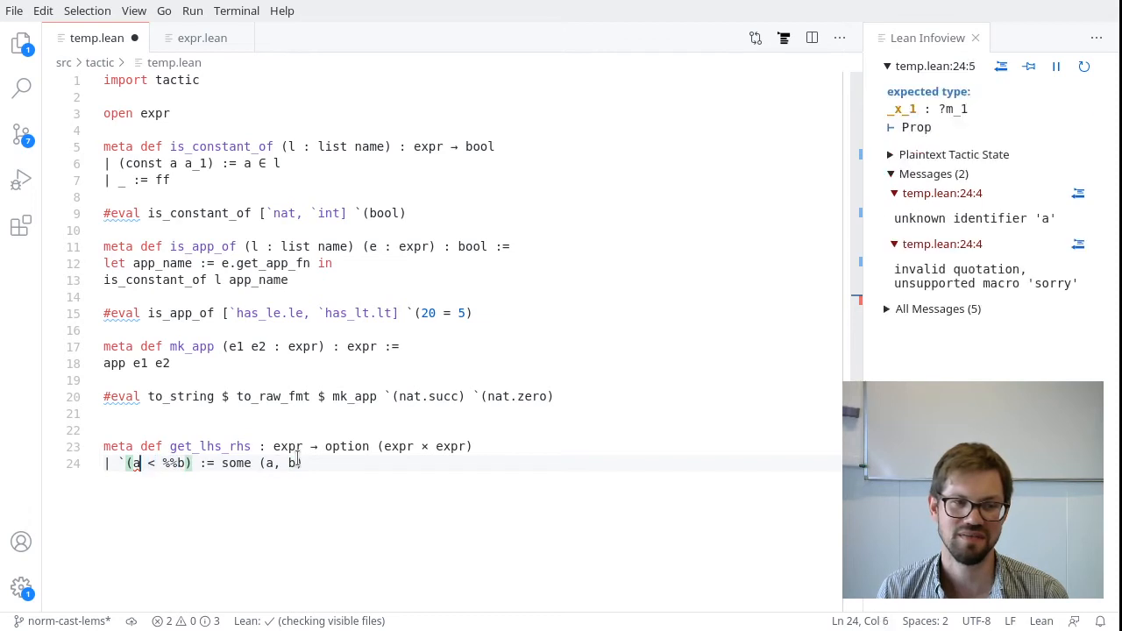
pyautogui.write('%%')
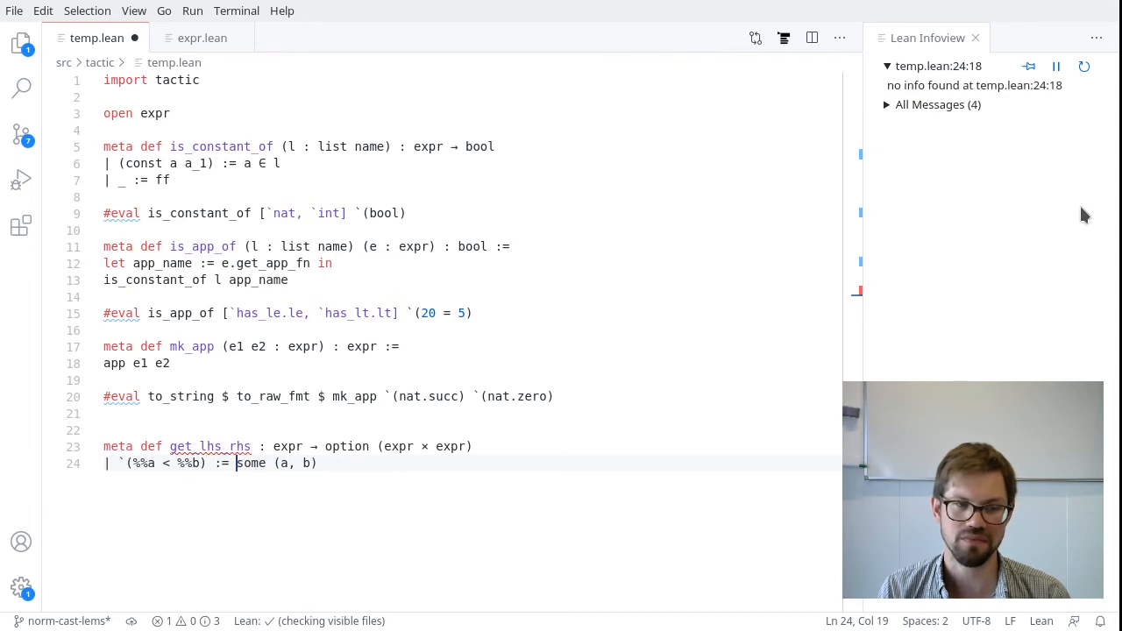
# Add the `(%%a ≤ %%b) := some (a, b) case and a catch-all returning none
pyautogui.write('| `')
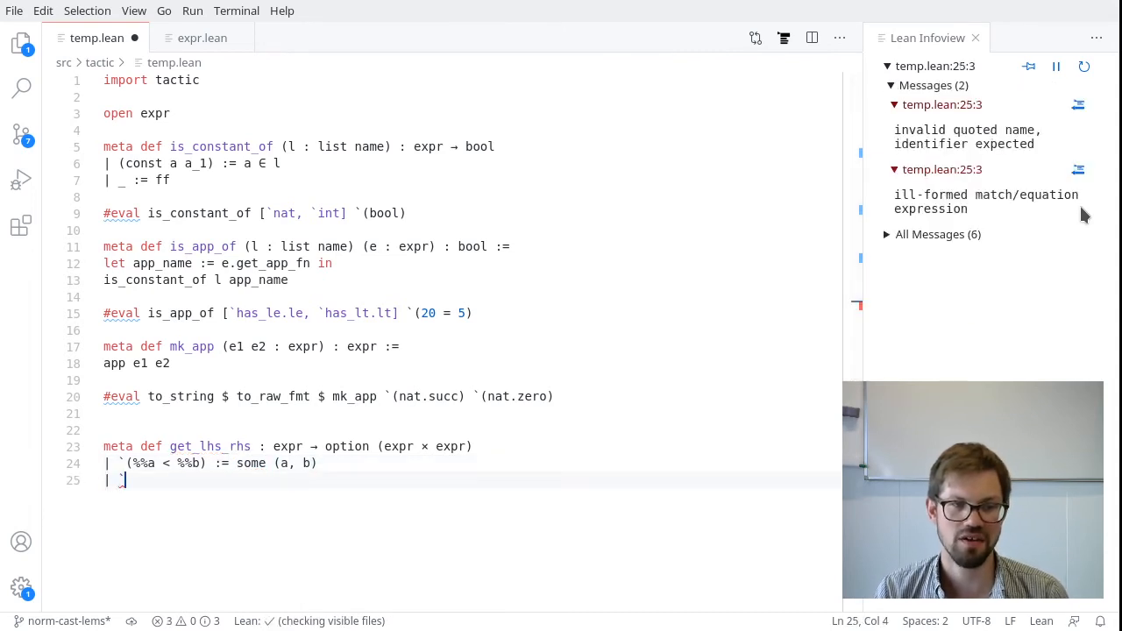
pyautogui.write('`(%%a ≤ )')
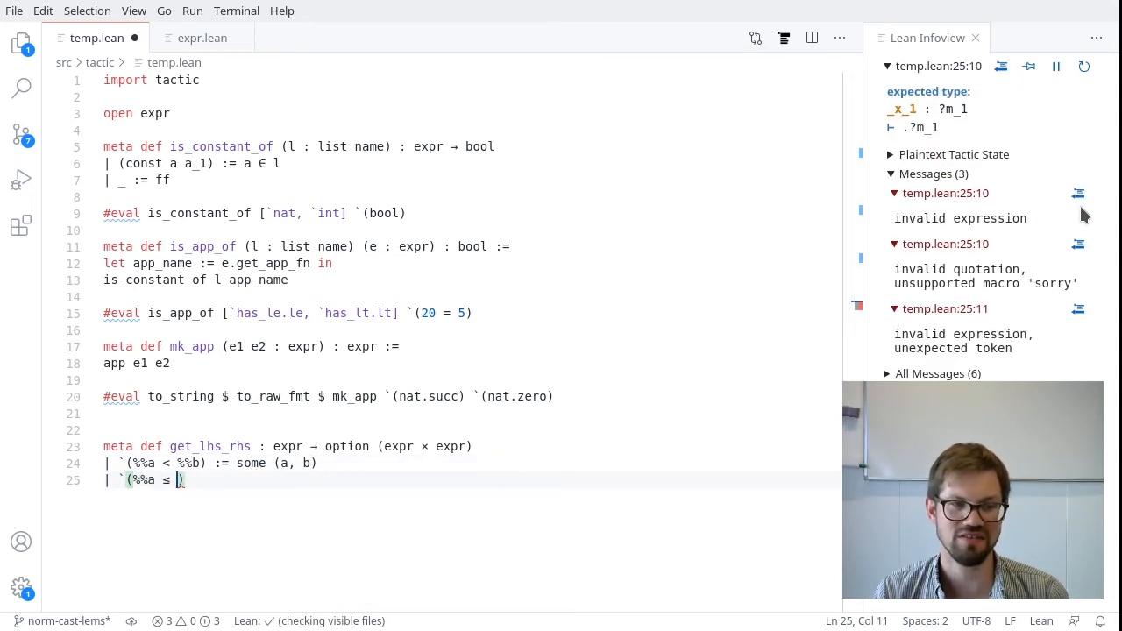
pyautogui.write('%%b)')
pyautogui.write('| _ := re')
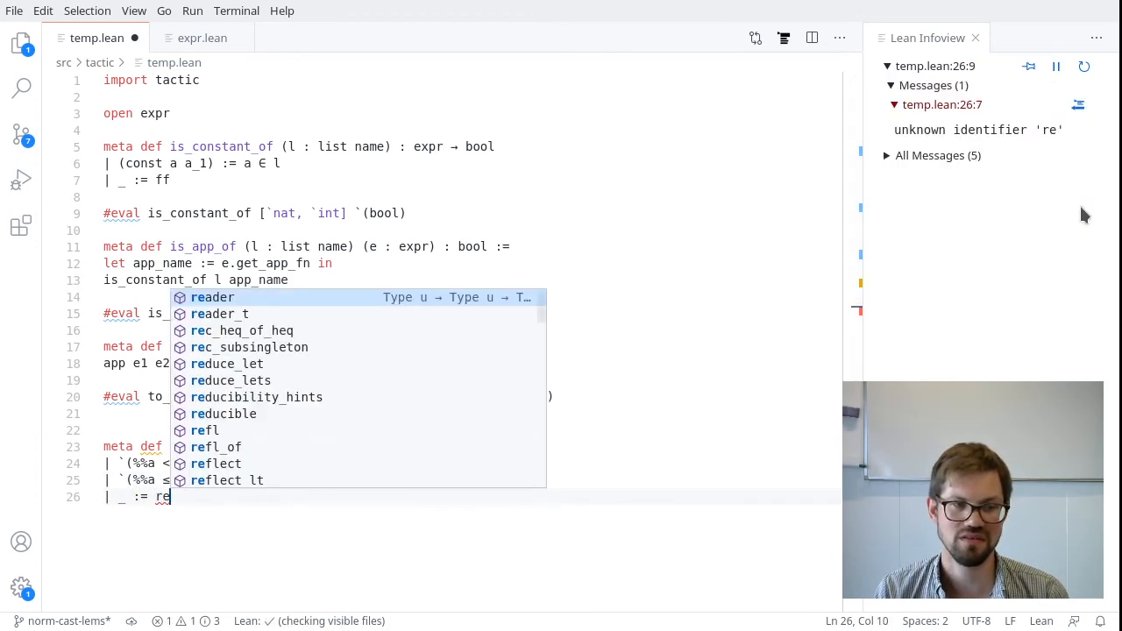
pyautogui.write('none')
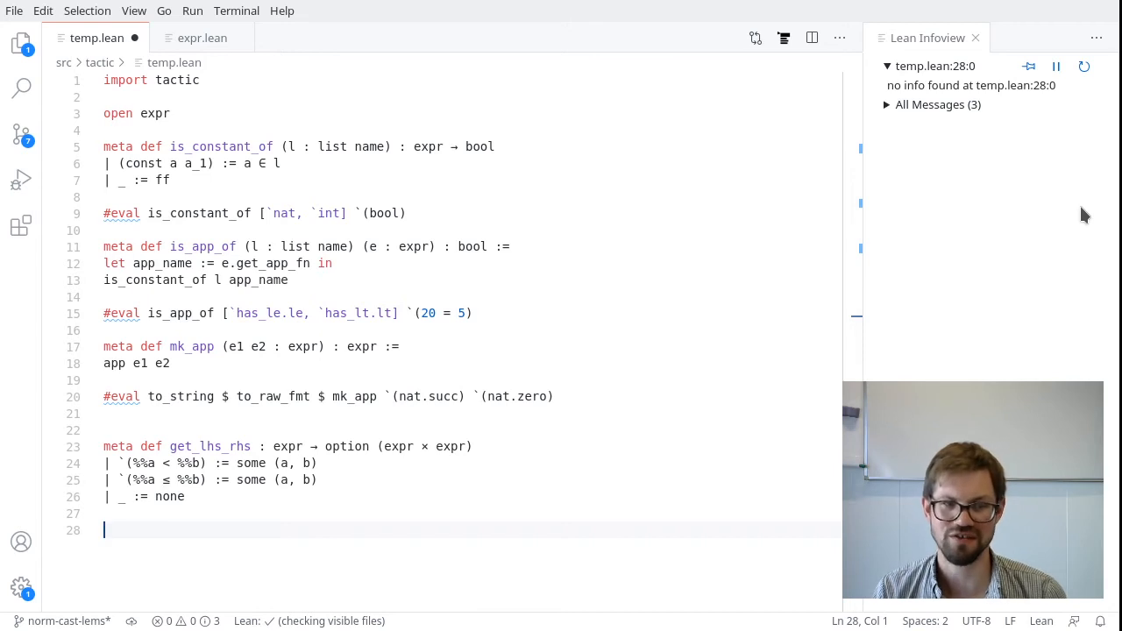
# Write an #eval of get_lhs_rhs on `(2 < 5), then retarget it via tactic.trace on `(2 = 5)
pyautogui.write('#eval')
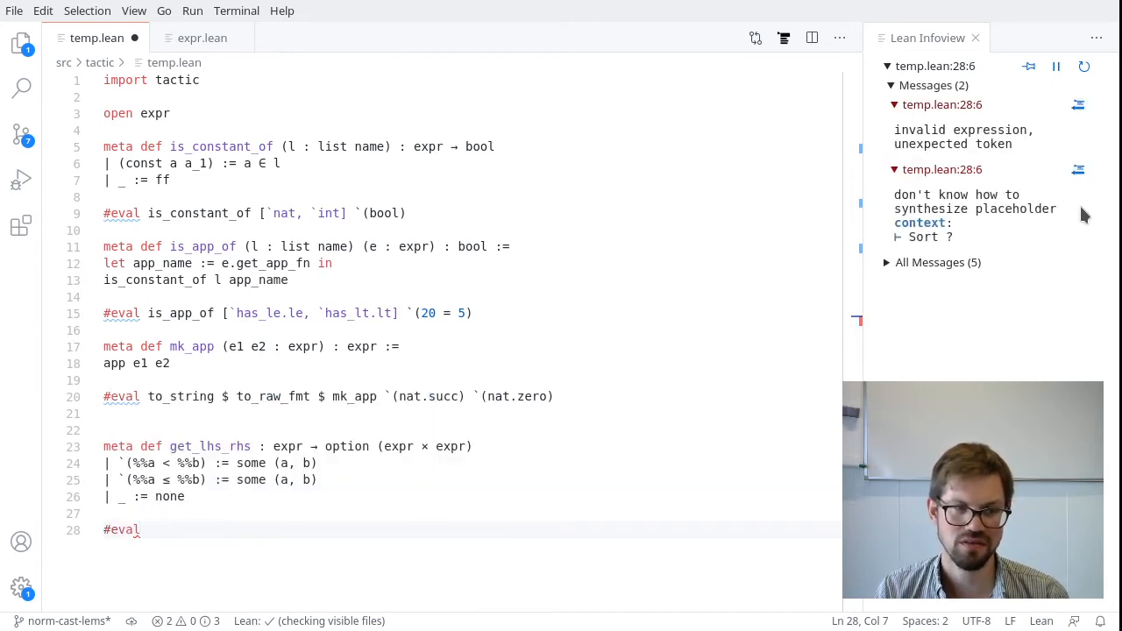
pyautogui.write('get_lhs_rhs $')
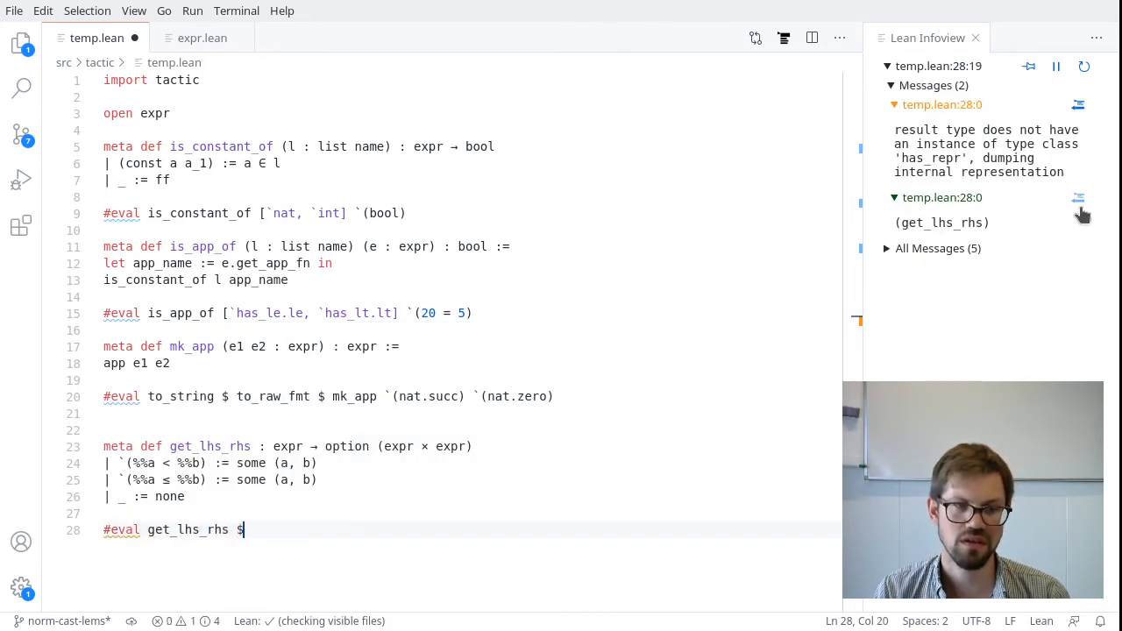
pyautogui.write('`(')
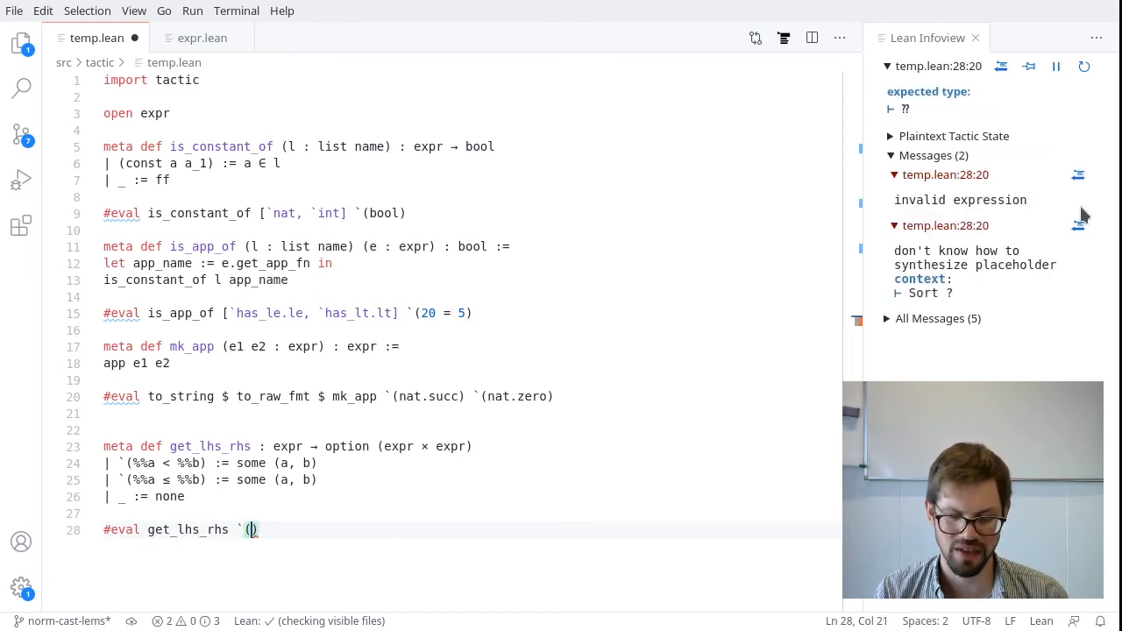
pyautogui.write('2 < 5')
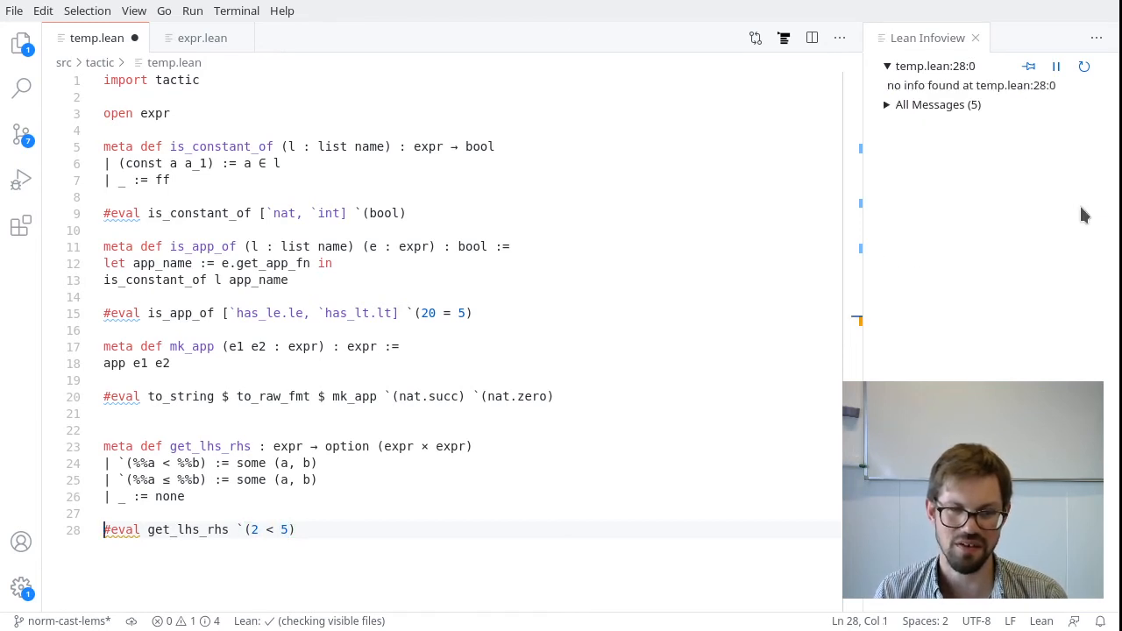
pyautogui.write('to_string $')
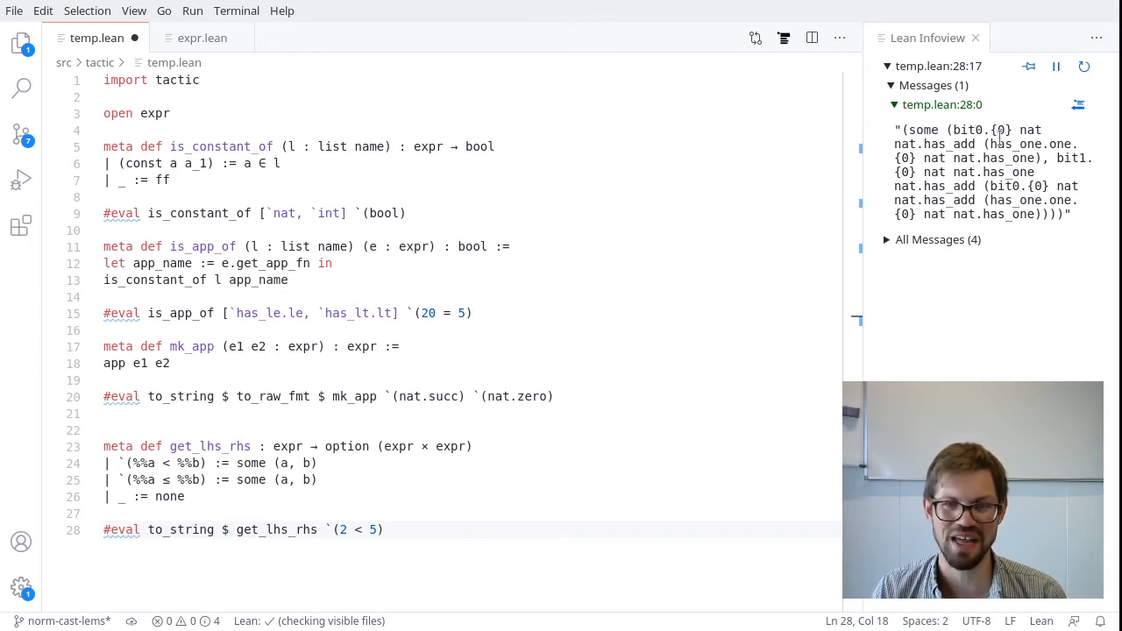
pyautogui.moveTo(1015, 276)
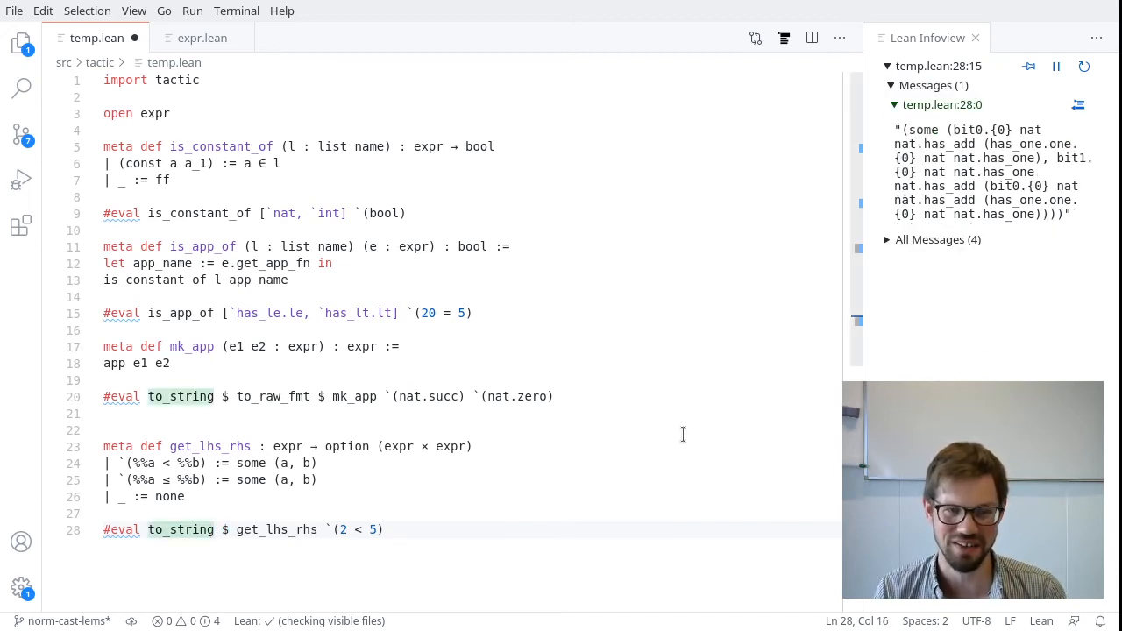
pyautogui.write('tactic.trace')
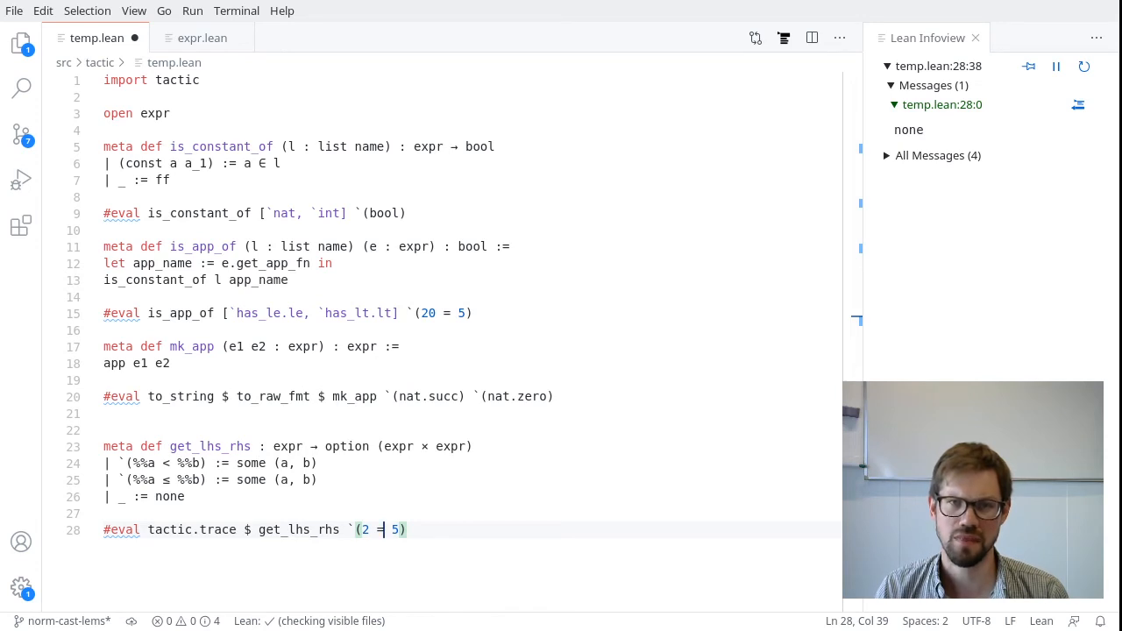
pyautogui.moveTo(868, 18)
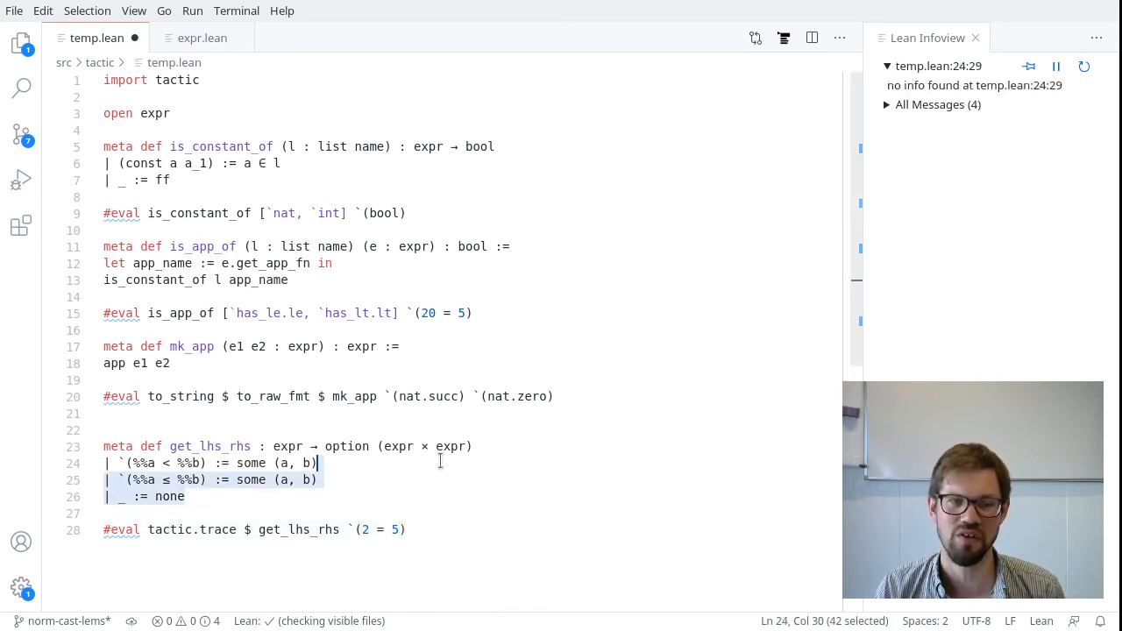
# Point at get_lhs_rhs's `(%%a < %%b) pattern case
pyautogui.click(427, 495)
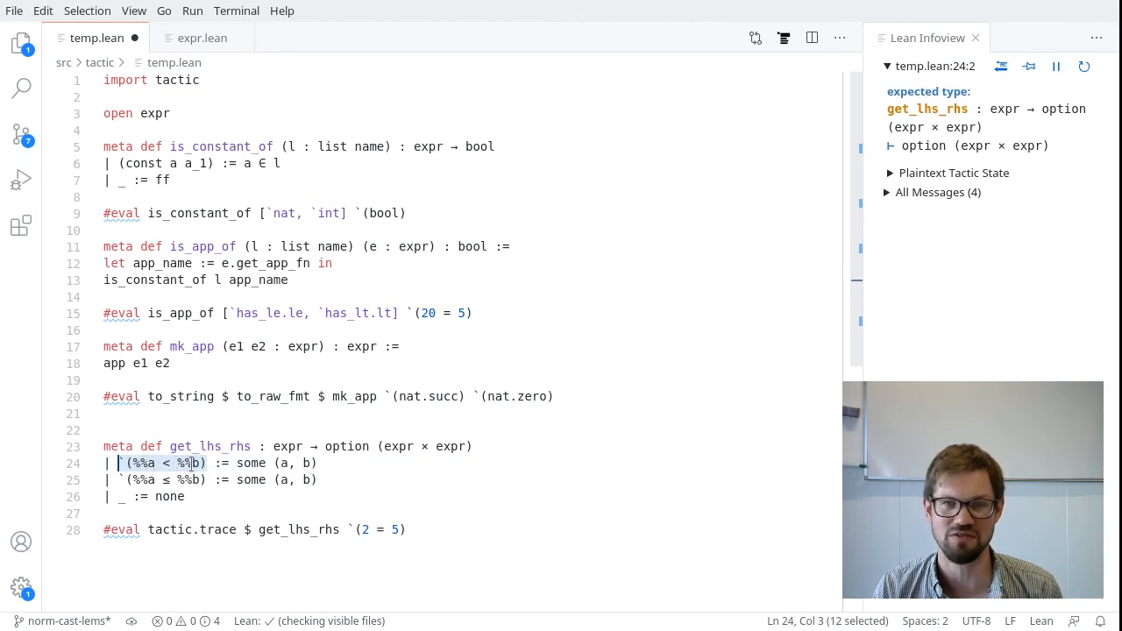
pyautogui.moveTo(189, 463)
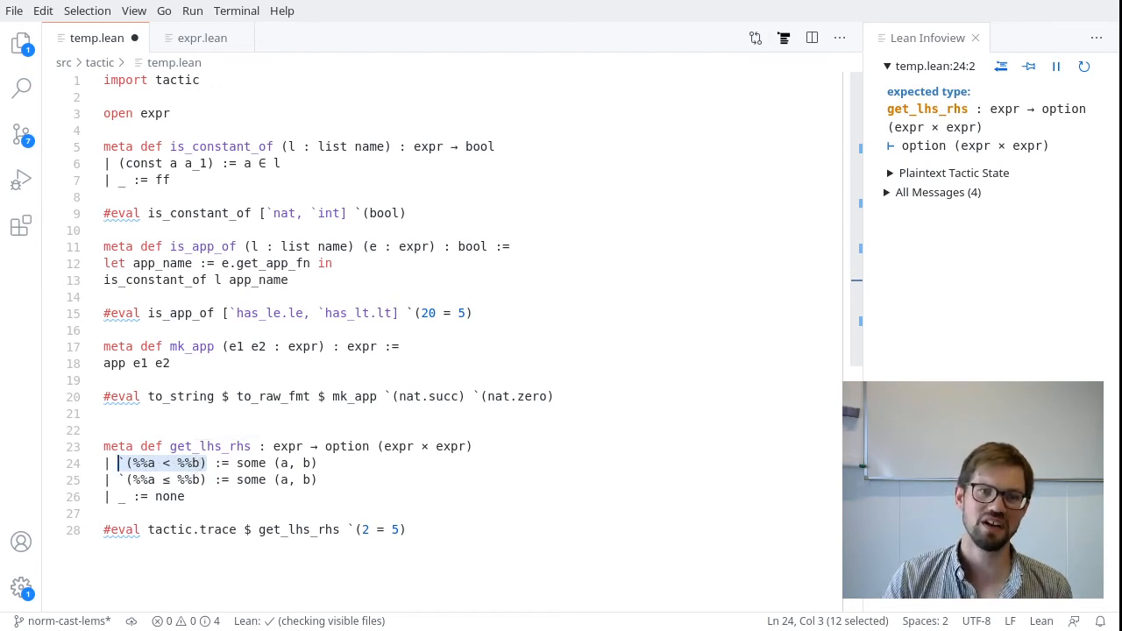
pyautogui.moveTo(592, 503)
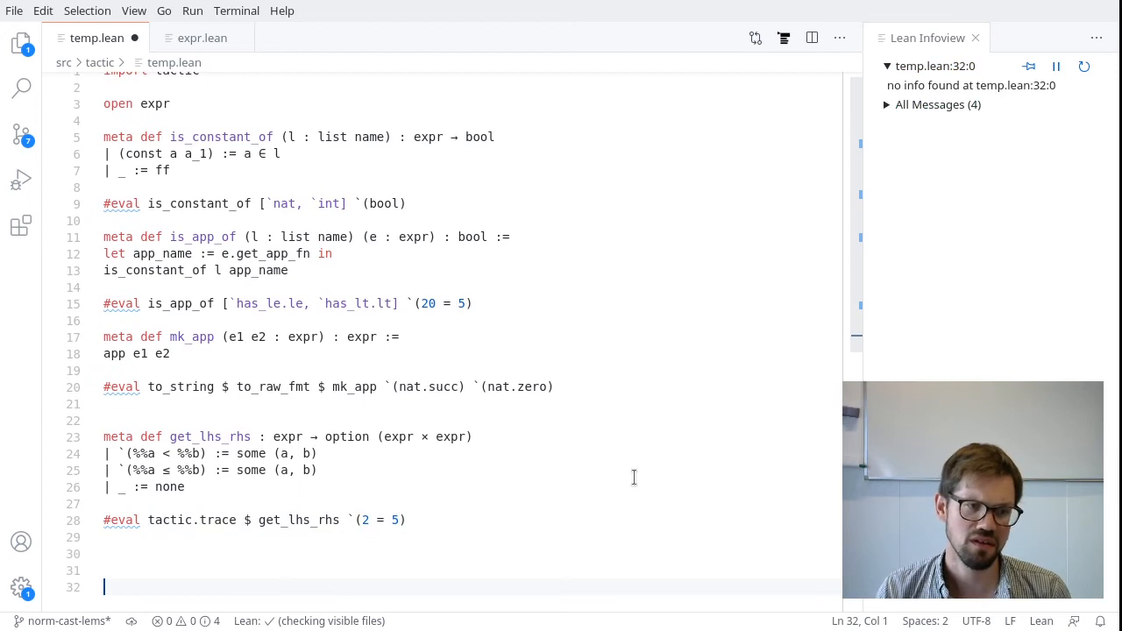
# Add #eval to_string $ to_raw_fmt $ (`(λ x : ℕ, x) : expr) to show its raw lam term
pyautogui.write('#eval')
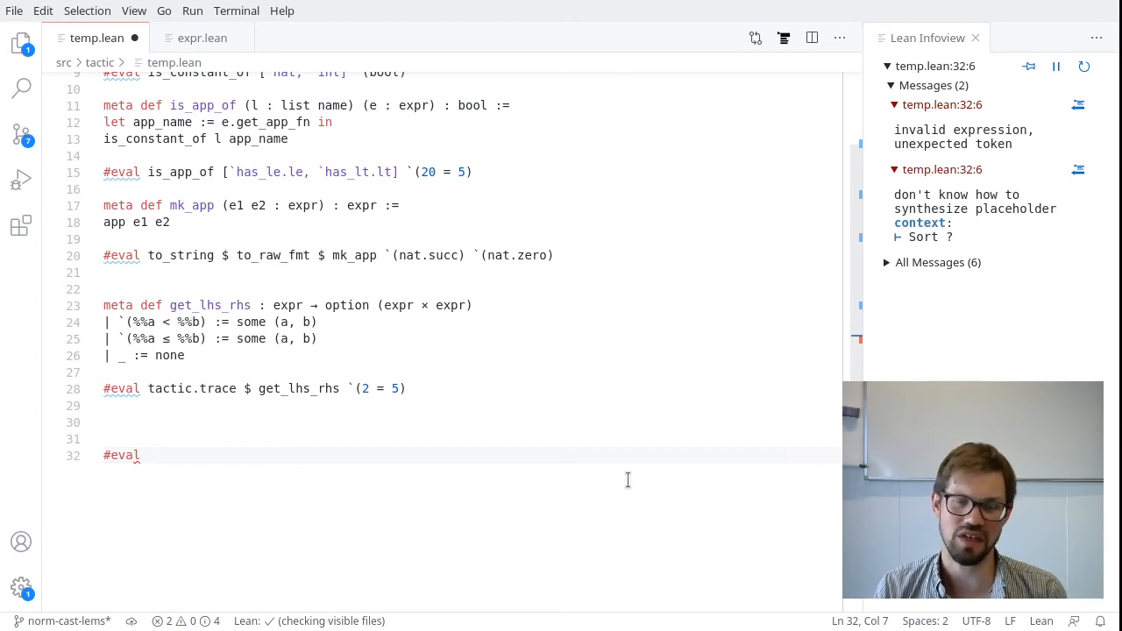
pyautogui.write('to_string $')
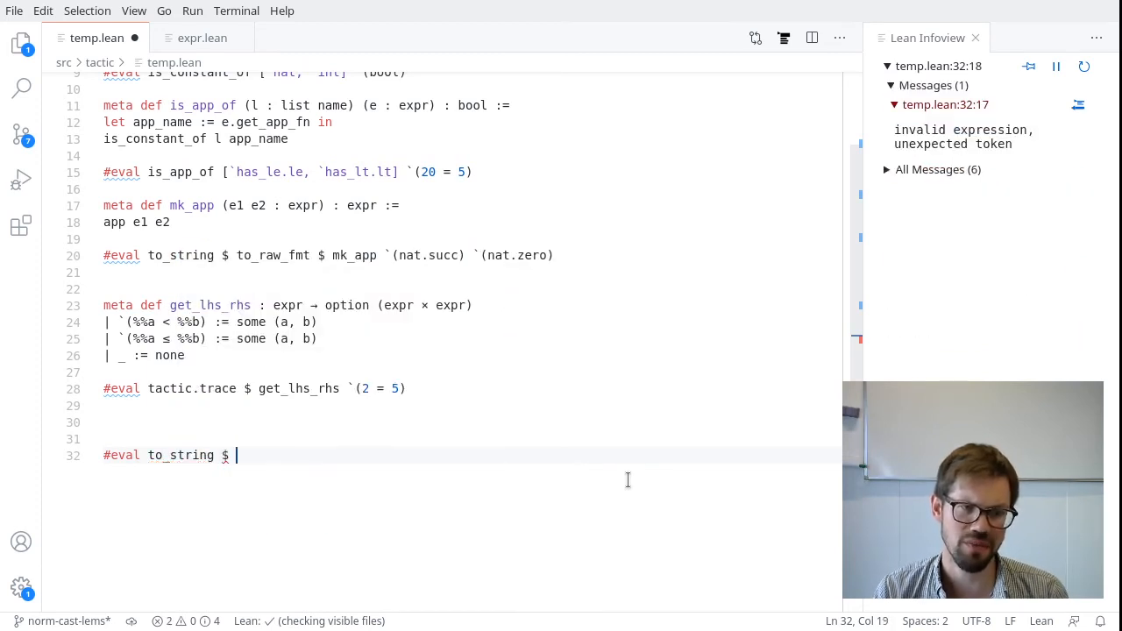
pyautogui.write('expr.')
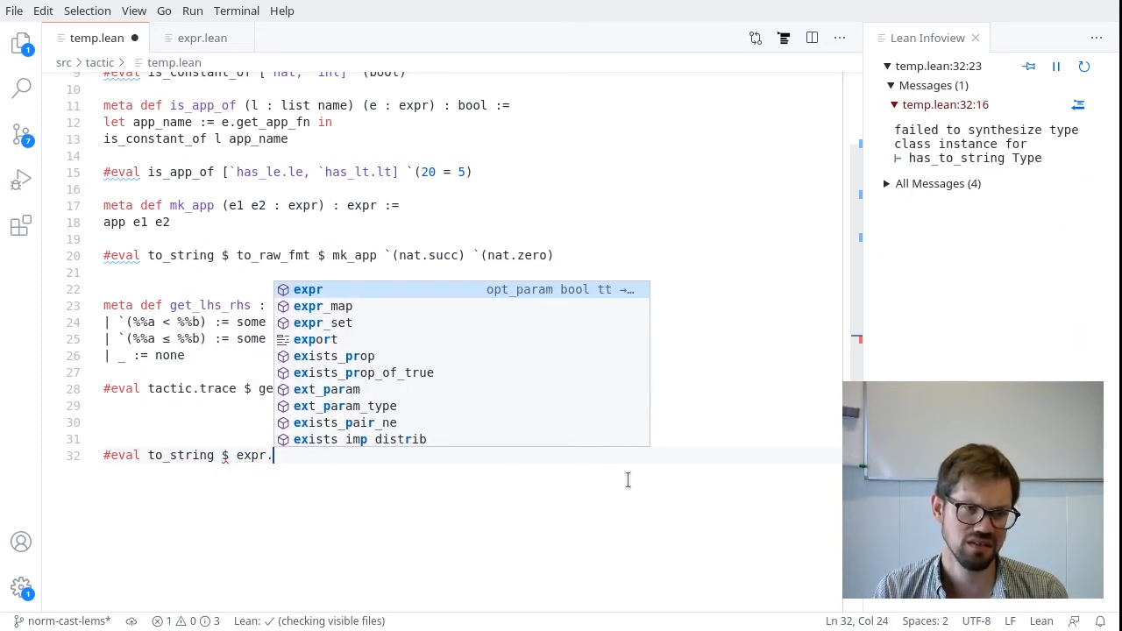
pyautogui.write('to_raw_fmt')
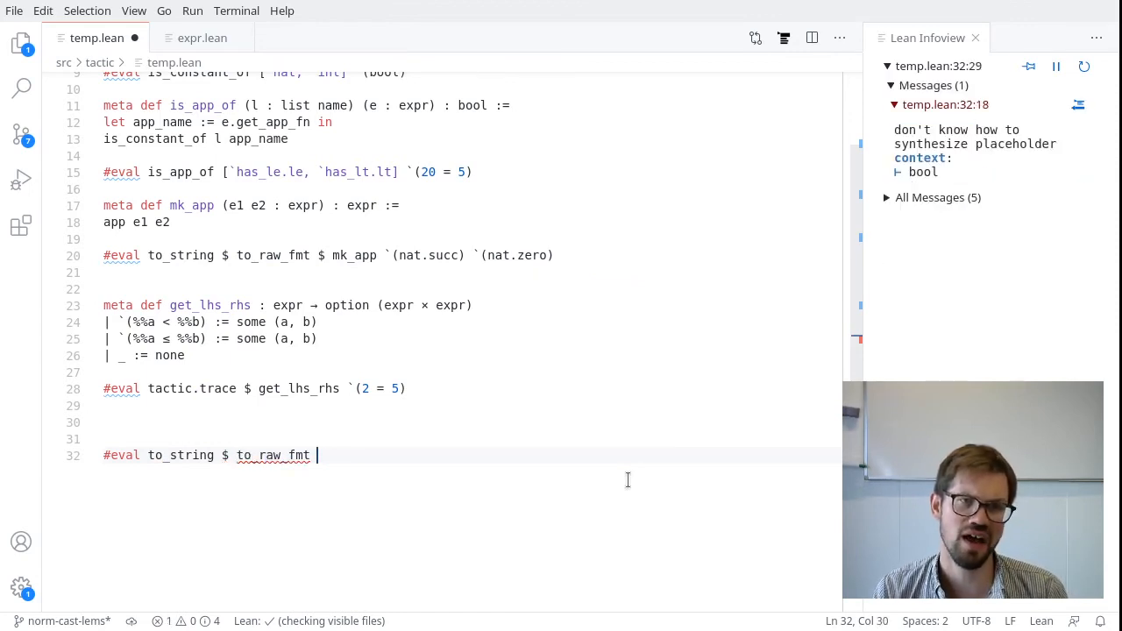
pyautogui.write('$')
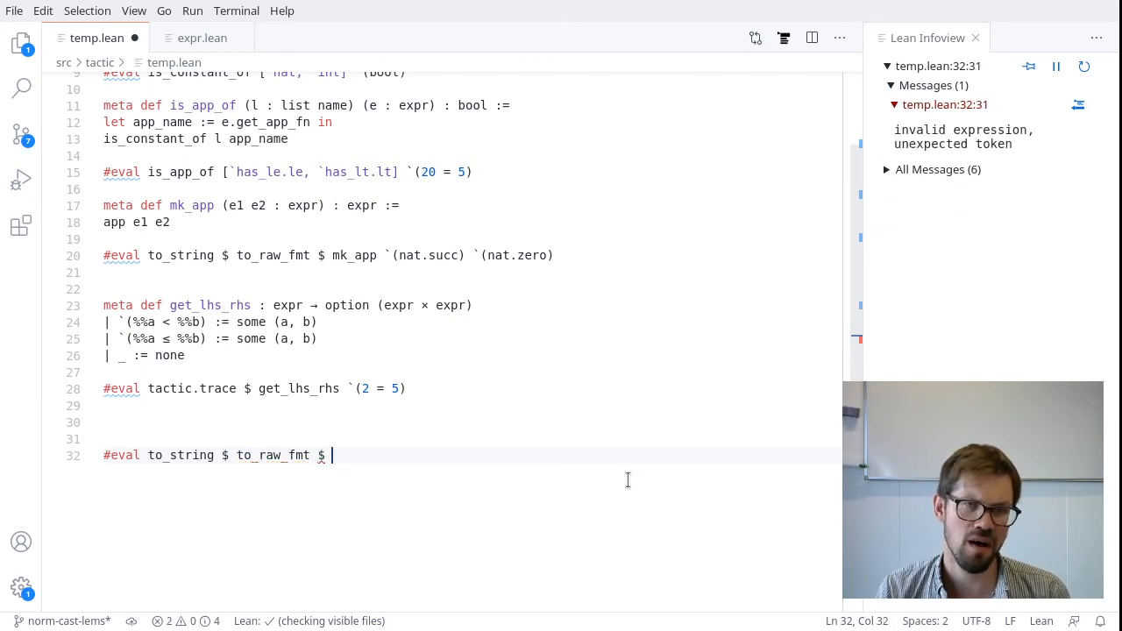
pyautogui.write('`(\\')
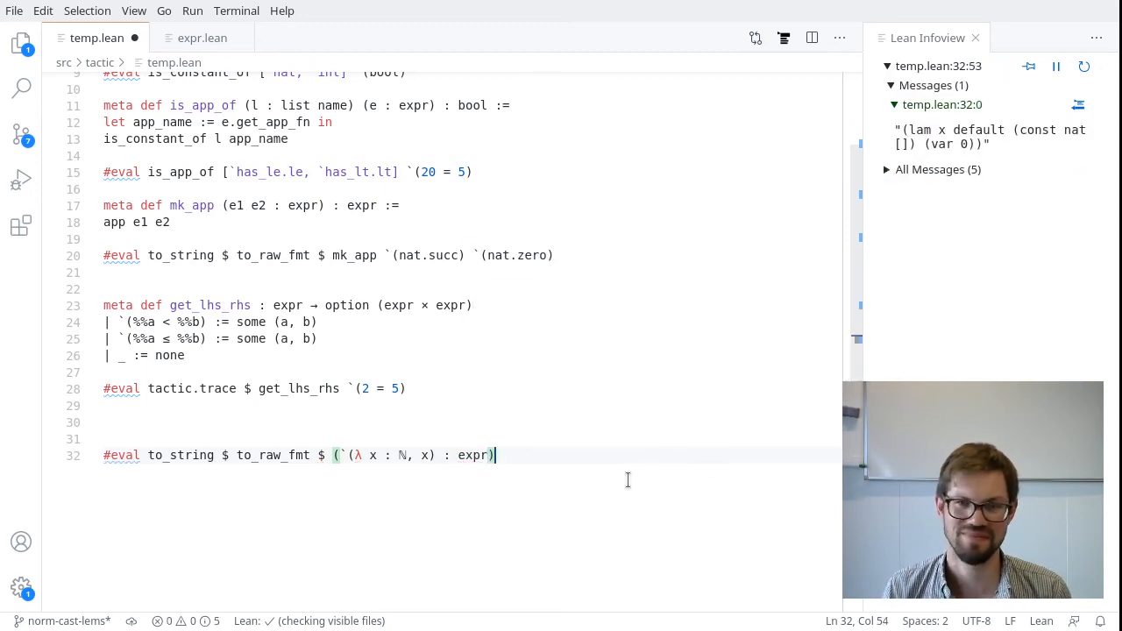
pyautogui.moveTo(982, 293)
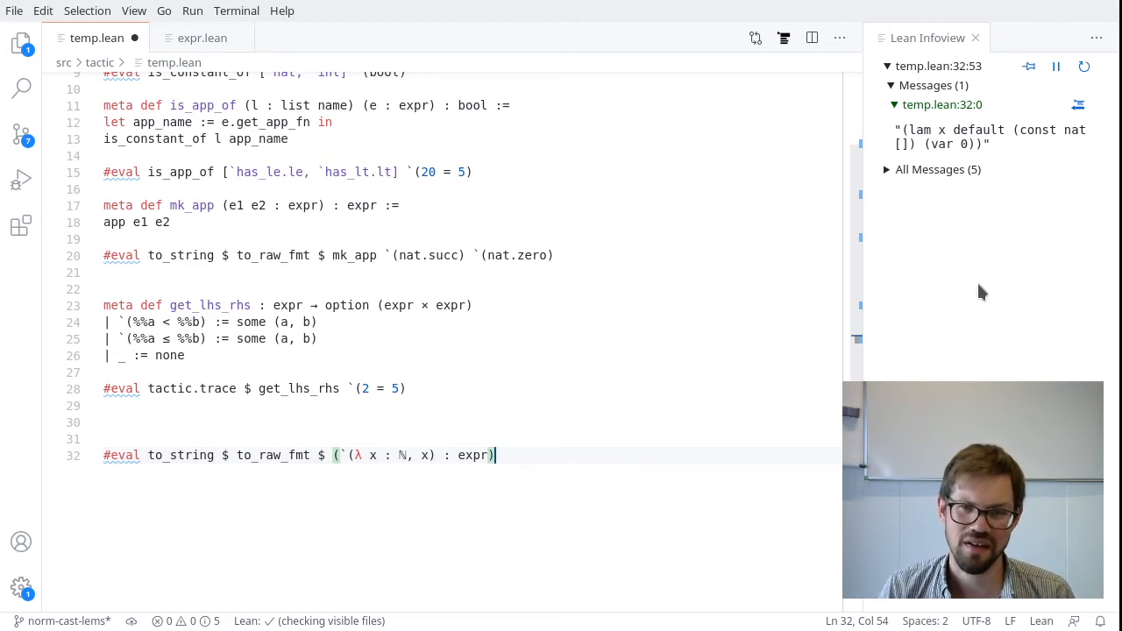
pyautogui.moveTo(916, 121)
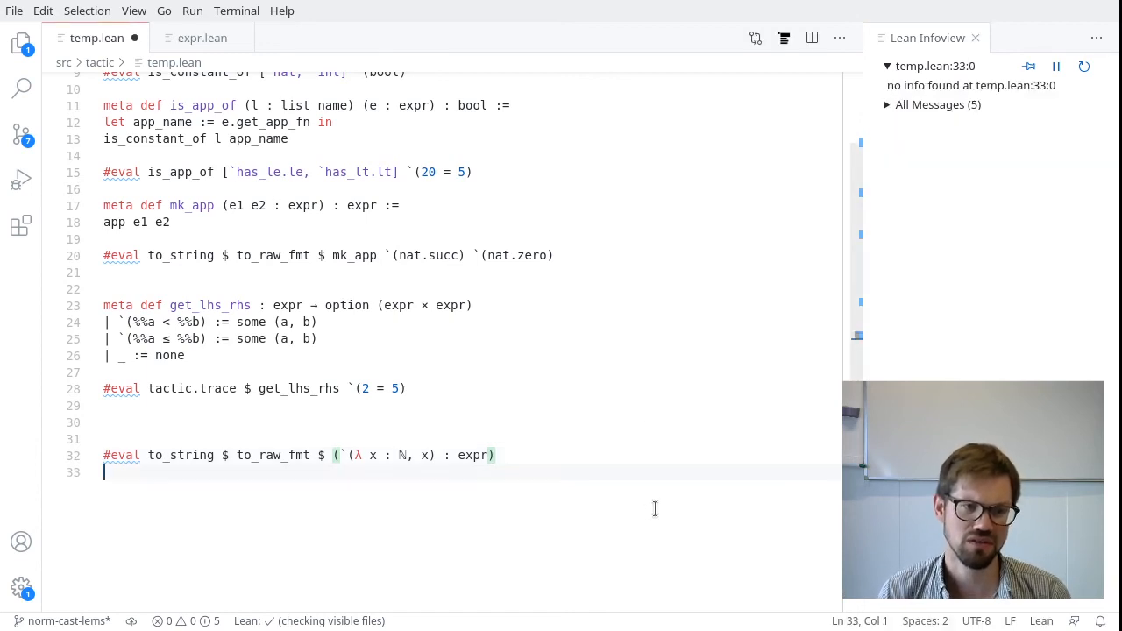
# Type the signature meta def succ_fn : expr → option expr inside a {! !} hole
pyautogui.write('meta')
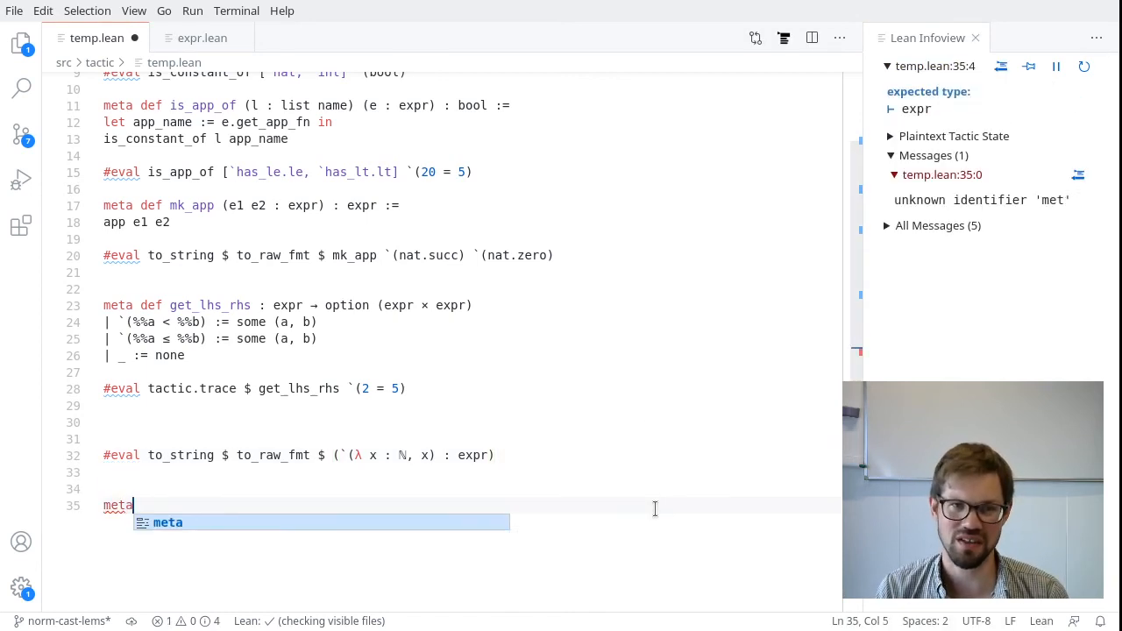
pyautogui.write('def succ_fn : expr \\')
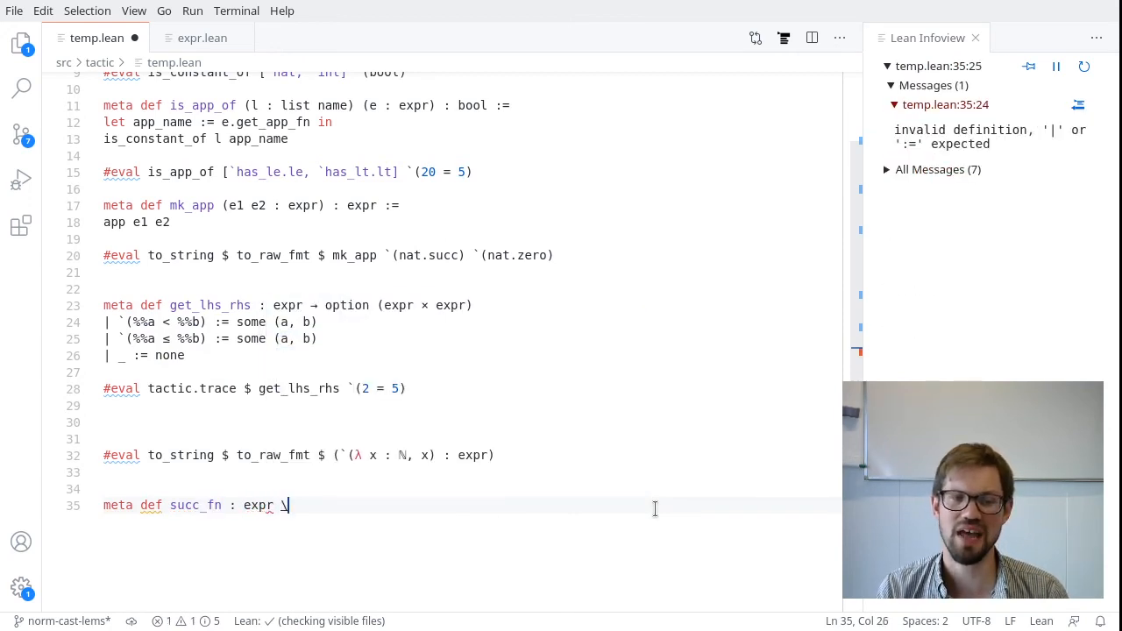
pyautogui.write('→ option expr}')
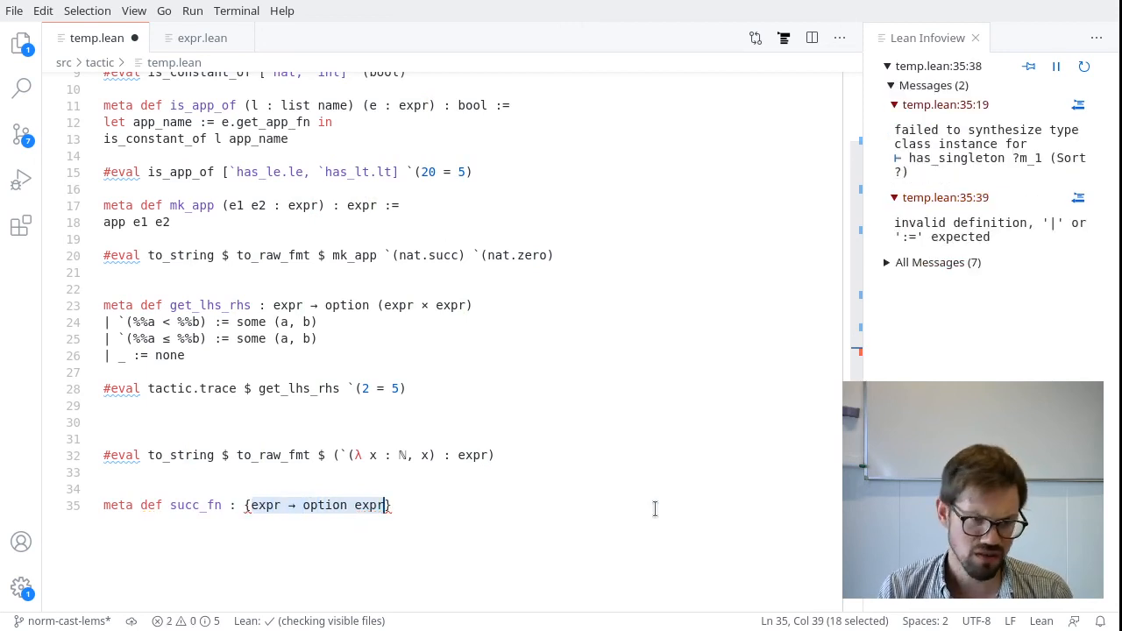
pyautogui.write('!')
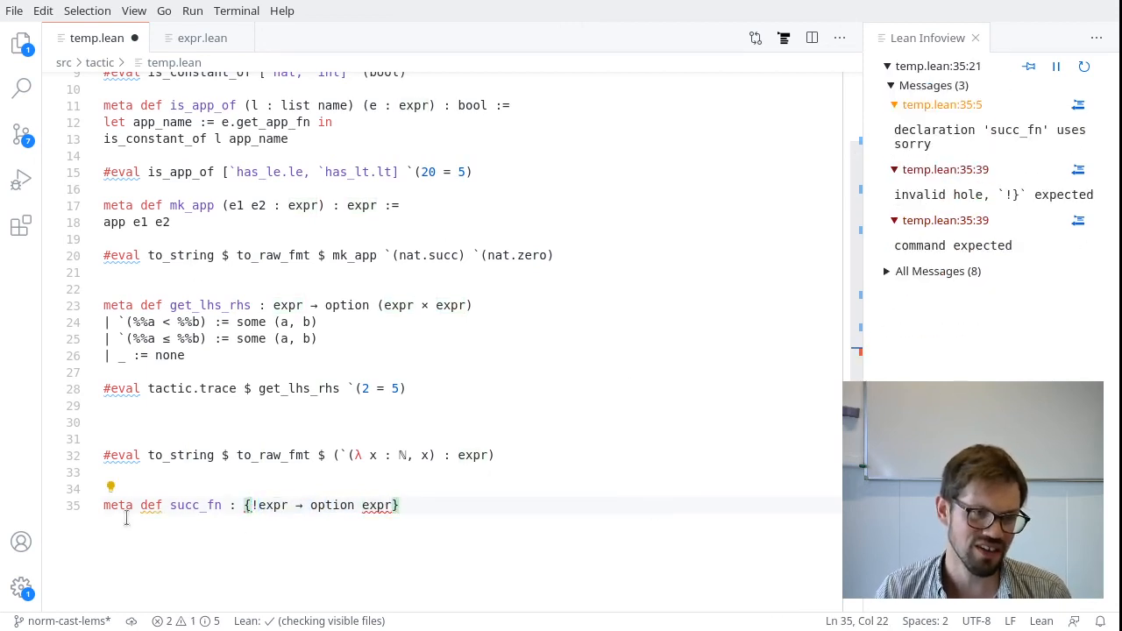
pyautogui.moveTo(298, 452)
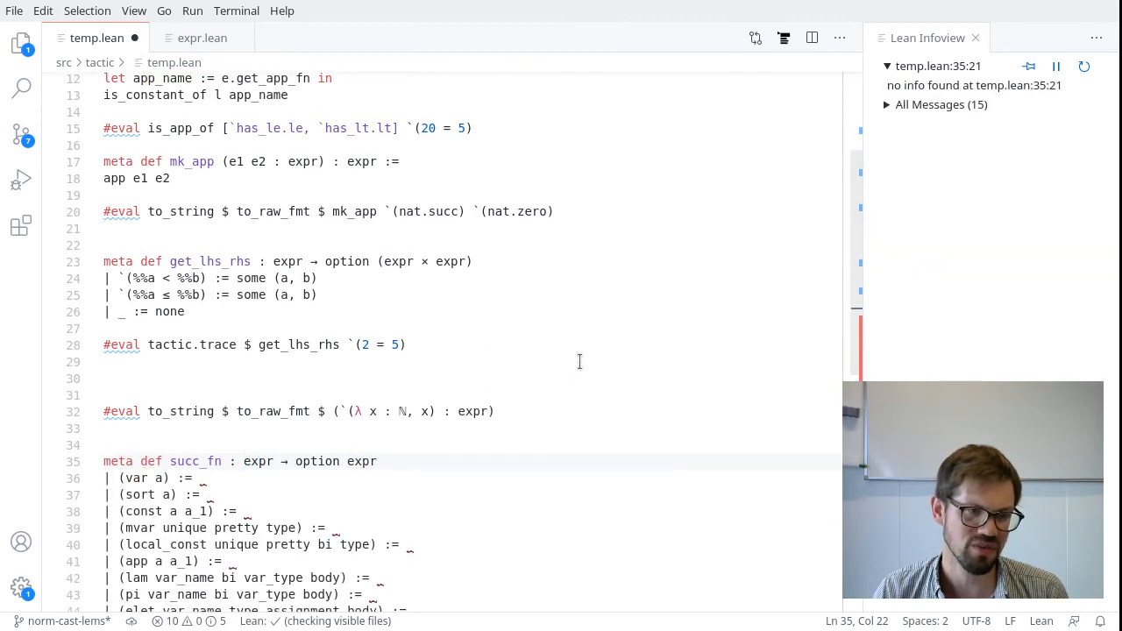
# Scroll through succ_fn's generated match arms and place the cursor in the lam arm's body
pyautogui.scroll(-3)
pyautogui.write('| _ := none')
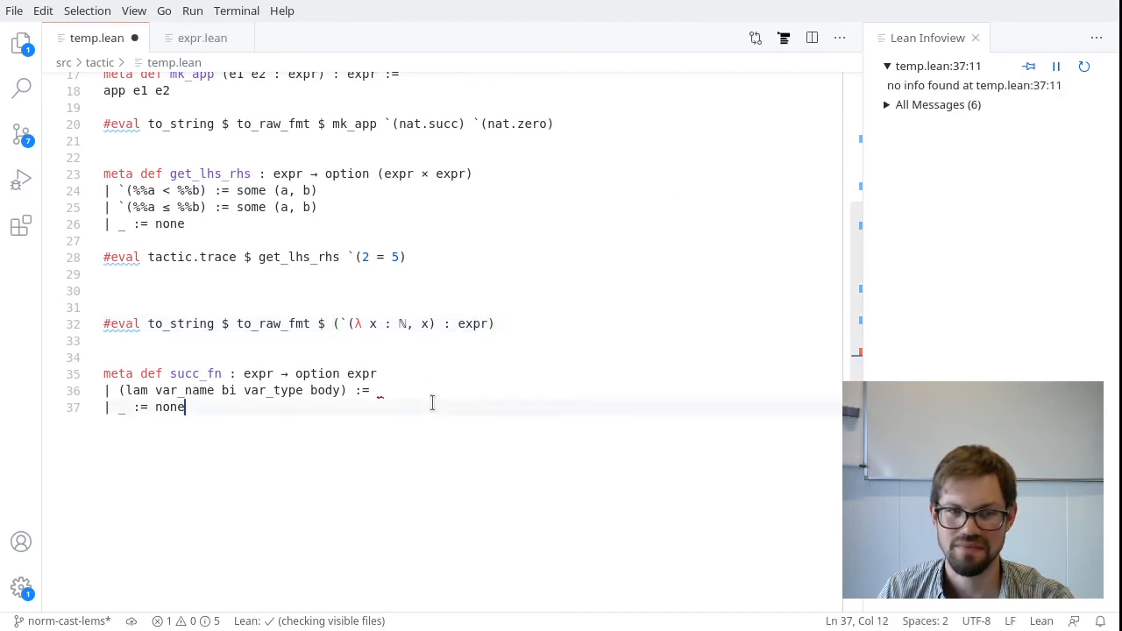
pyautogui.click(381, 390)
pyautogui.write('let new_')
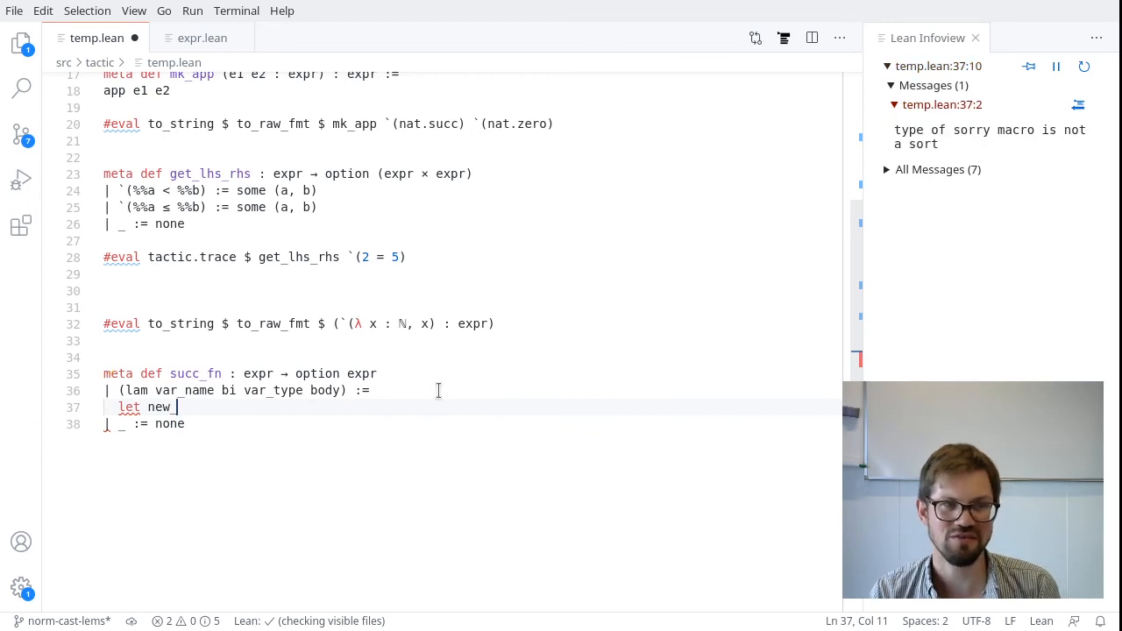
# Write let new_body := mk_app `(nat.succ) body in lam var_name bi var_type new_body
pyautogui.write('n')
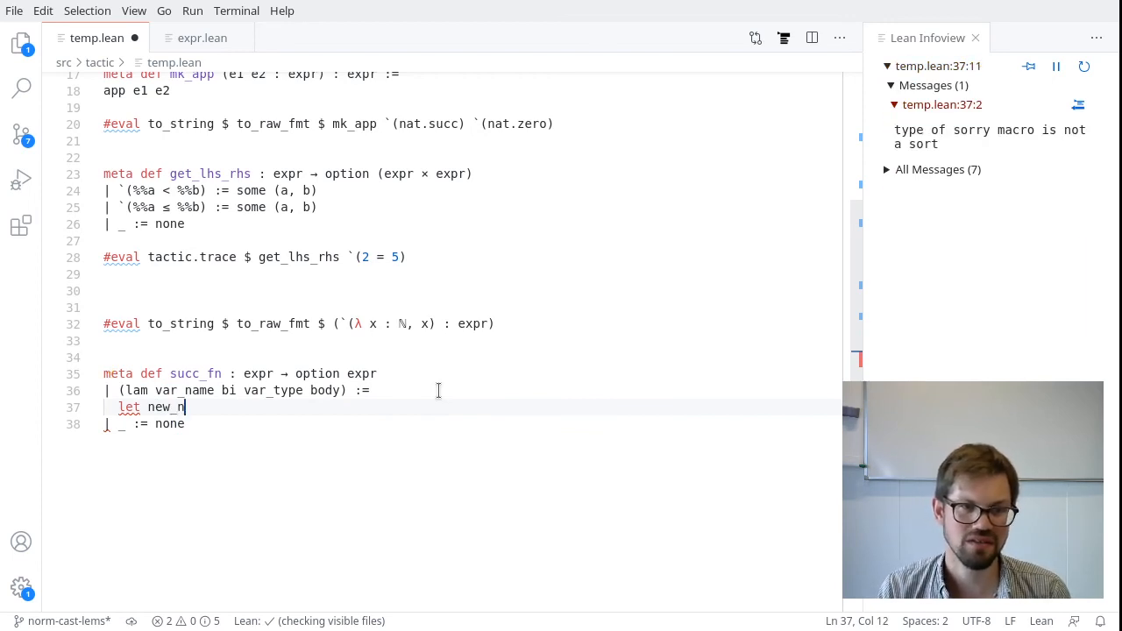
pyautogui.write('ew_body :=')
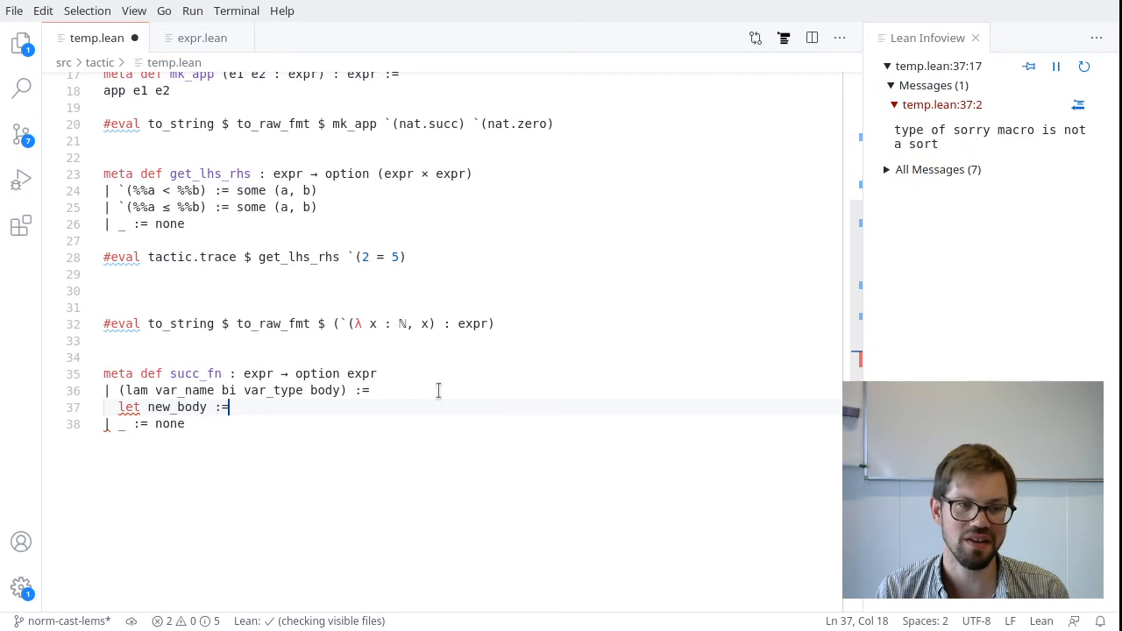
pyautogui.write('m_')
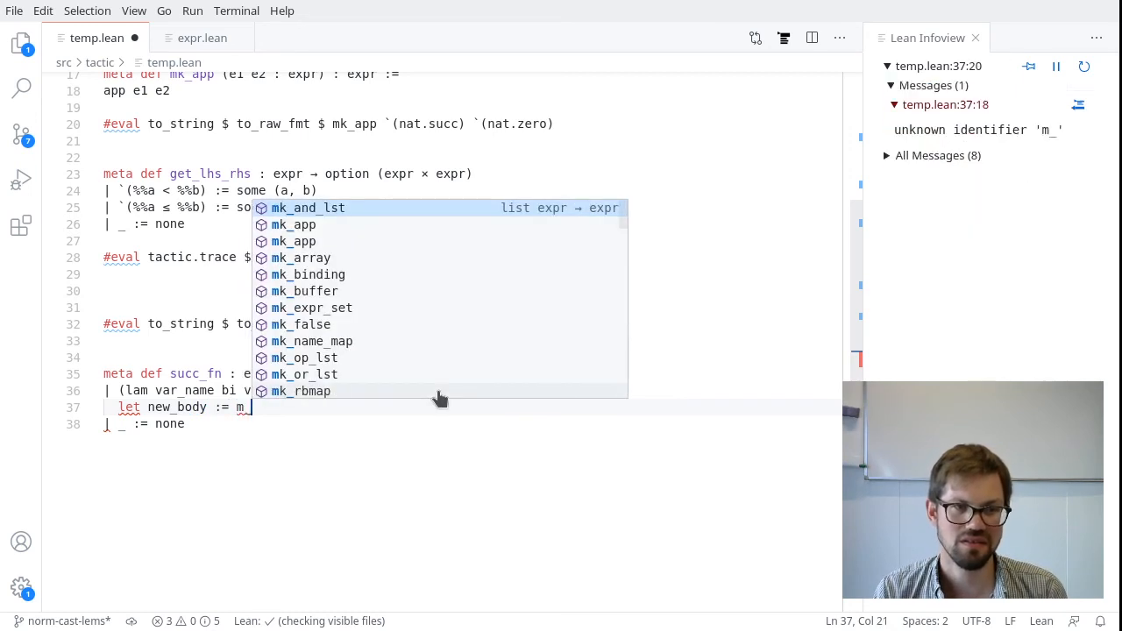
pyautogui.write('k')
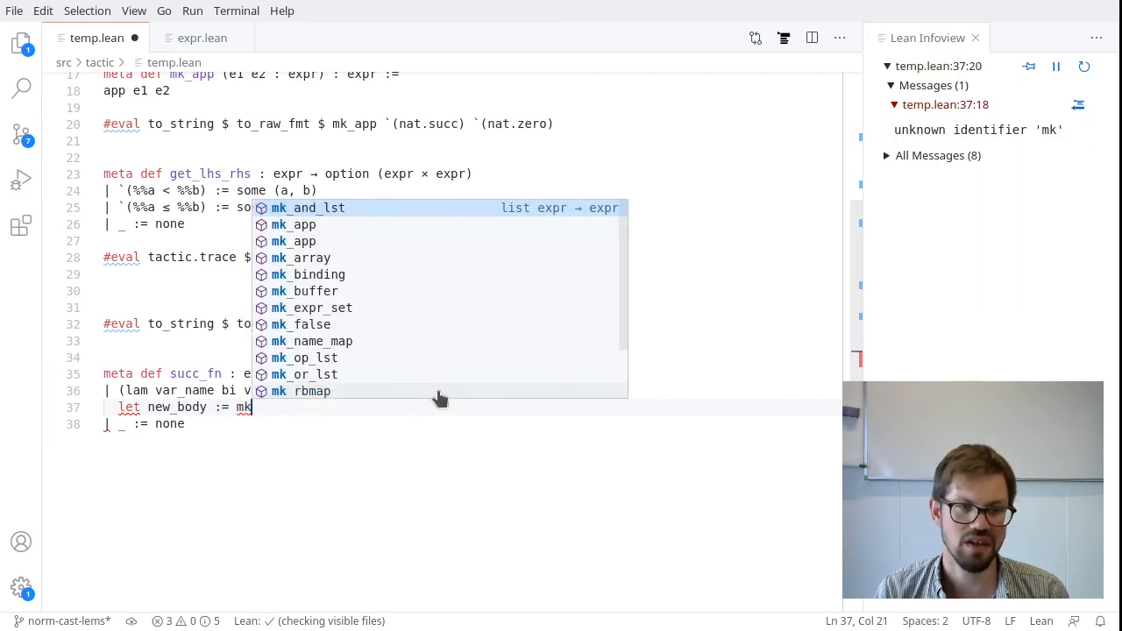
pyautogui.write('_app `(nat.succ) body in')
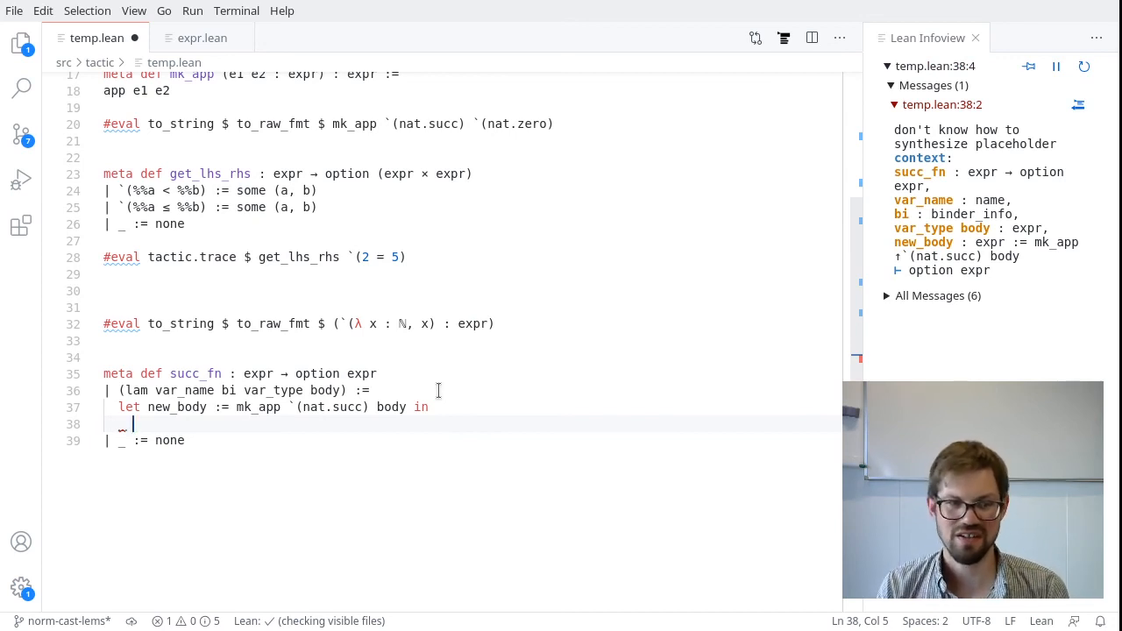
pyautogui.press('BackSpace')
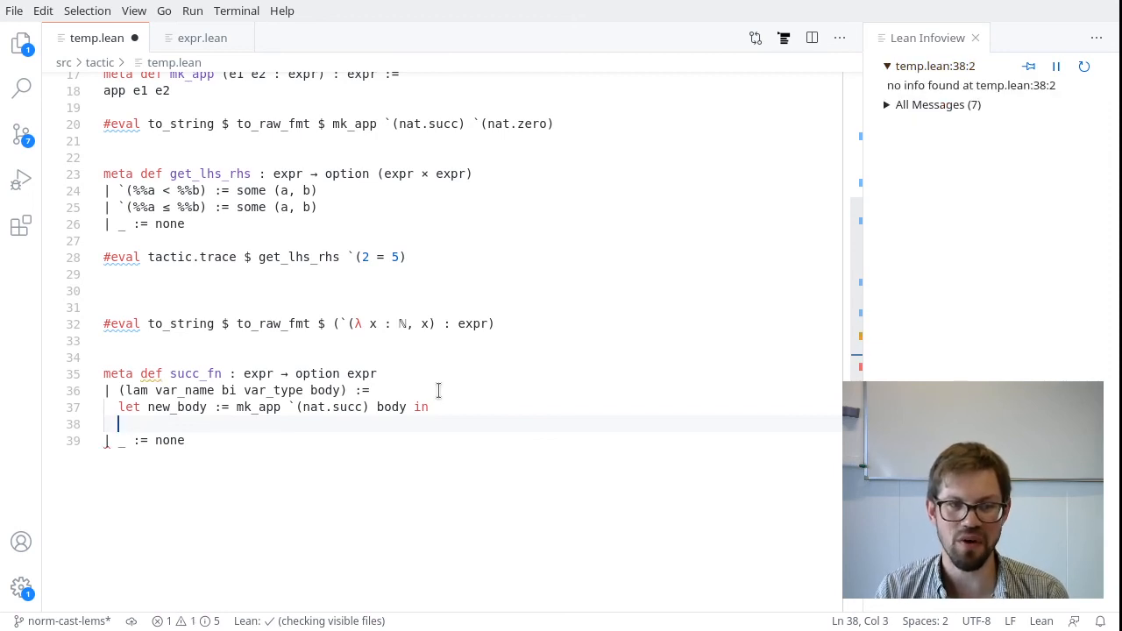
pyautogui.write('lam')
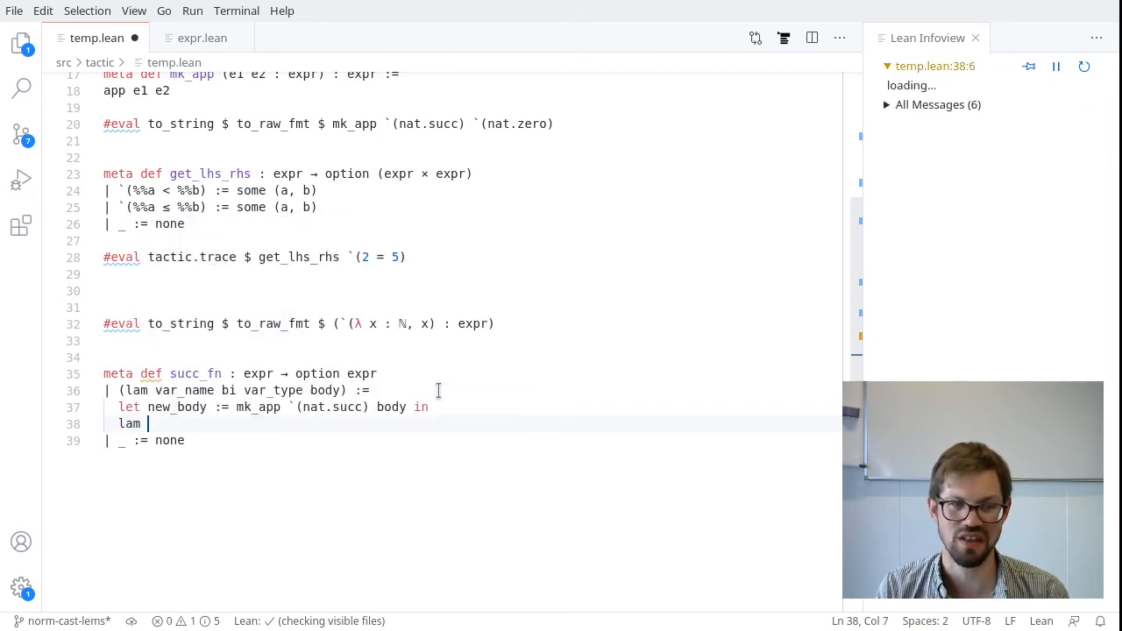
pyautogui.write('var_name bi var_type')
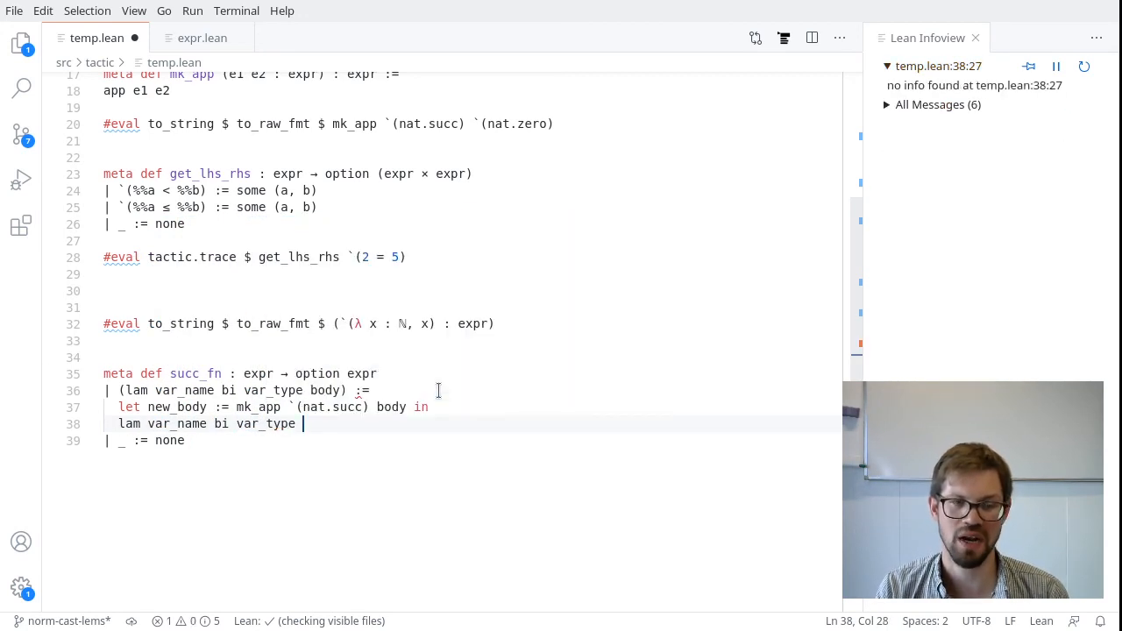
pyautogui.write('new_body')
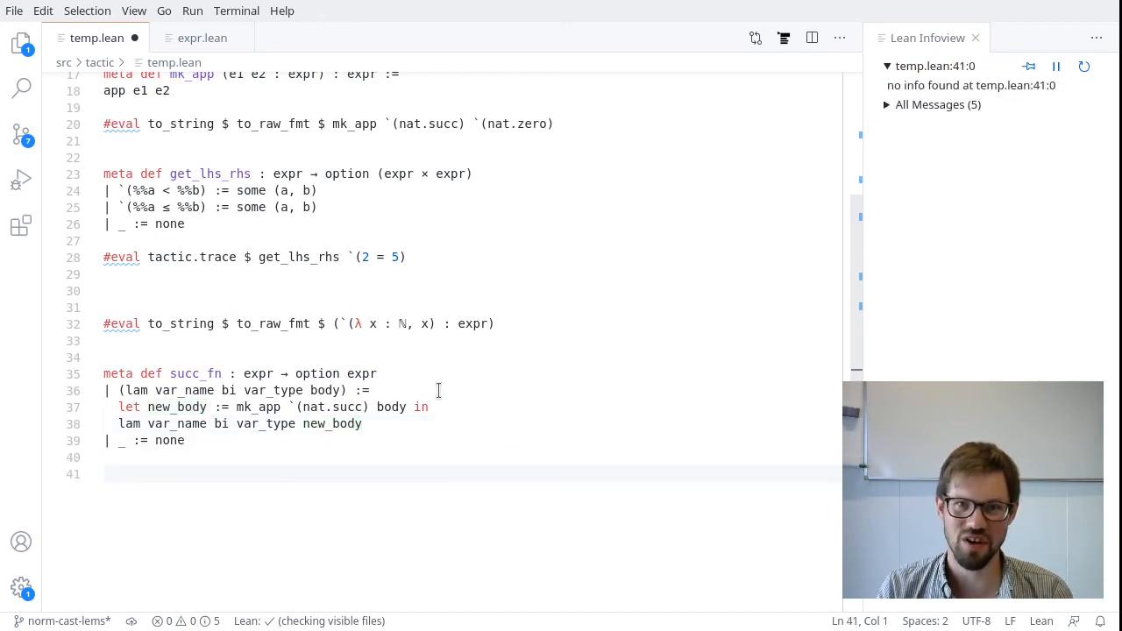
# Add #eval to_string $ succ_fn `(λ x : ℕ, x) to test succ_fn
pyautogui.write('#eval to')
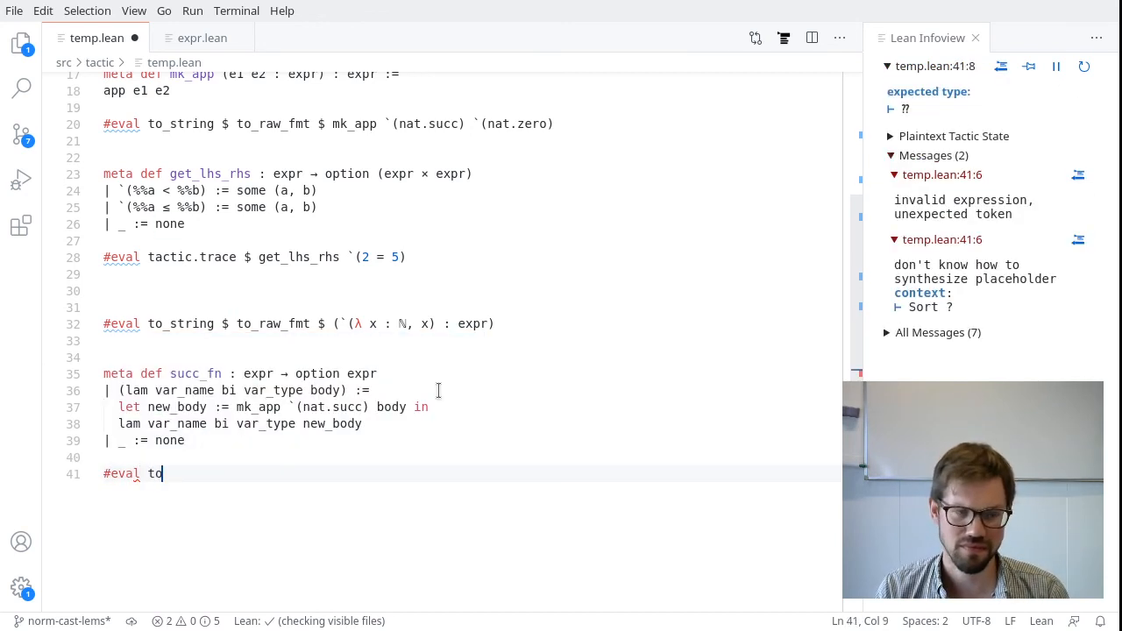
pyautogui.write('_string $')
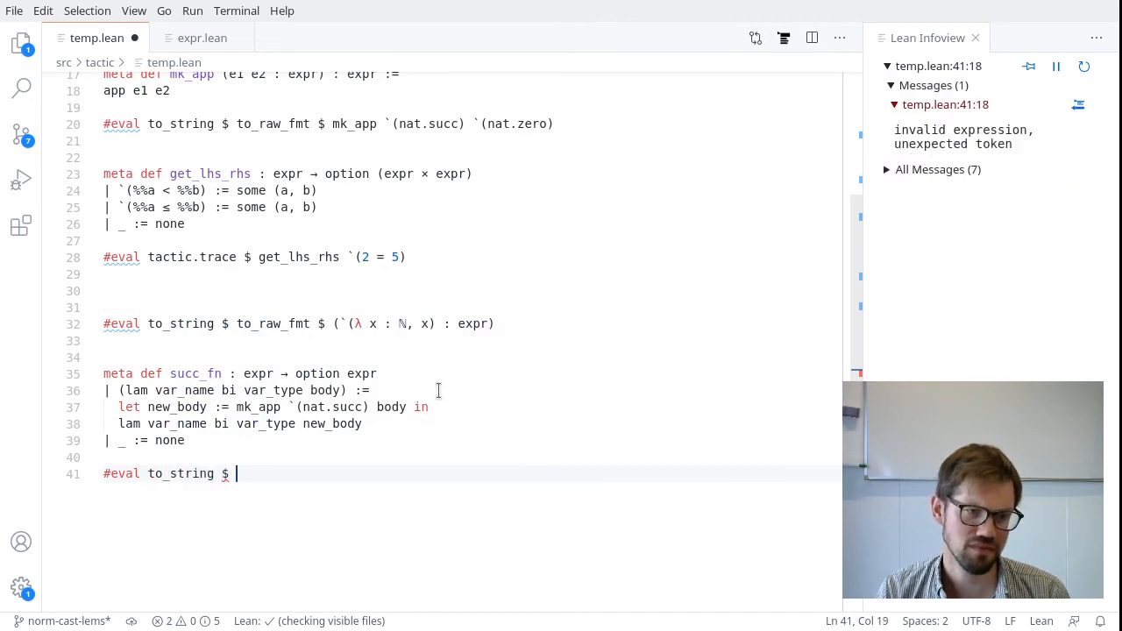
pyautogui.write('succ_fn')
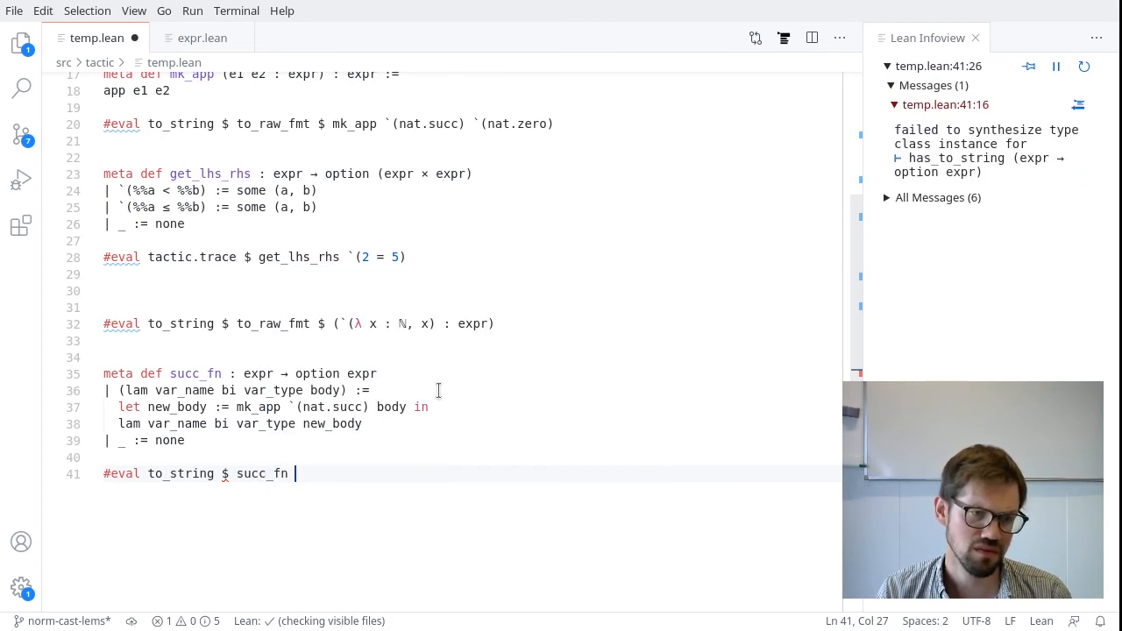
pyautogui.write('`(λ )')
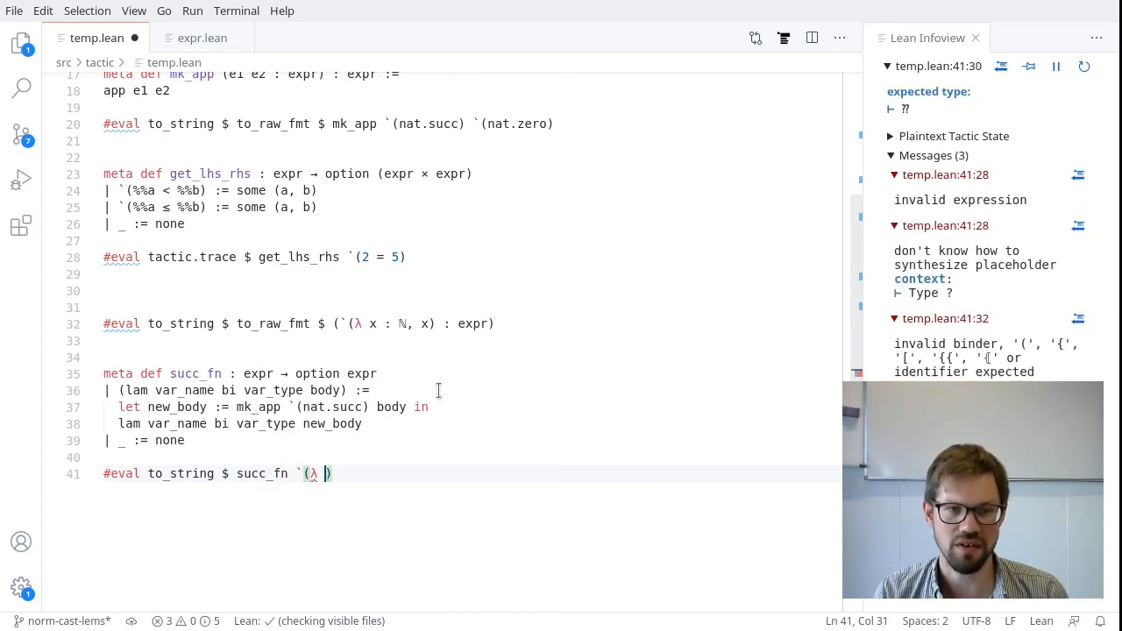
pyautogui.write('x : ℕ, x')
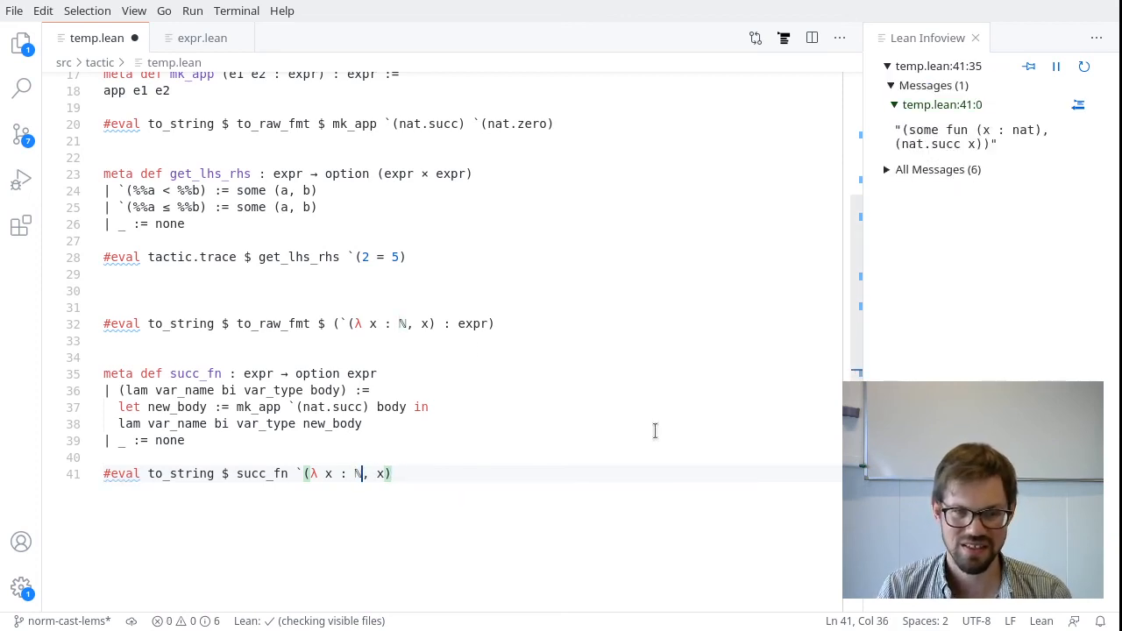
# Change the test lambda's type from ℕ to ℤ
pyautogui.write('Z')
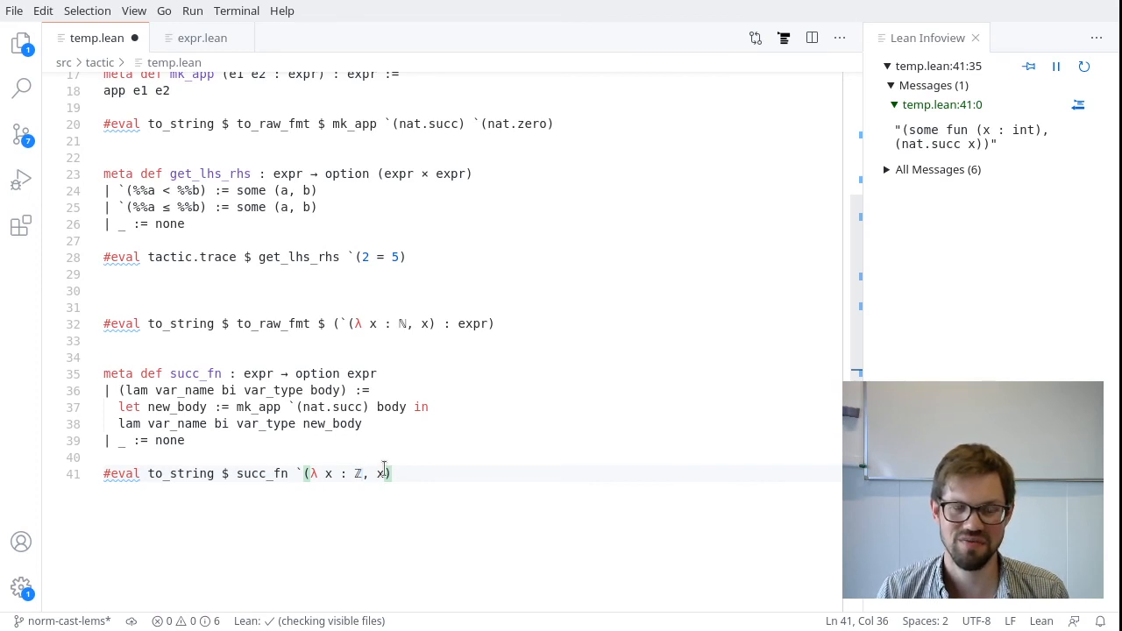
pyautogui.moveTo(1032, 160)
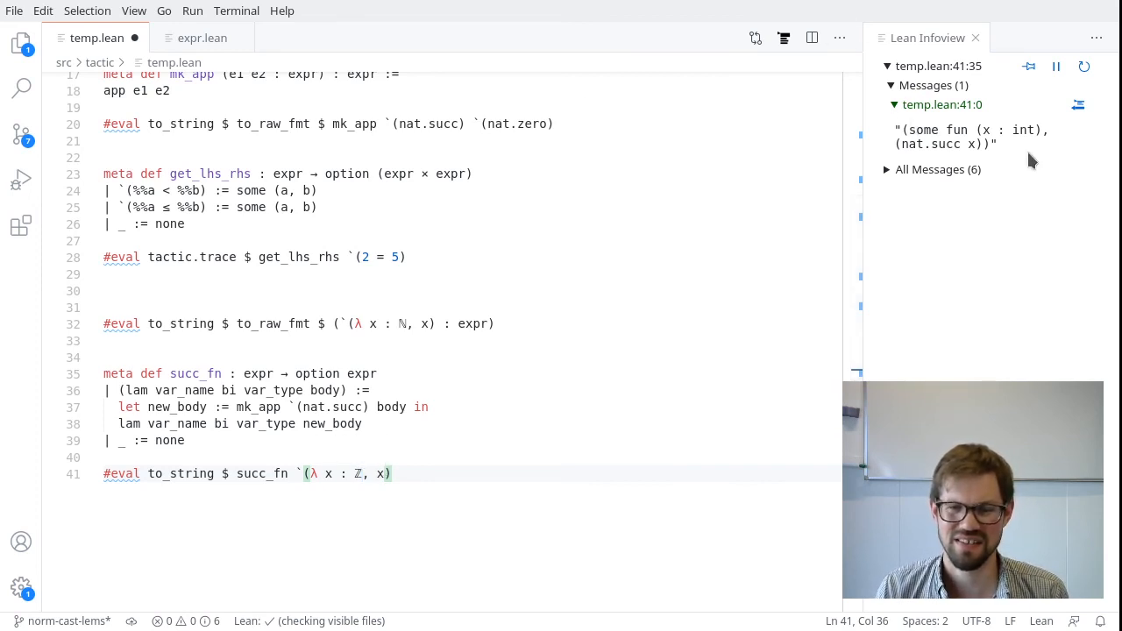